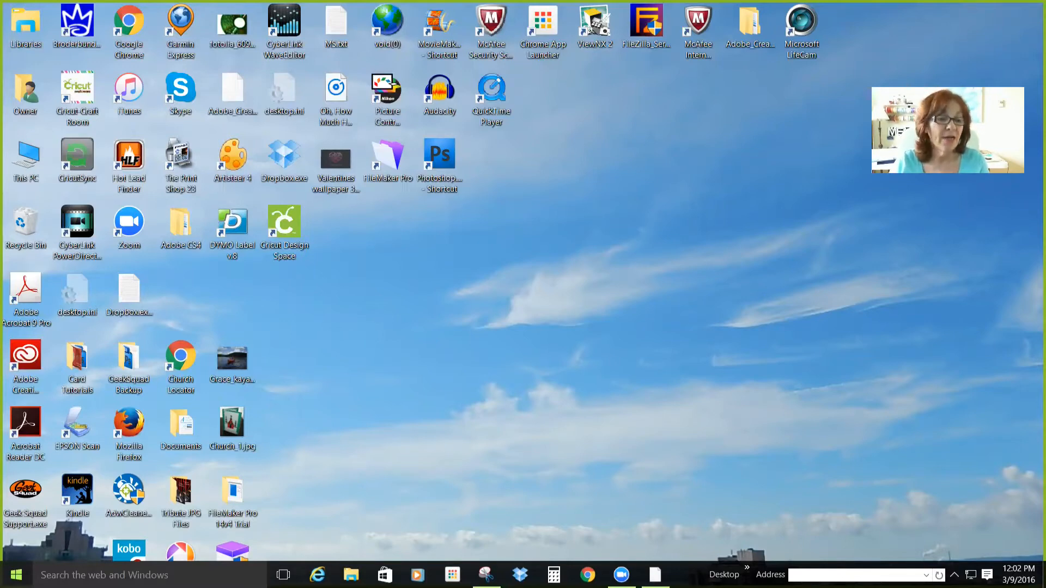
Launch Google Chrome from the Start menu's Most used list.
left_click(15, 574)
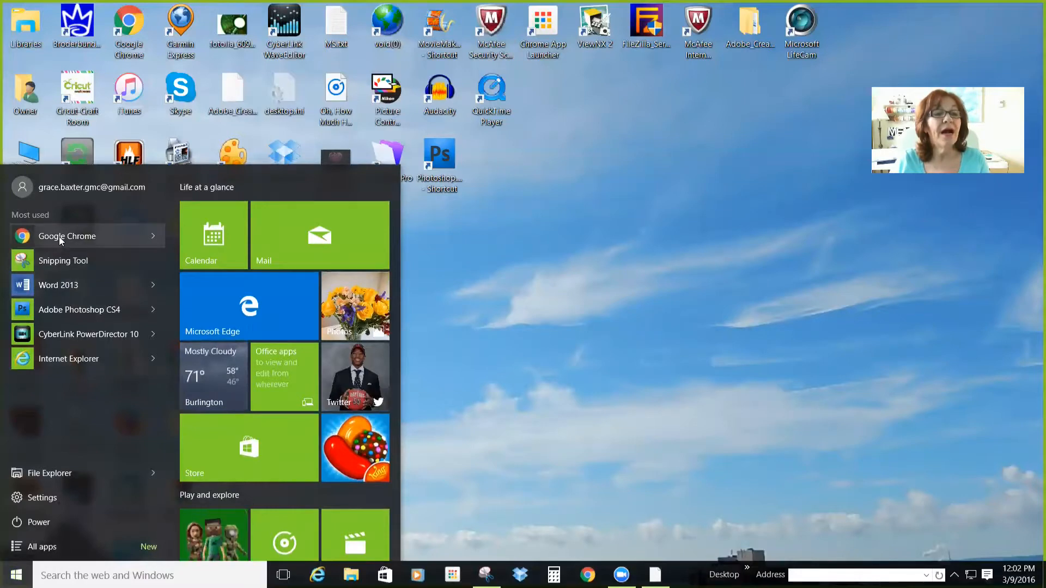
left_click(67, 235)
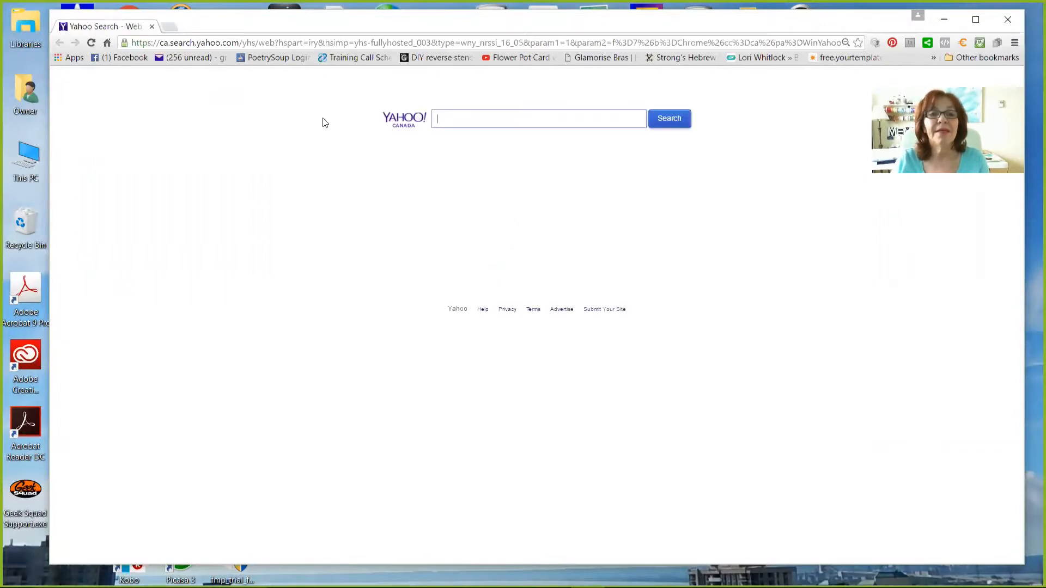
Go to google.com and search for 'free fonts'.
left_click(467, 43)
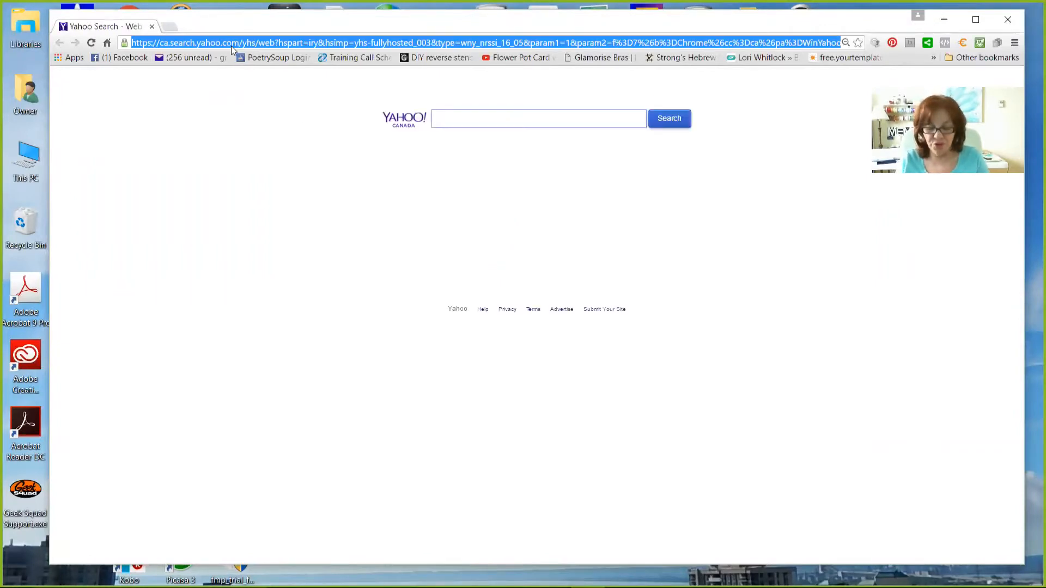
type("https://www.google.com")
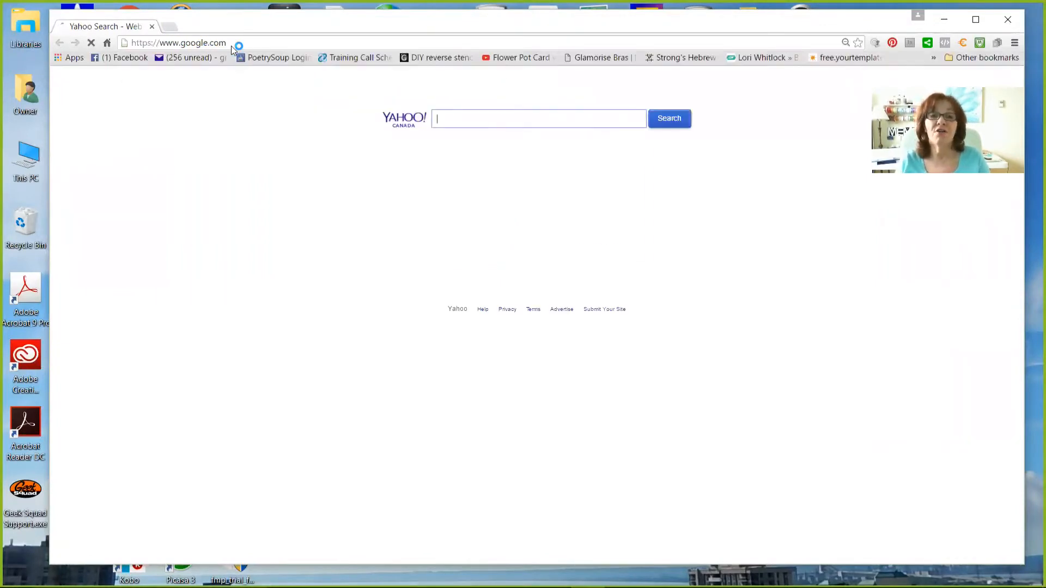
left_click(537, 119)
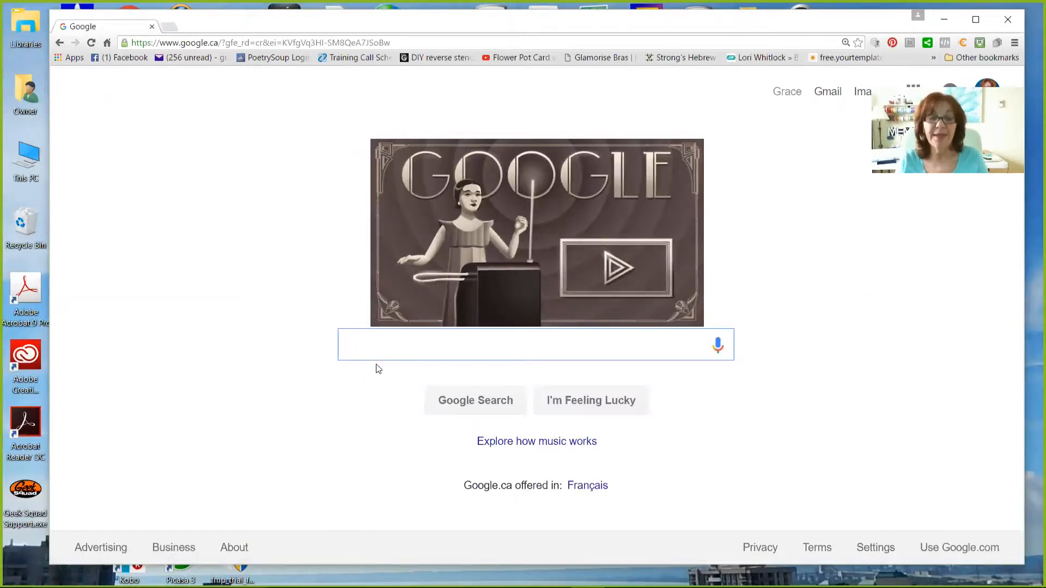
type("free fonts")
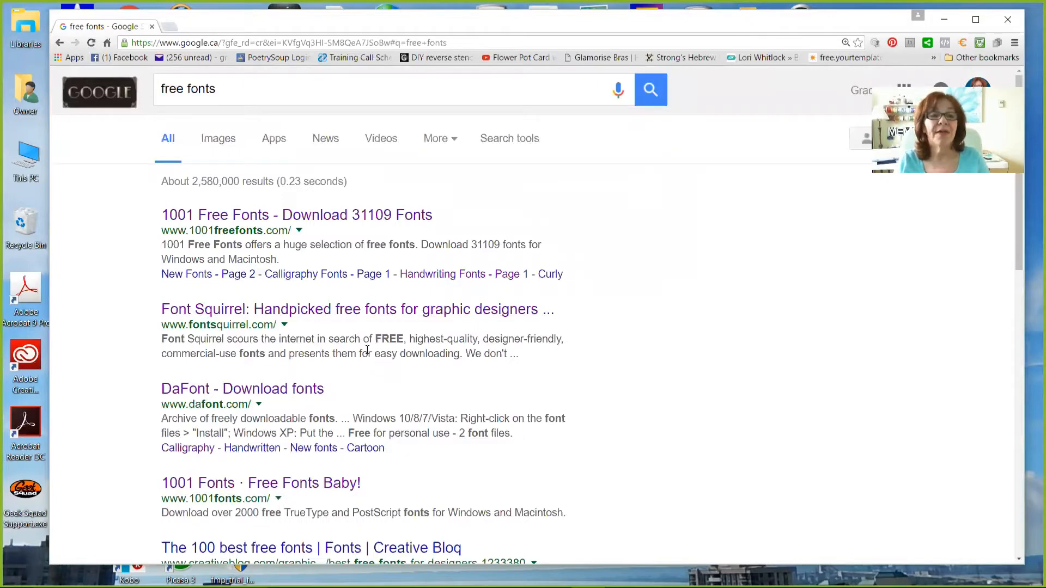
scroll("down", 3)
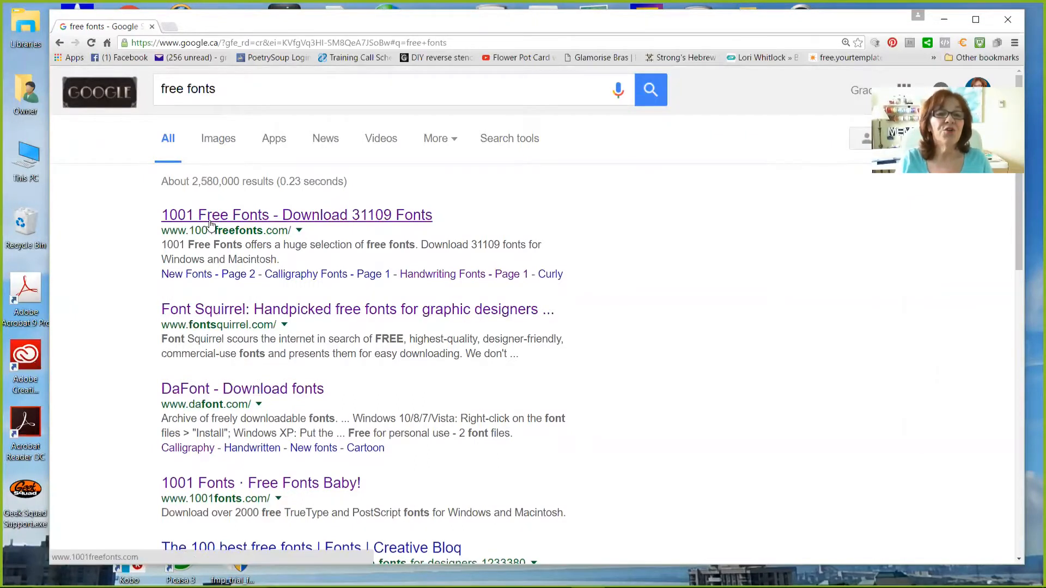
Open the '1001 Free Fonts - Download 31109 Fonts' result and pick the Sans Serif category.
left_click(297, 215)
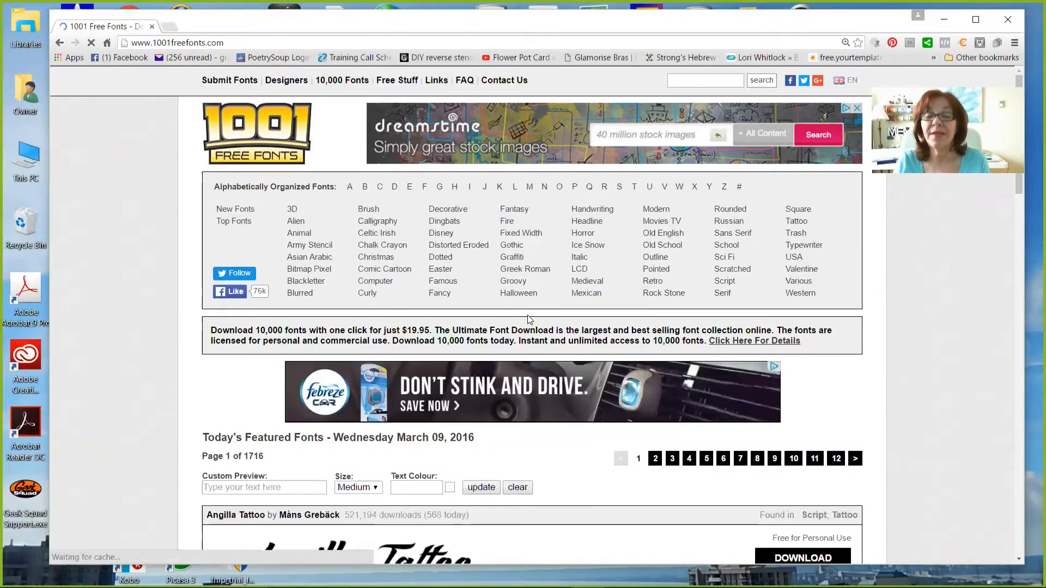
left_click(656, 208)
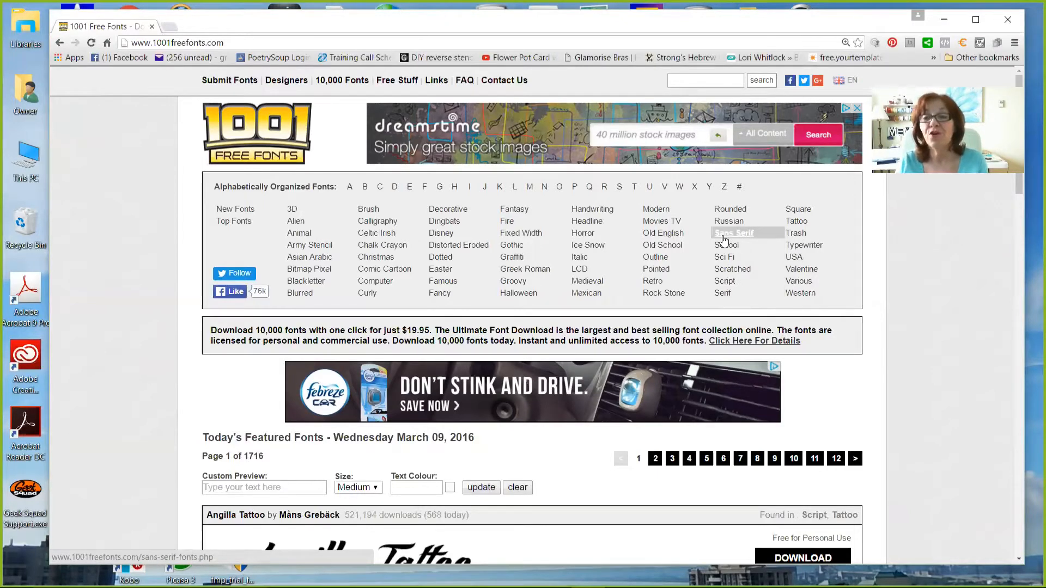
left_click(734, 232)
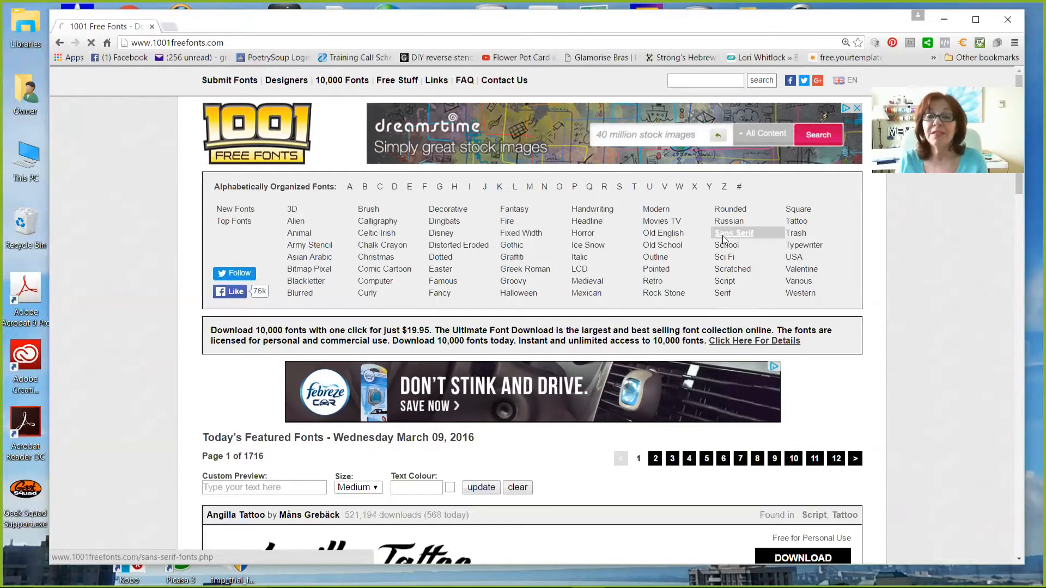
Browse page 1 of 85 of Sans Serif fonts, including Raleway, Montserrat and Bebas Neue.
left_click(733, 233)
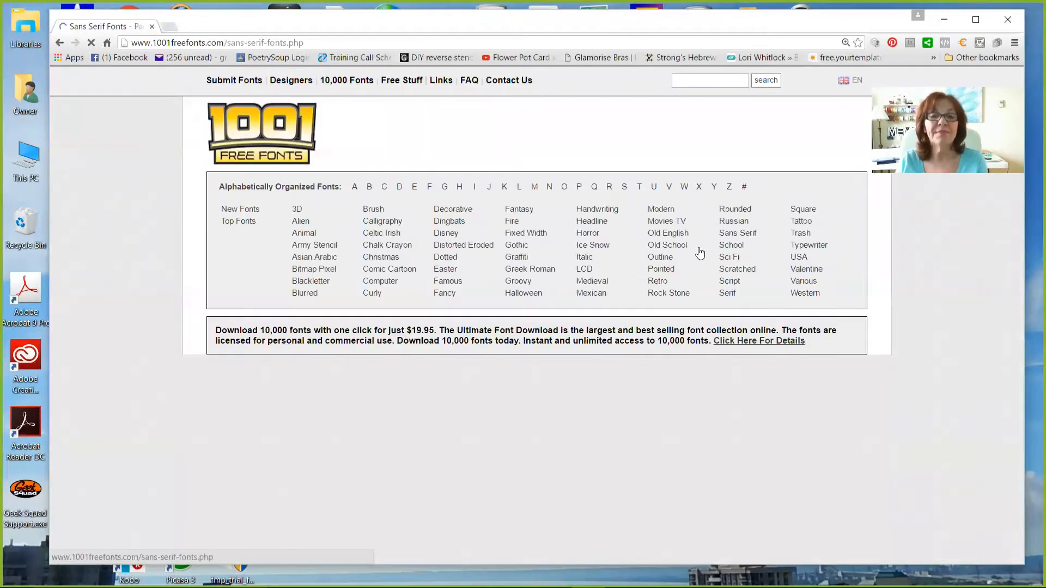
scroll("down", 3)
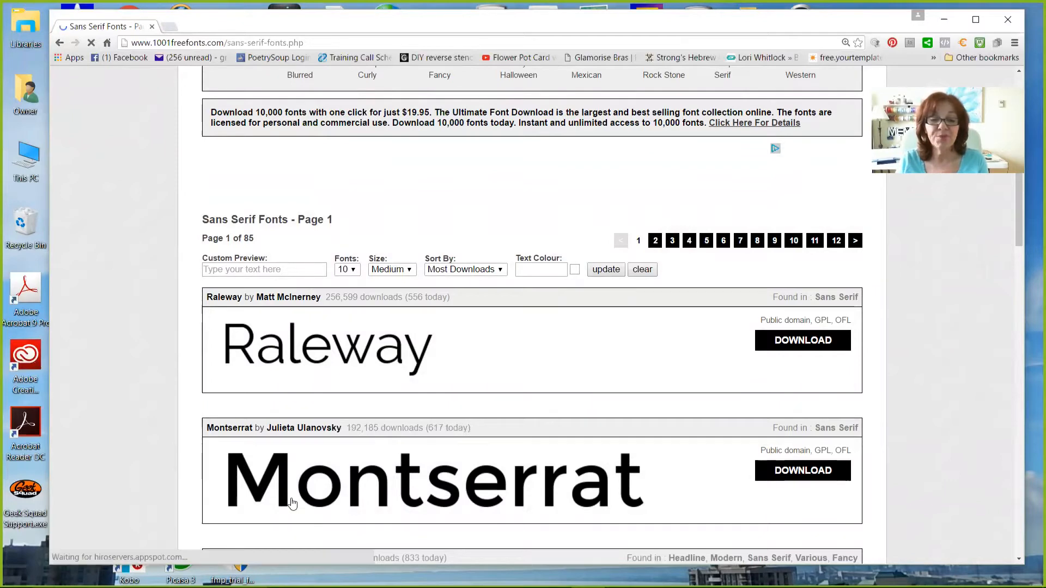
scroll("down", 3)
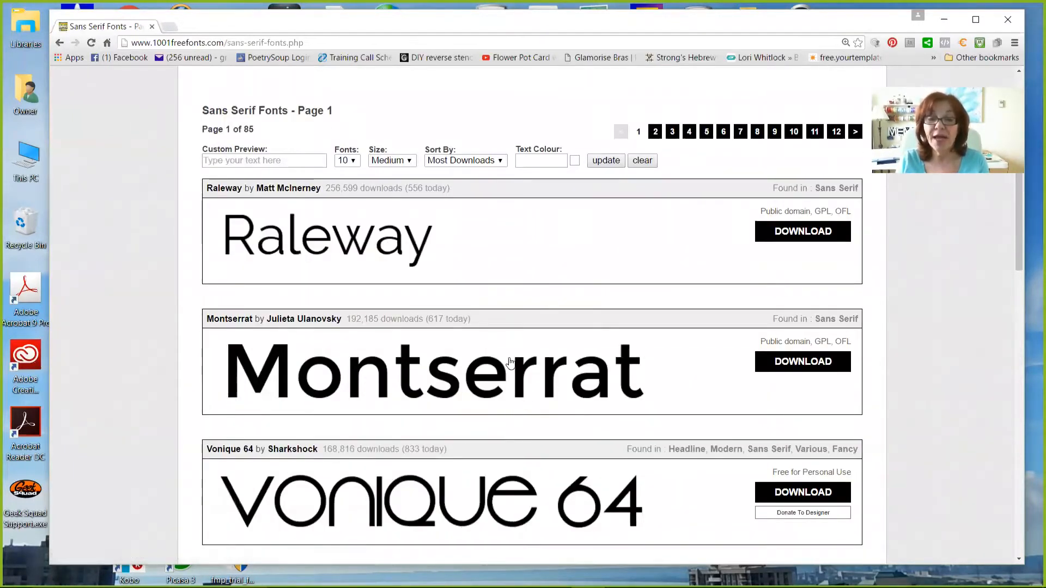
scroll("down", 3)
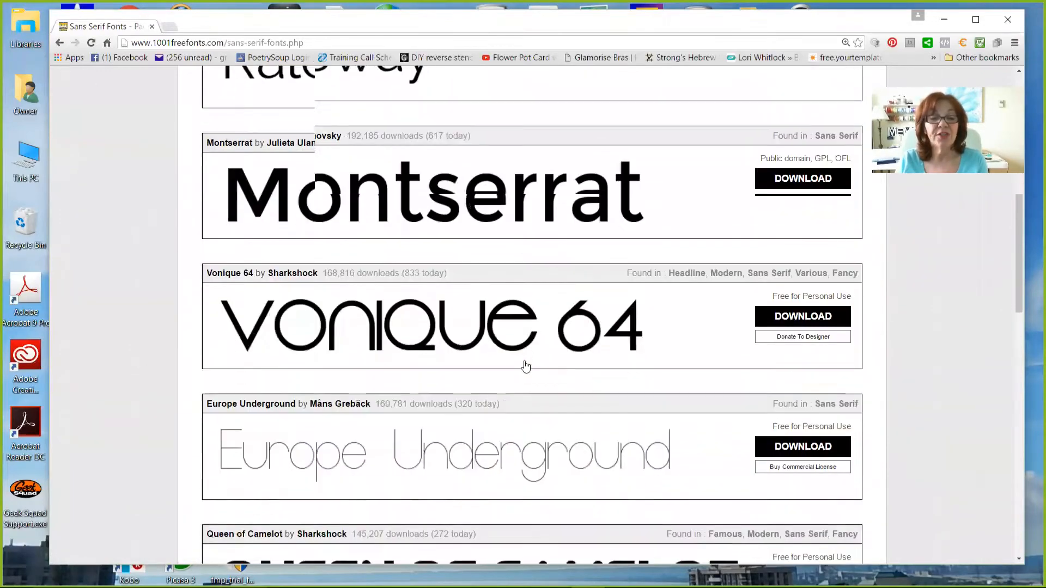
scroll("down", 3)
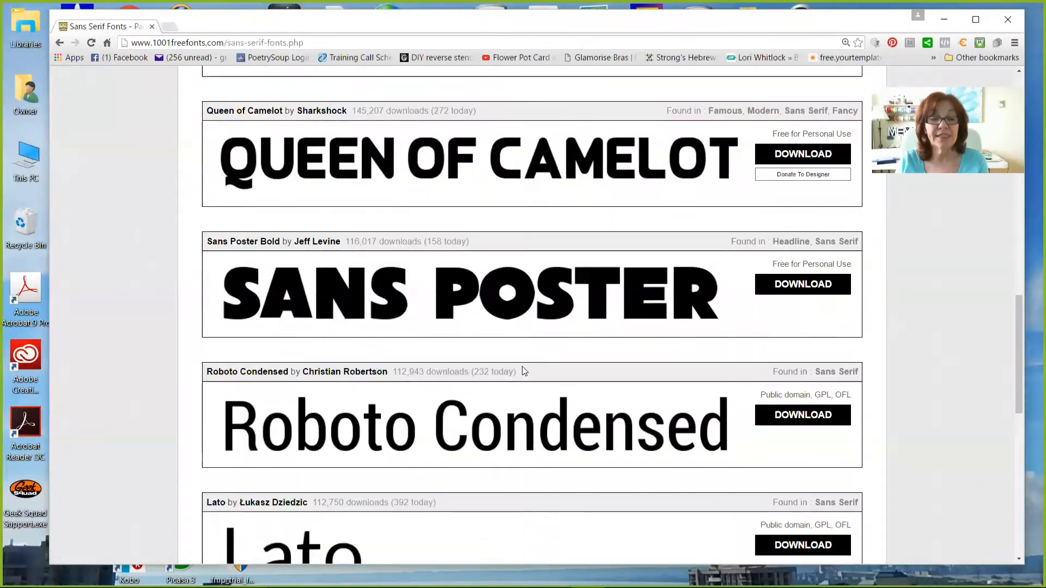
scroll("down", 3)
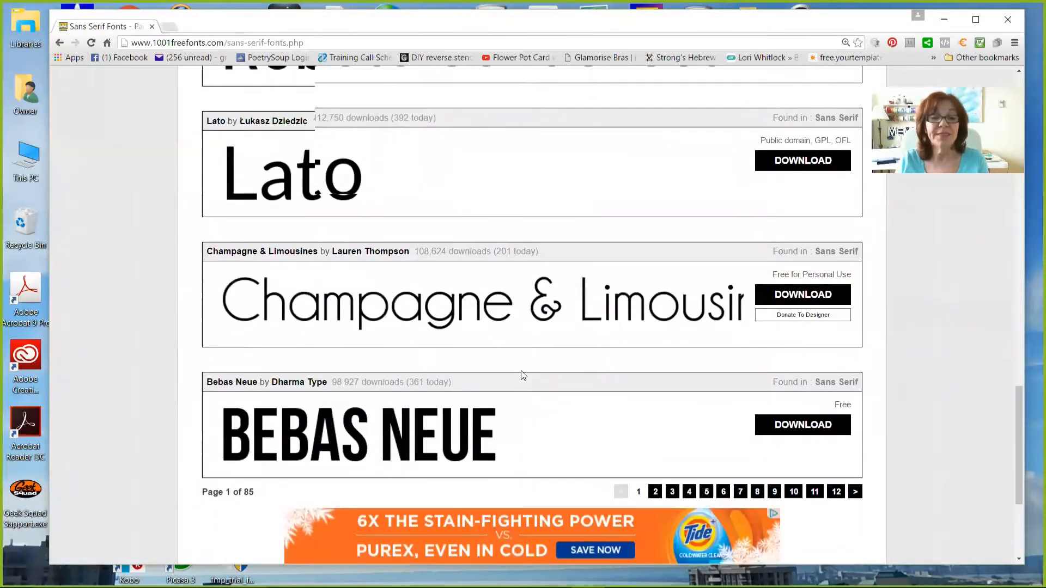
scroll("up", 3)
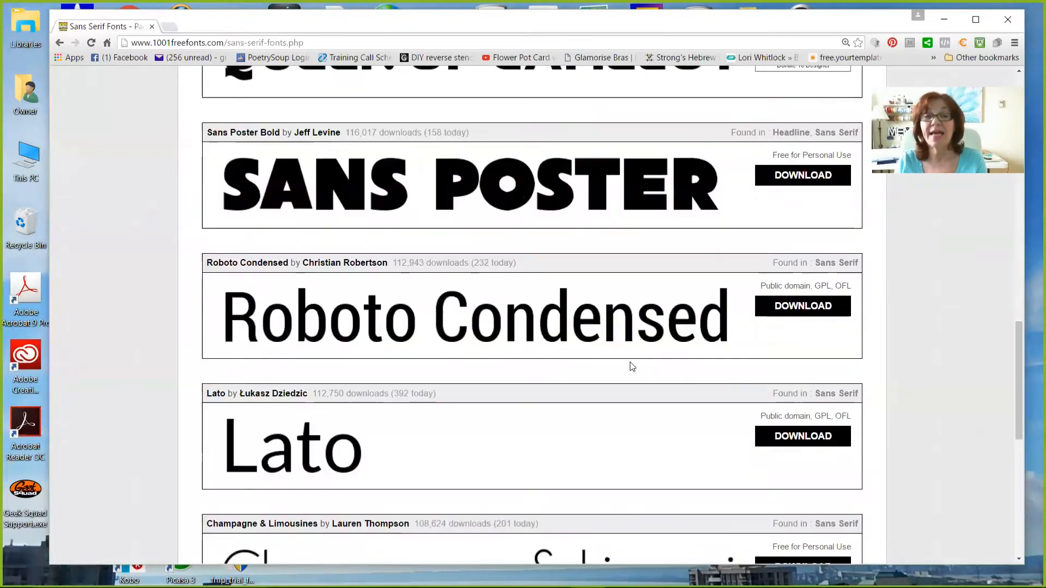
scroll("down", 3)
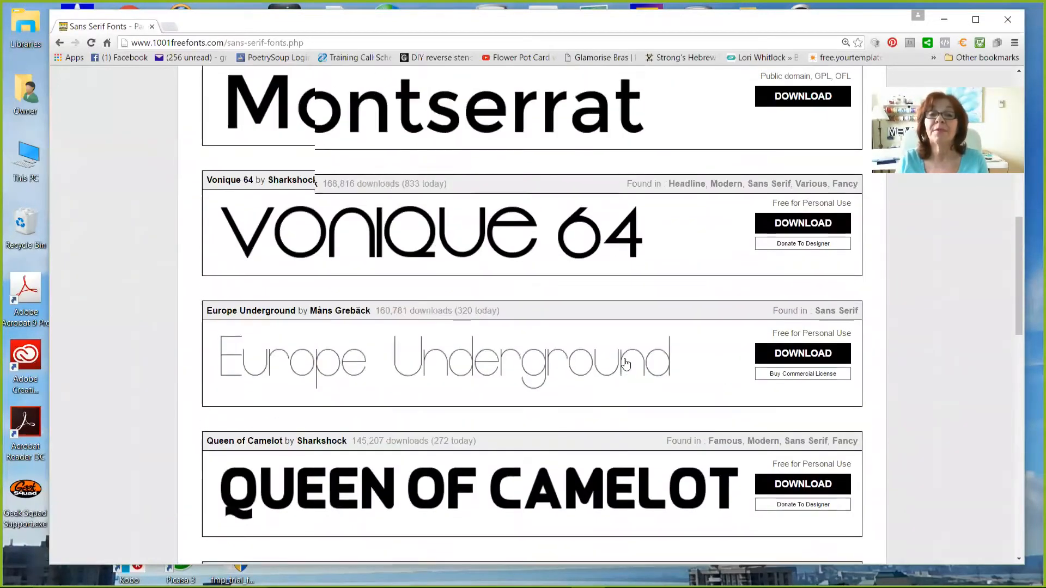
scroll("up", 3)
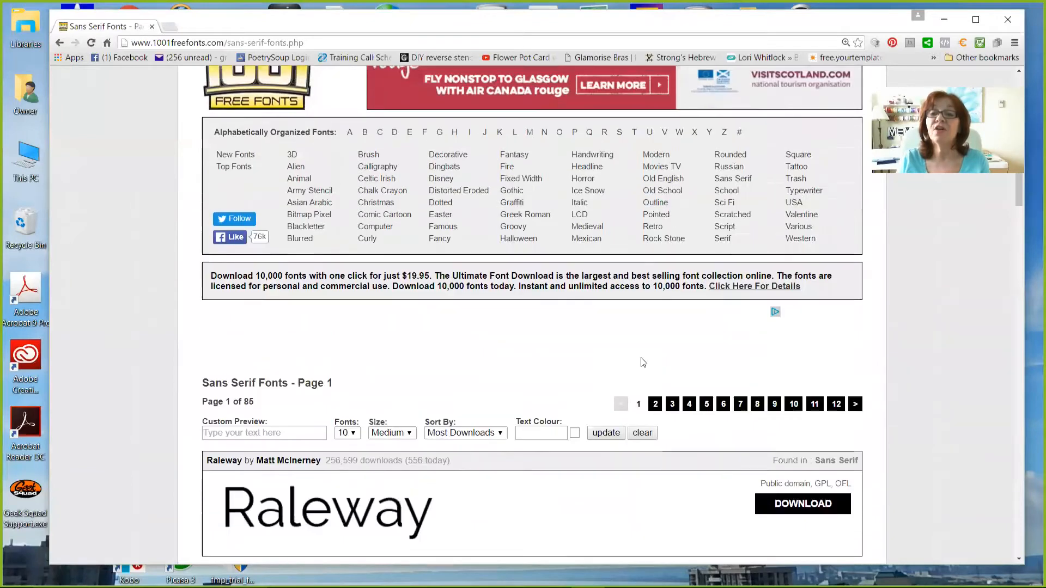
Open the Serif category and browse page 1 from Bodoni down to Zantroke.
left_click(722, 238)
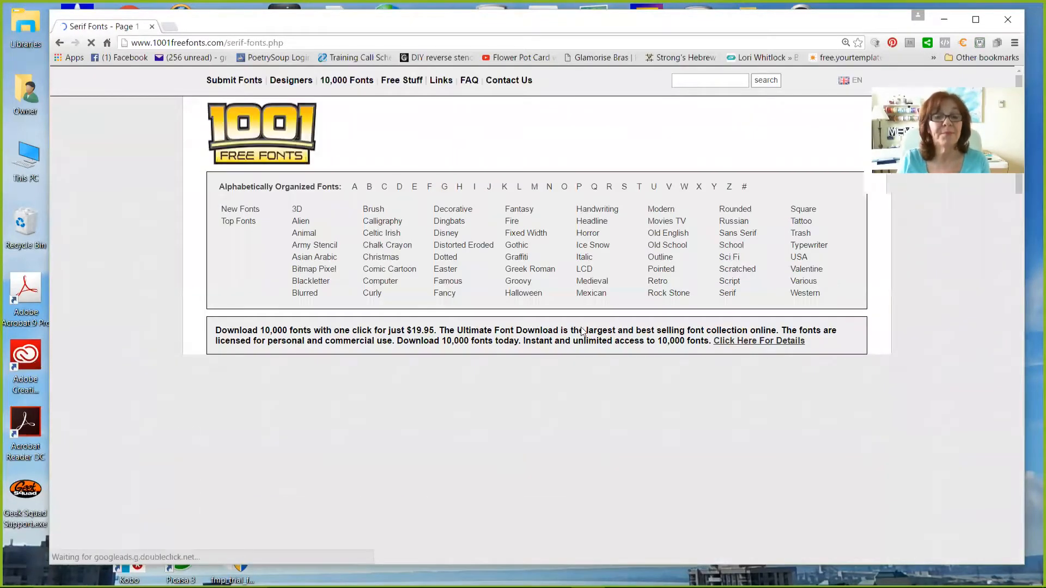
scroll("down", 3)
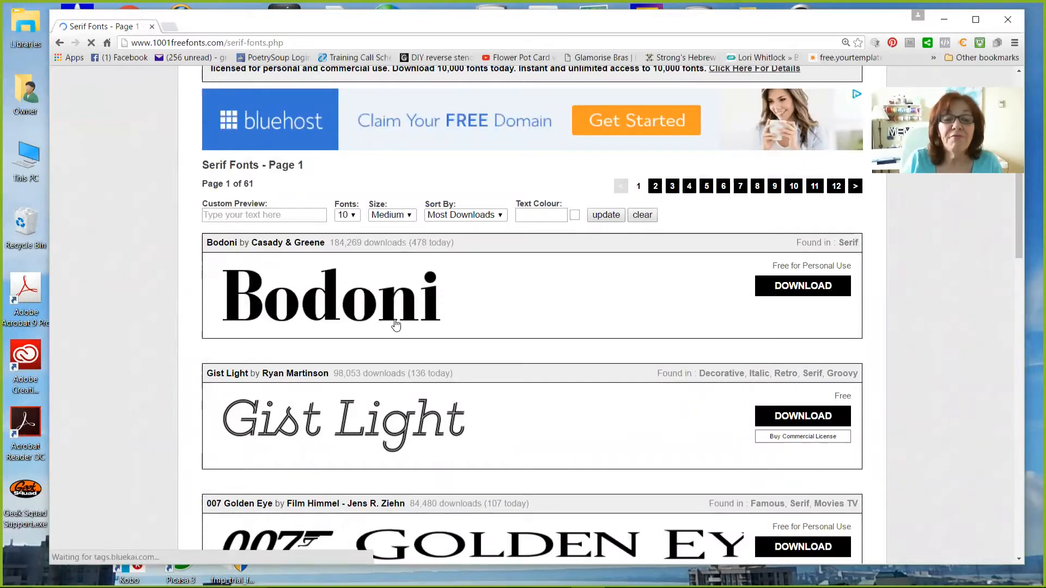
scroll("down", 3)
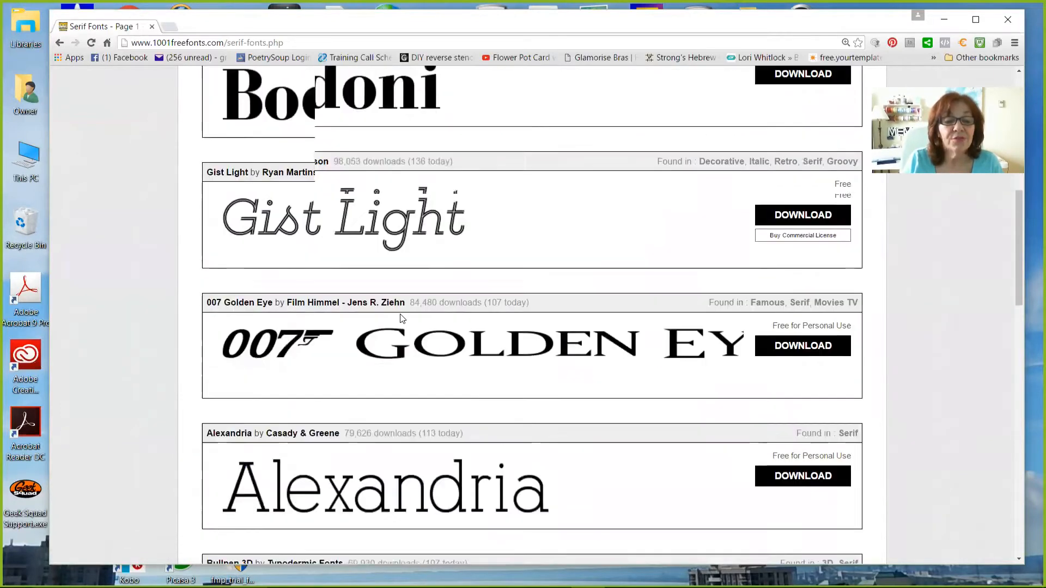
scroll("down", 3)
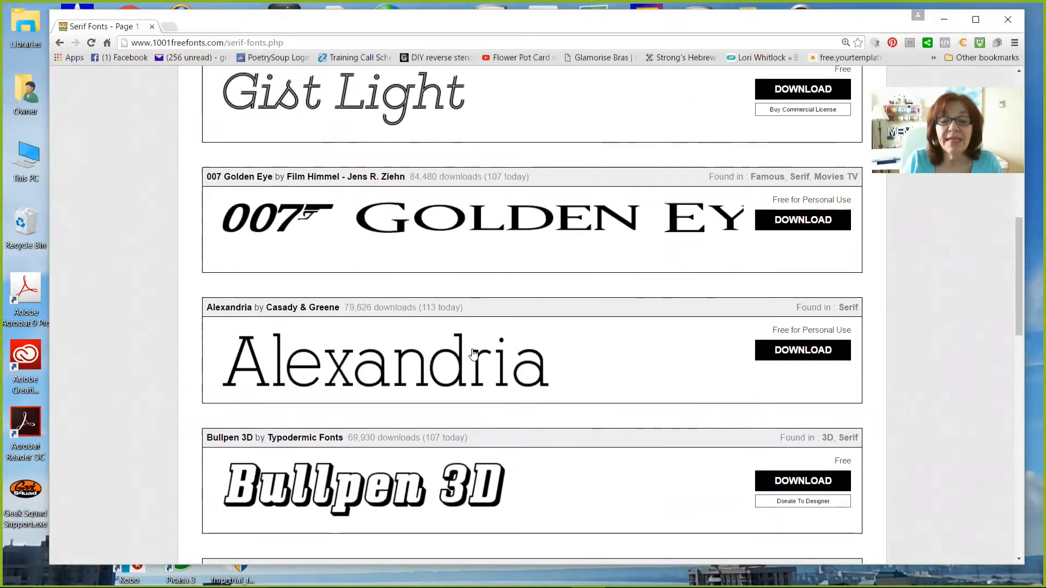
scroll("down", 3)
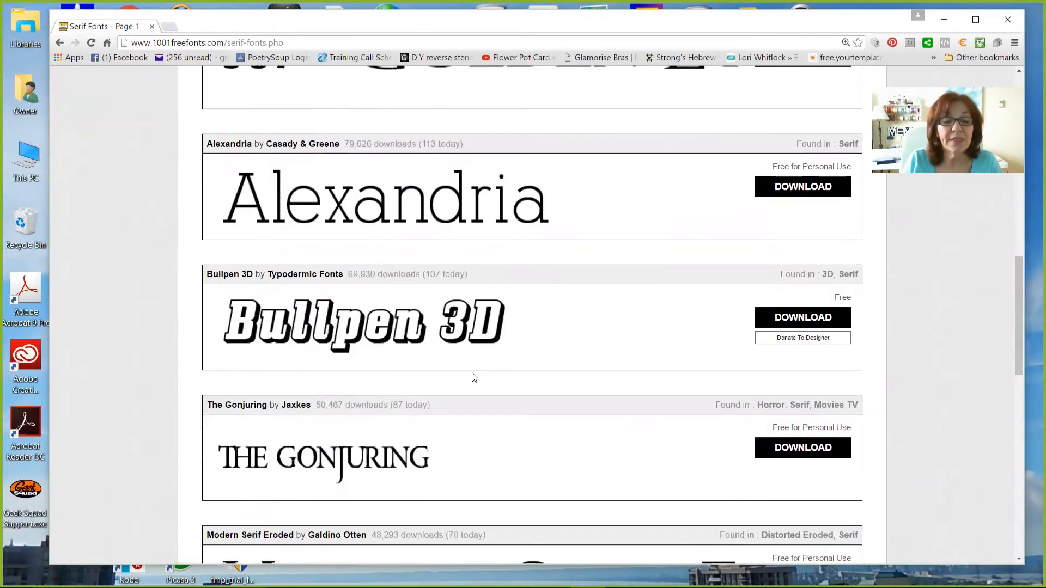
scroll("down", 3)
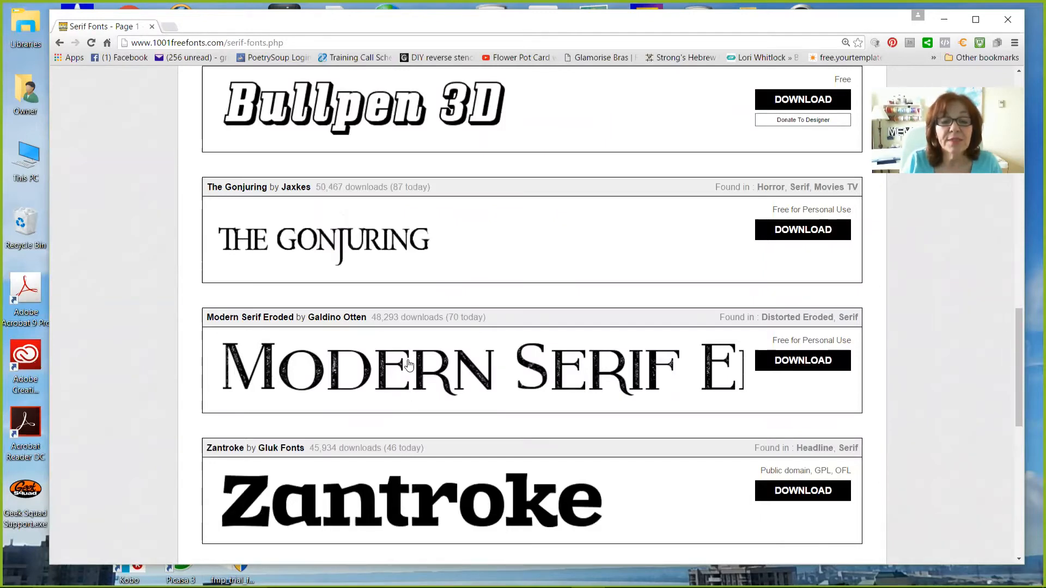
Open the Modern Serif Eroded font page and review its preview and character map.
left_click(408, 366)
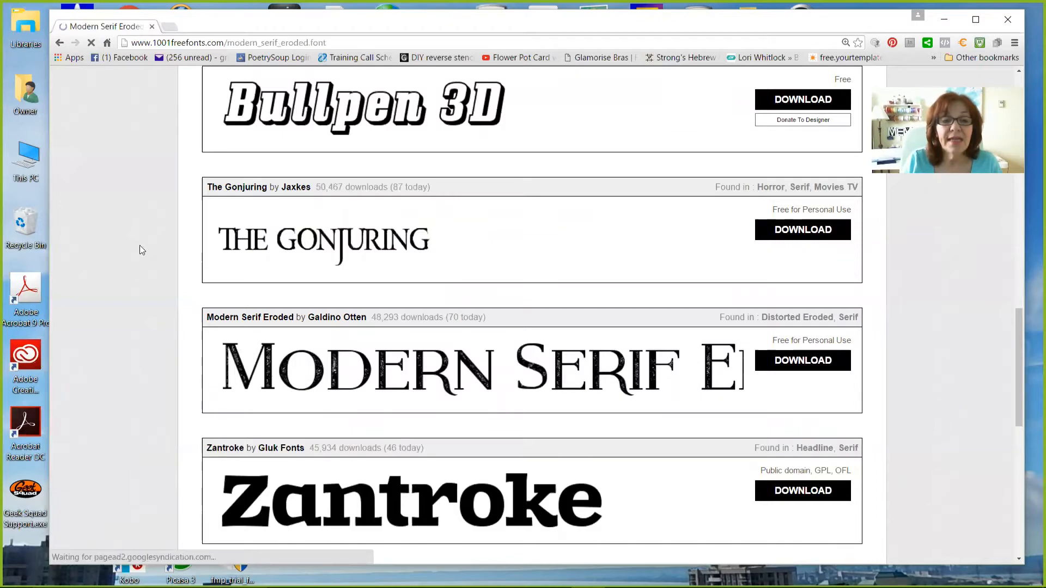
scroll("up", 3)
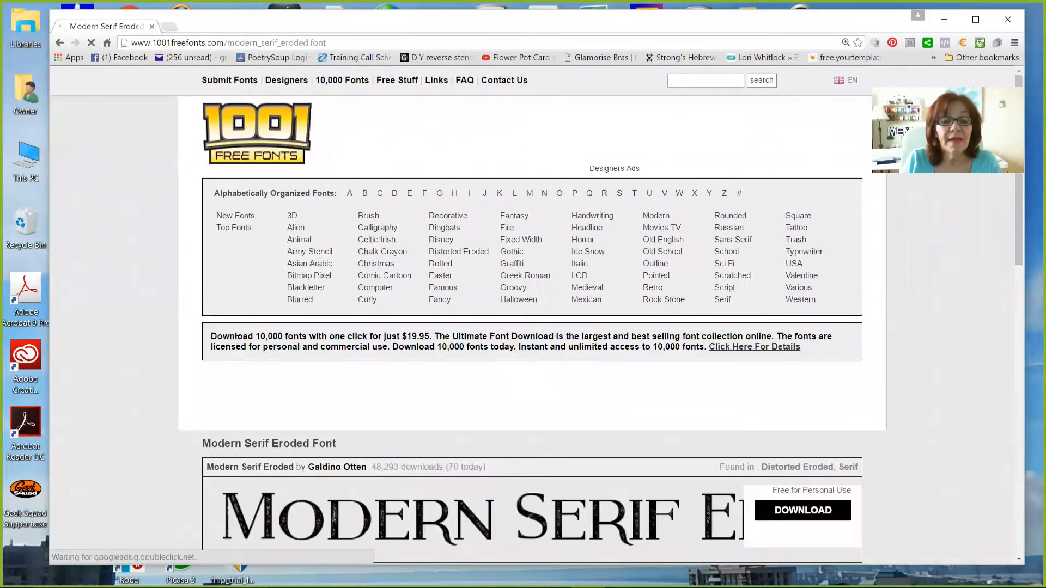
scroll("down", 3)
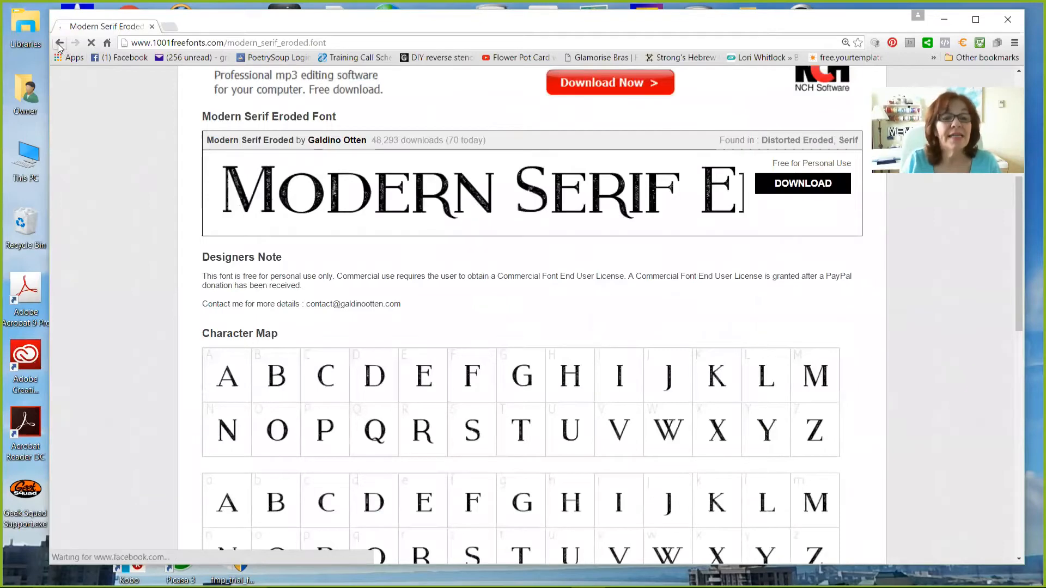
left_click(60, 43)
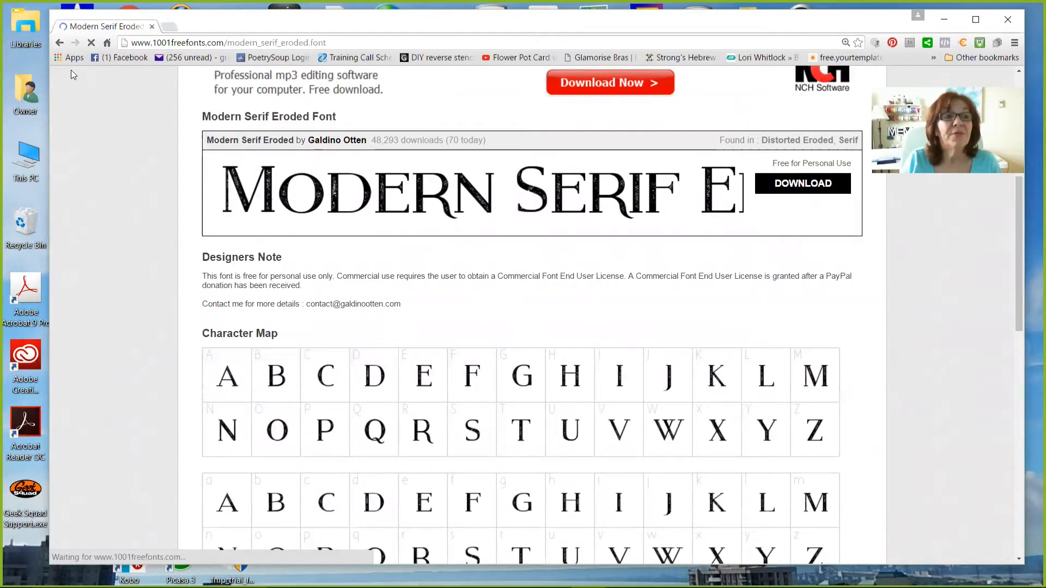
mouse_move(60, 43)
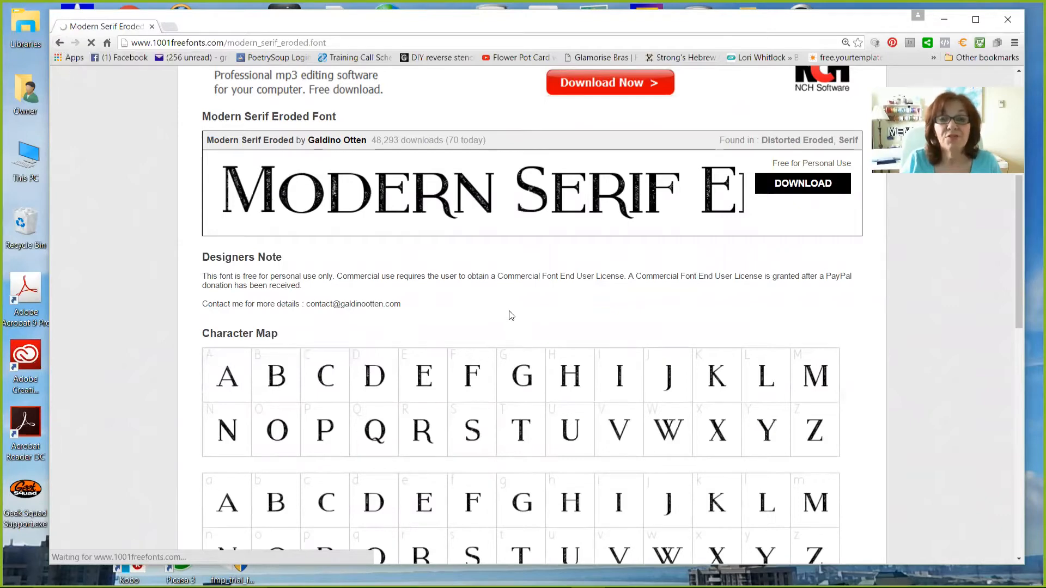
scroll("down", 3)
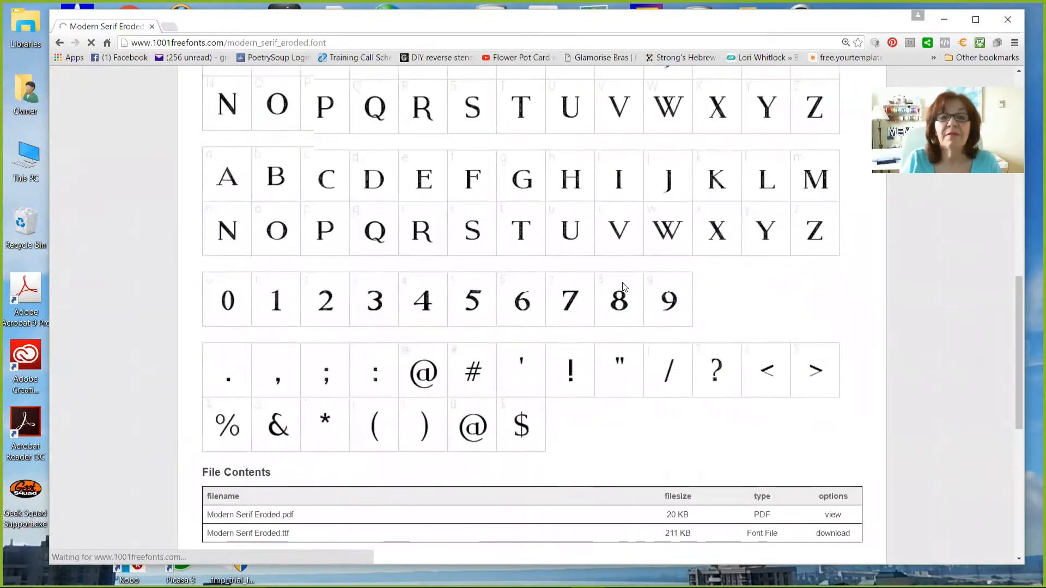
scroll("up", 3)
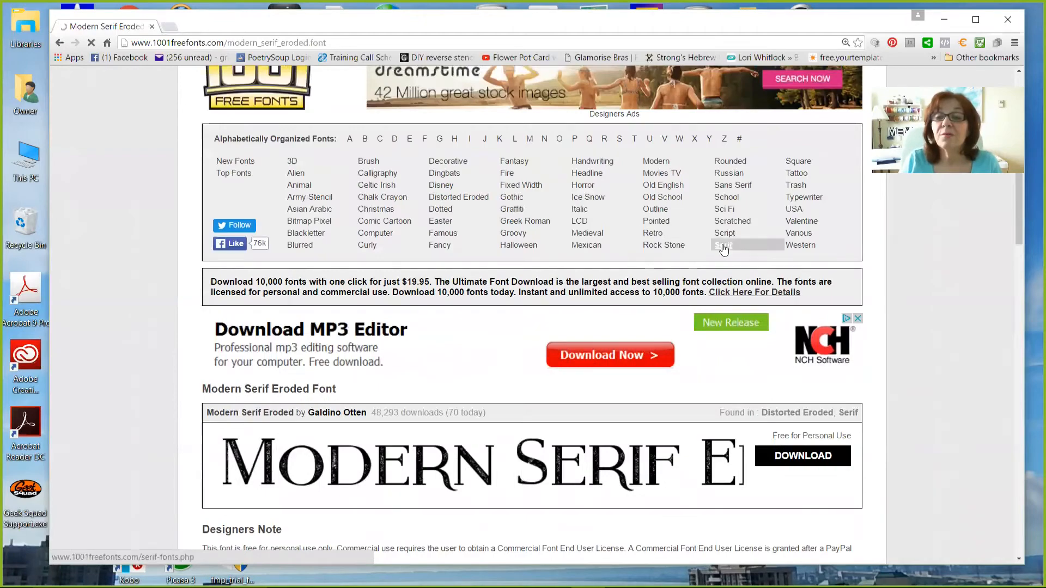
Reopen the Serif category and scroll through its first page.
left_click(724, 244)
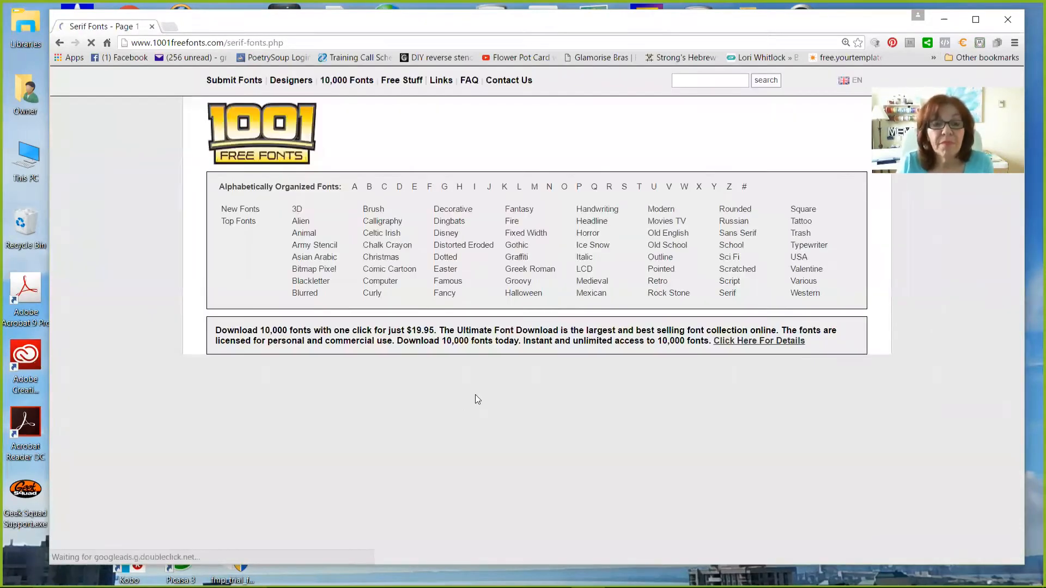
scroll("down", 3)
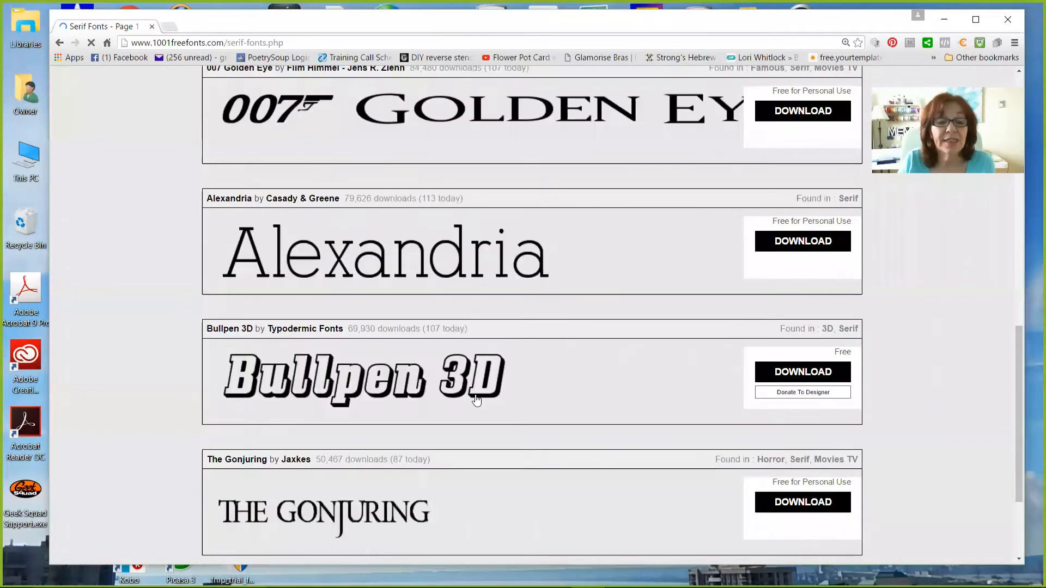
scroll("down", 3)
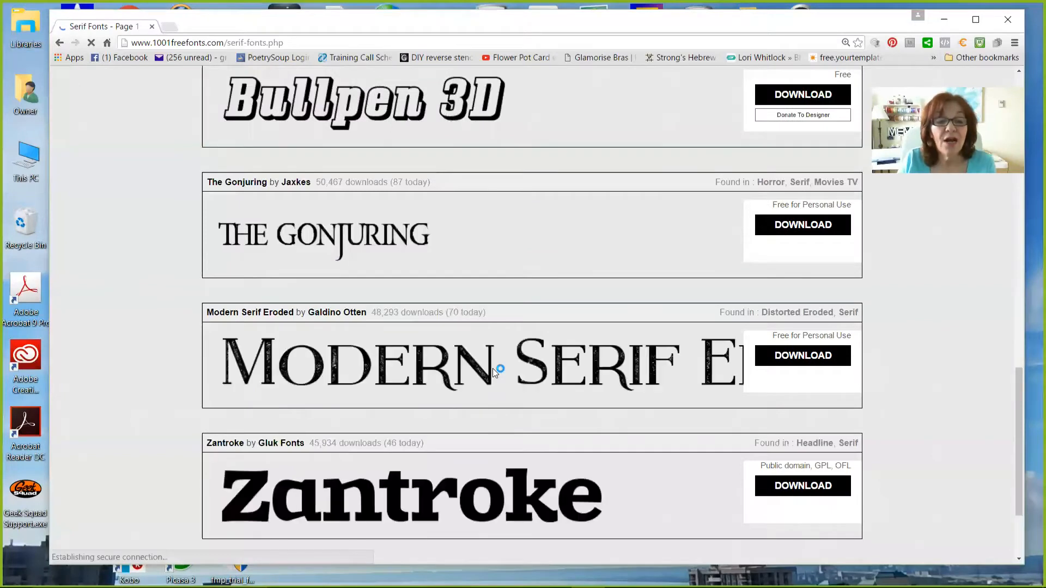
scroll("down", 3)
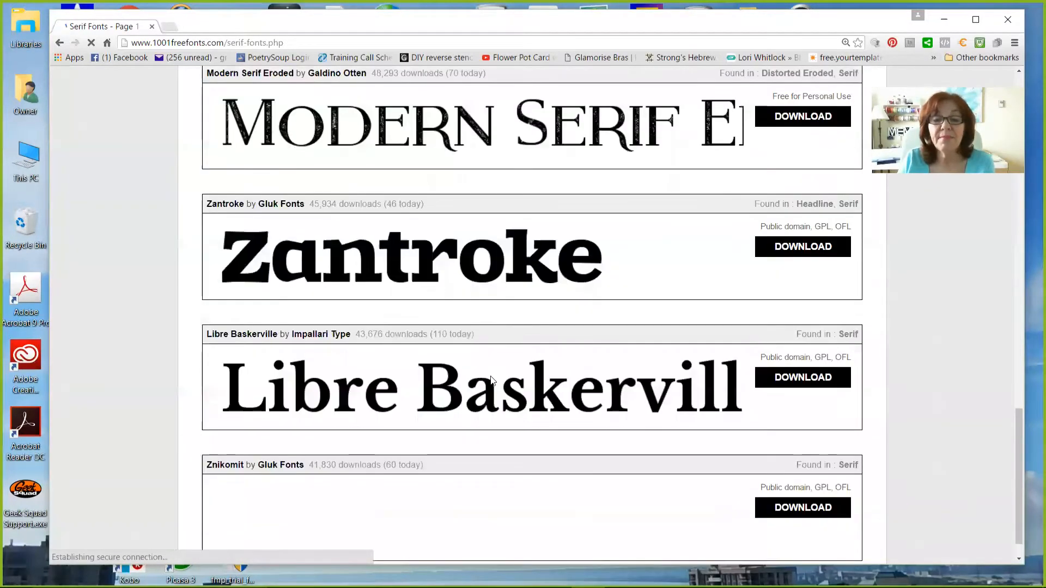
scroll("down", 3)
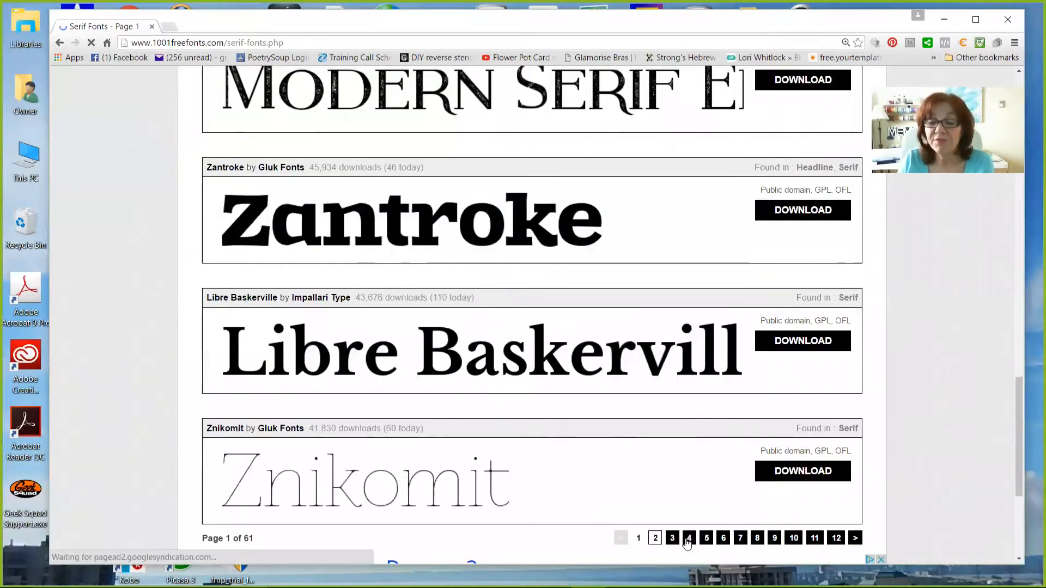
Go to page 4 of the Serif listing and browse down to Tequila Sunset.
left_click(688, 538)
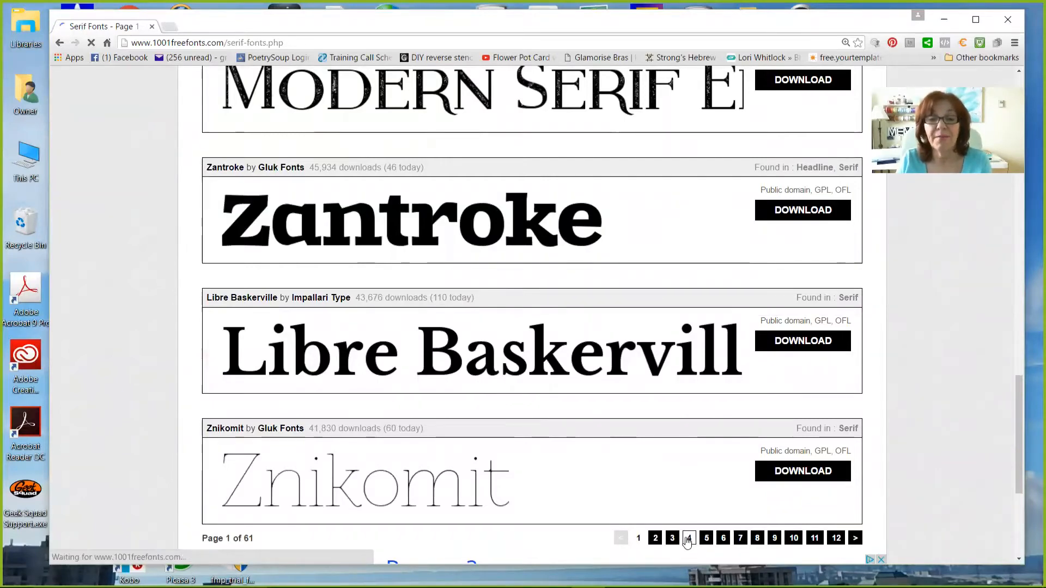
left_click(688, 538)
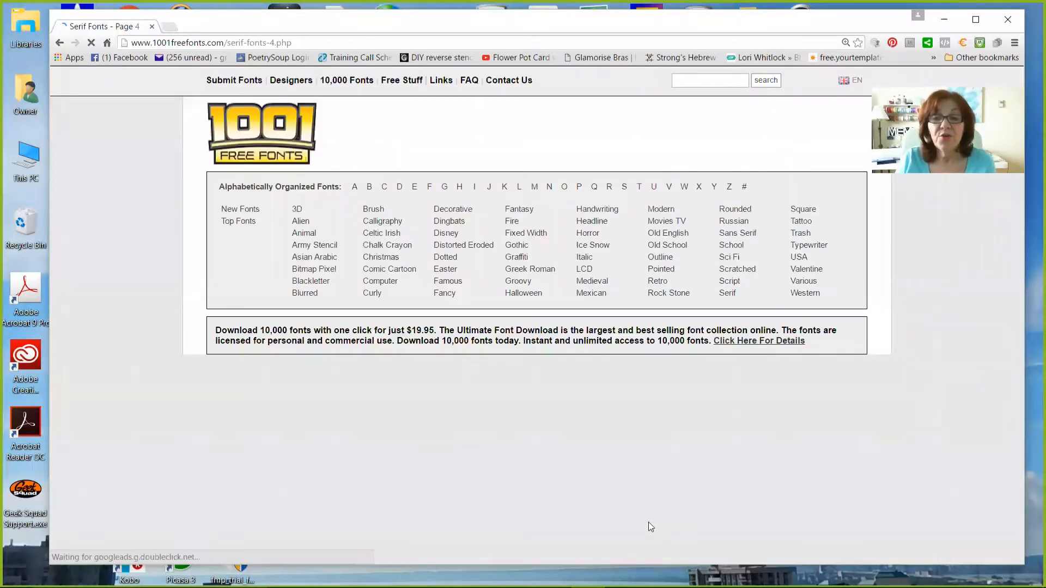
scroll("down", 3)
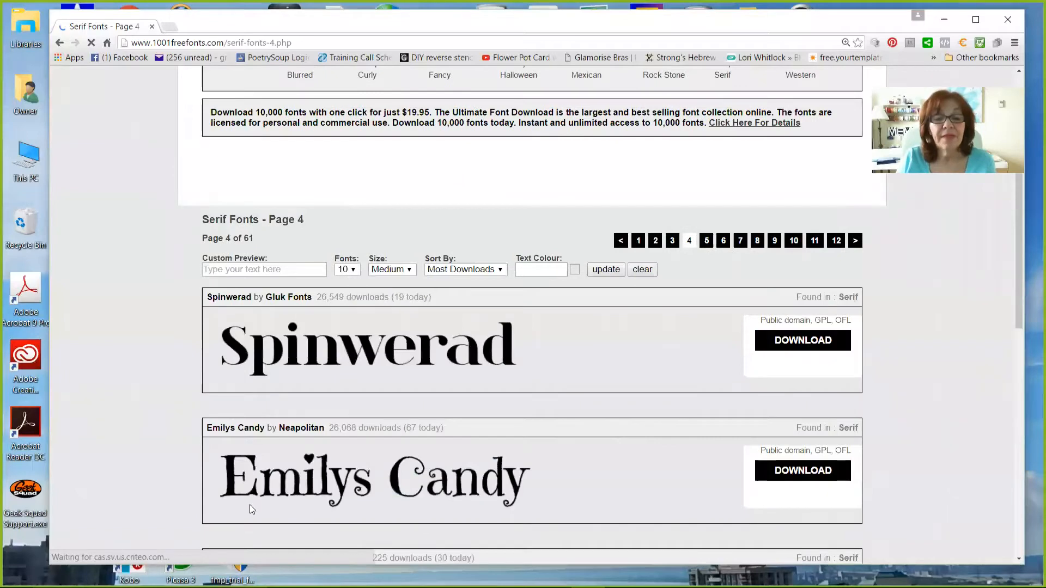
scroll("down", 3)
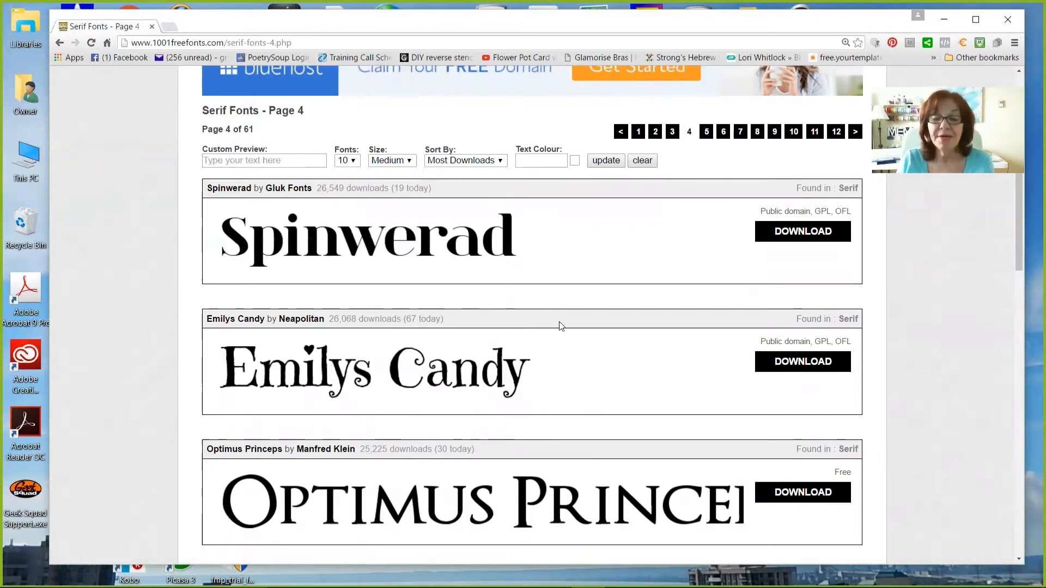
scroll("down", 3)
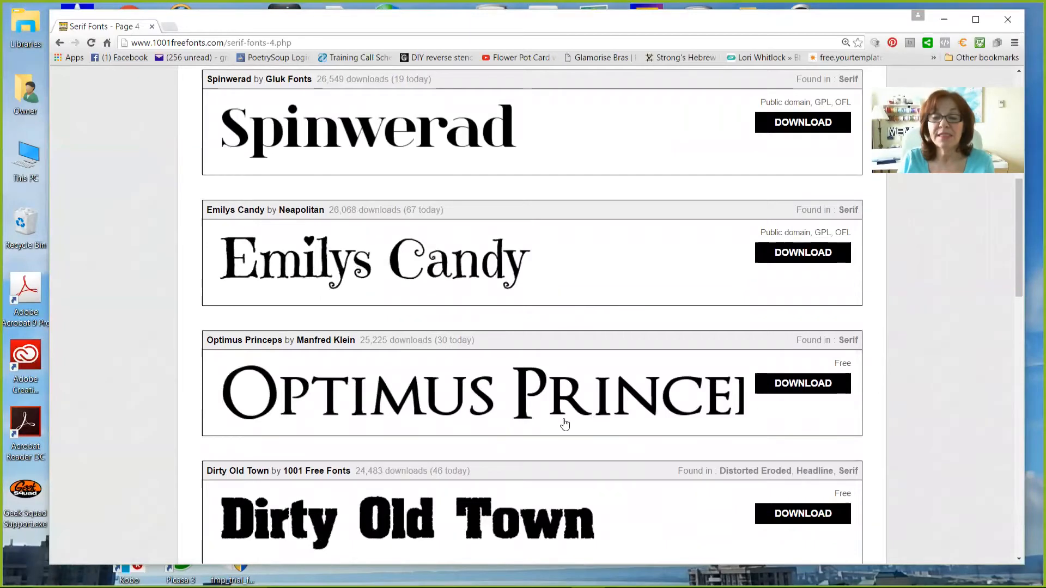
mouse_move(235, 387)
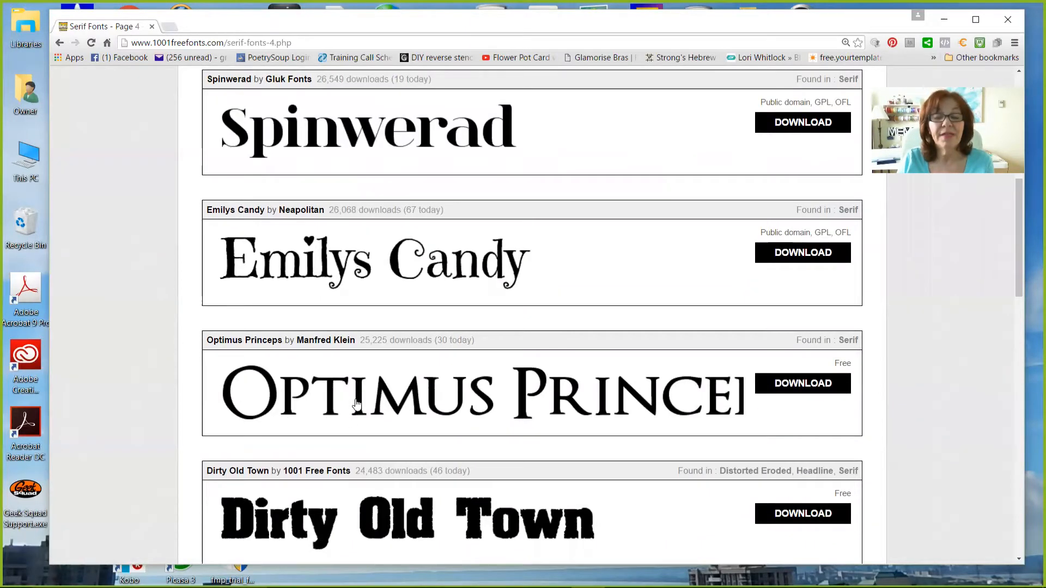
scroll("down", 3)
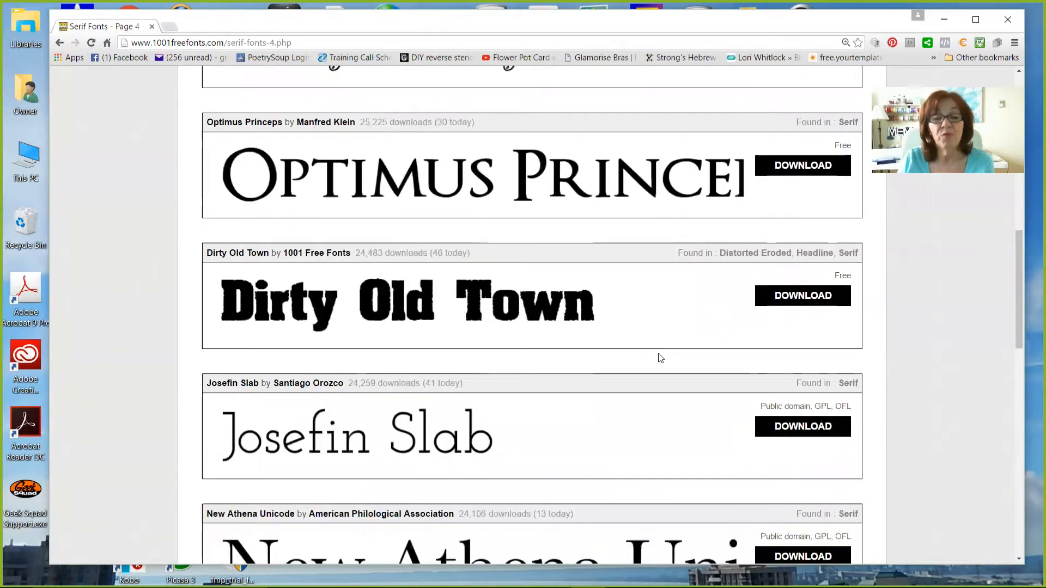
scroll("down", 3)
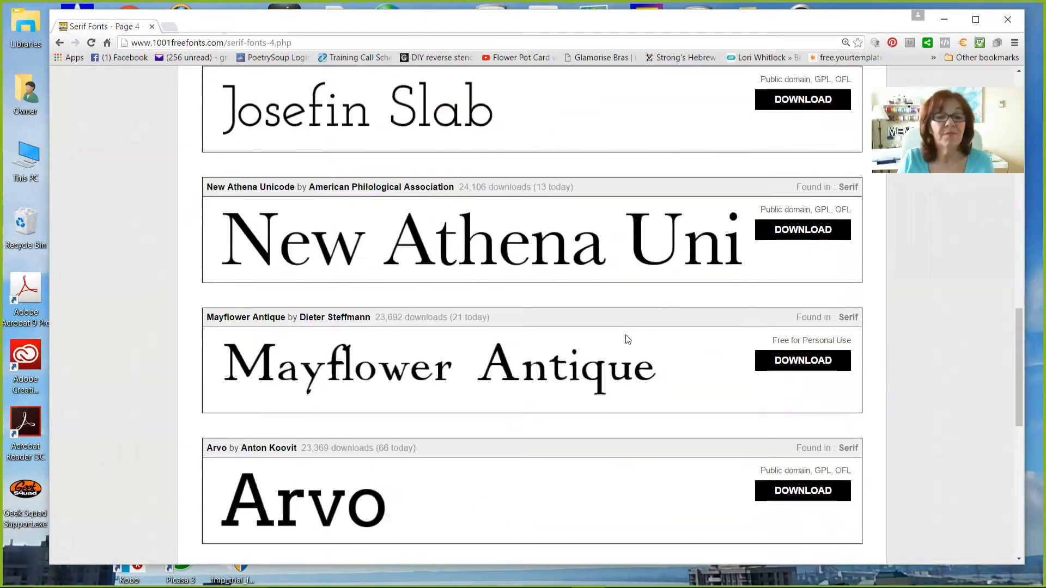
scroll("down", 3)
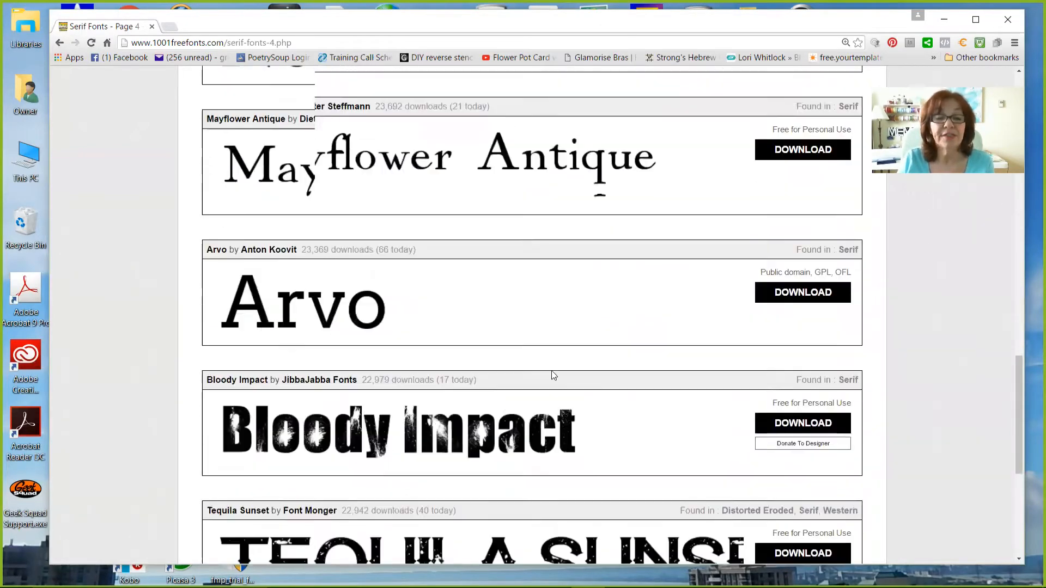
scroll("down", 3)
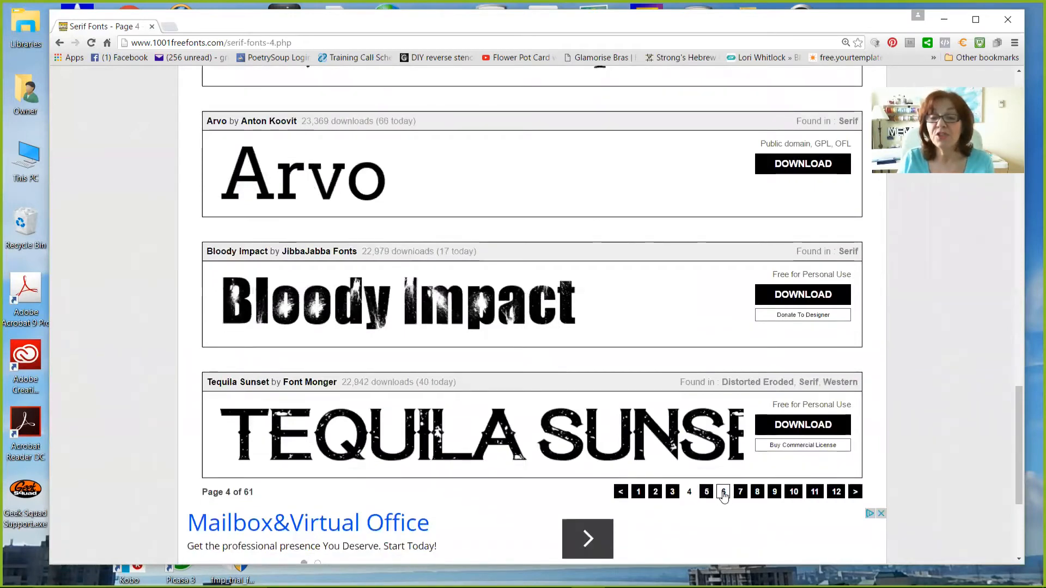
left_click(724, 491)
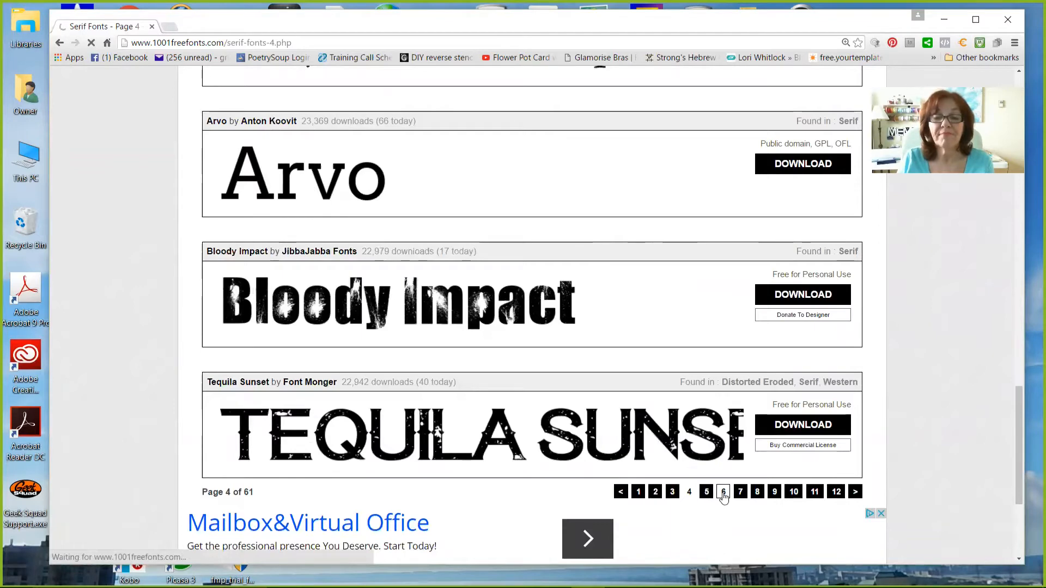
Show Serif listing page 6 and browse from Kingsbridge to The Goldsmith.
left_click(723, 491)
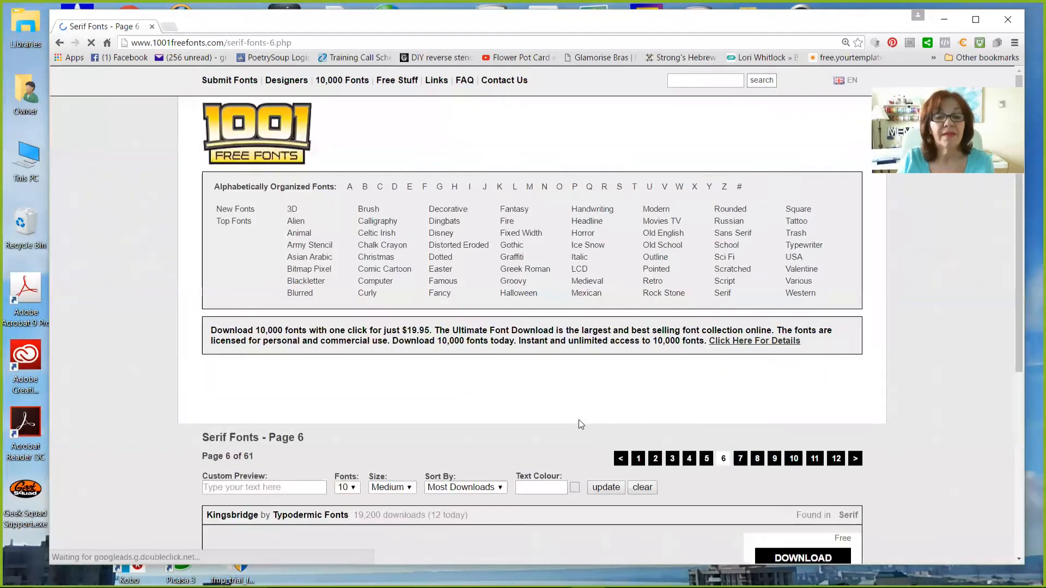
scroll("down", 3)
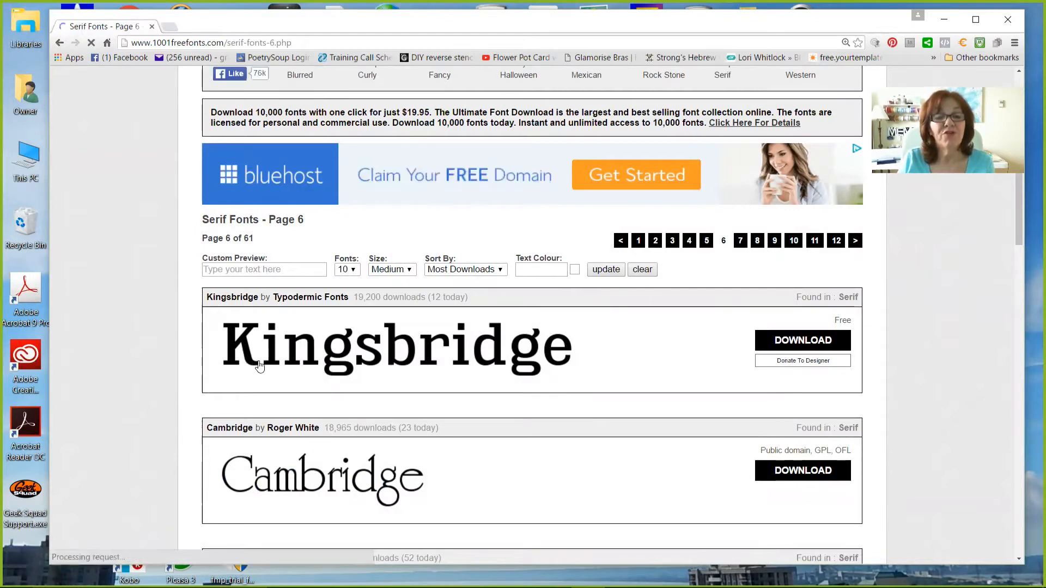
scroll("down", 3)
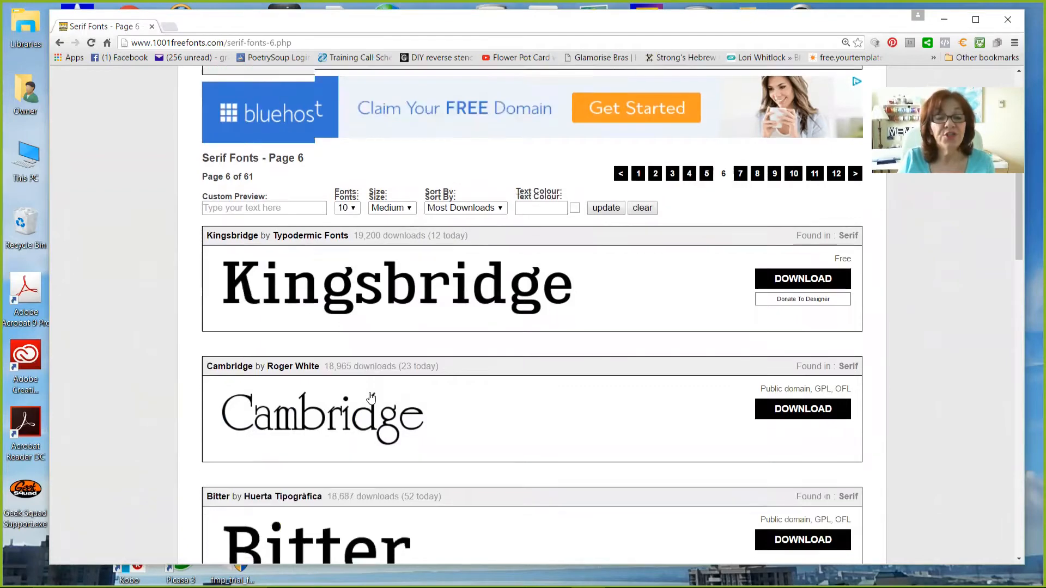
scroll("down", 3)
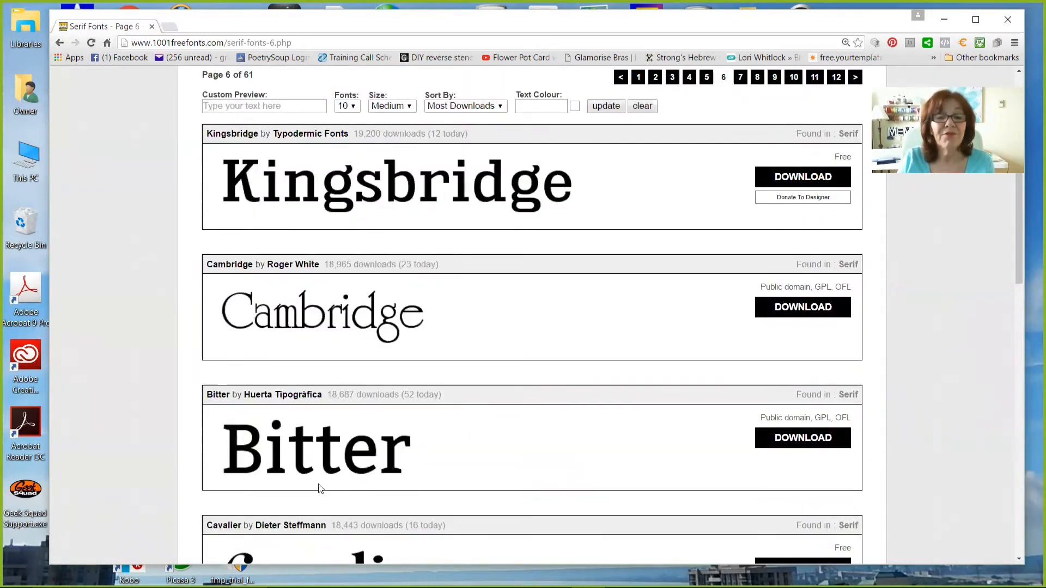
scroll("down", 3)
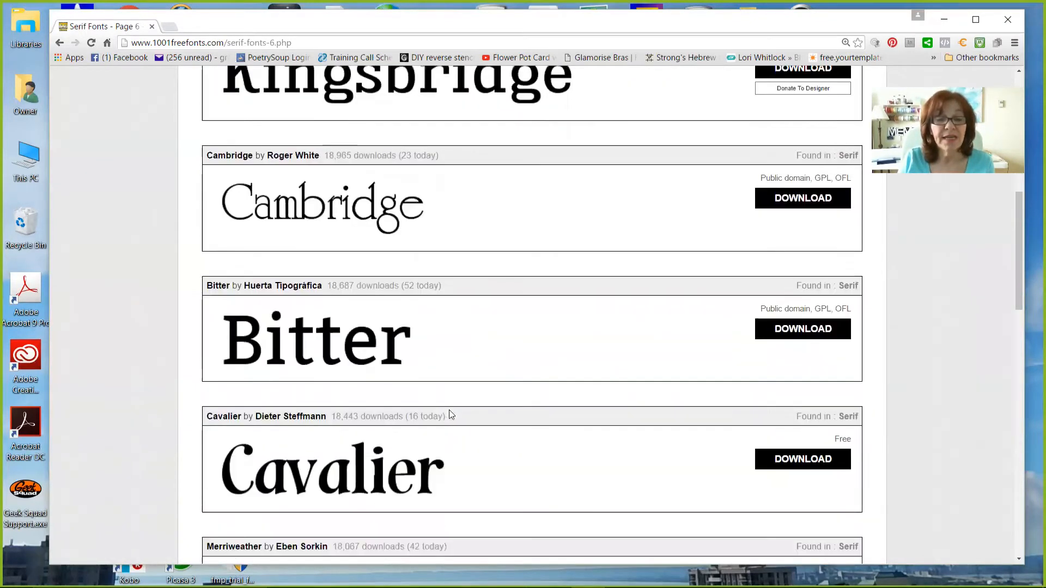
scroll("down", 3)
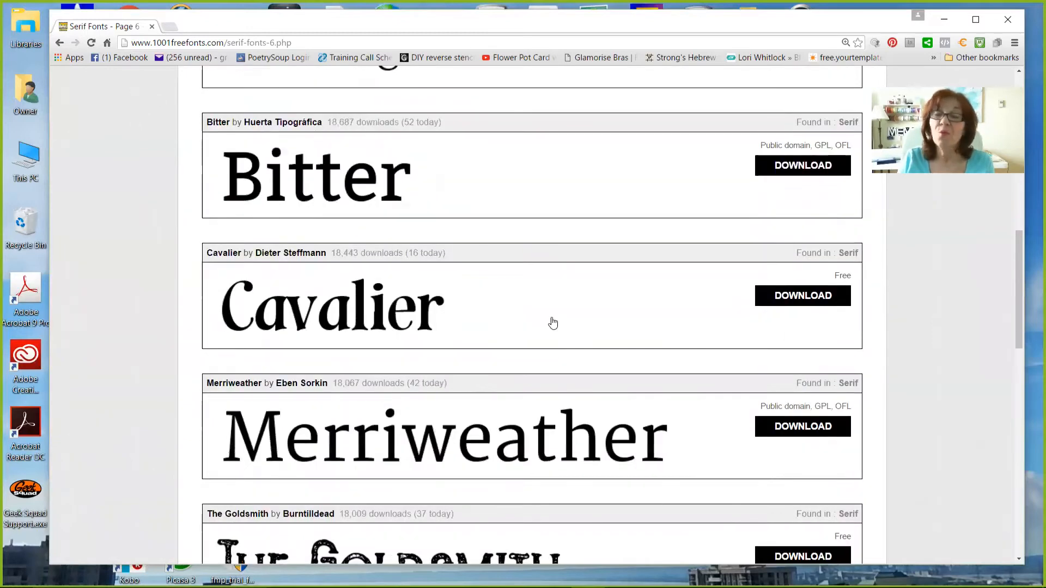
scroll("up", 3)
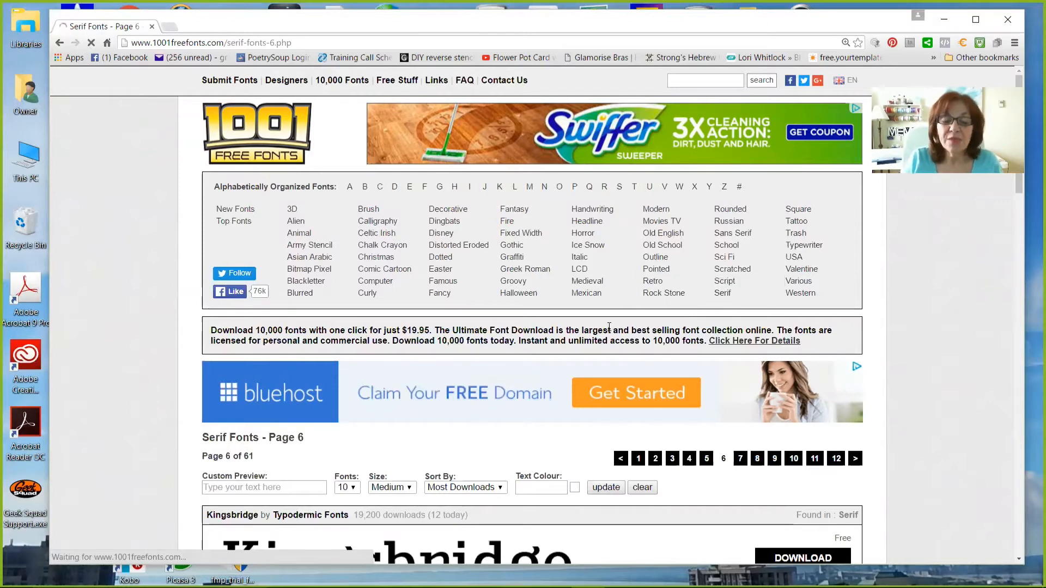
scroll("down", 3)
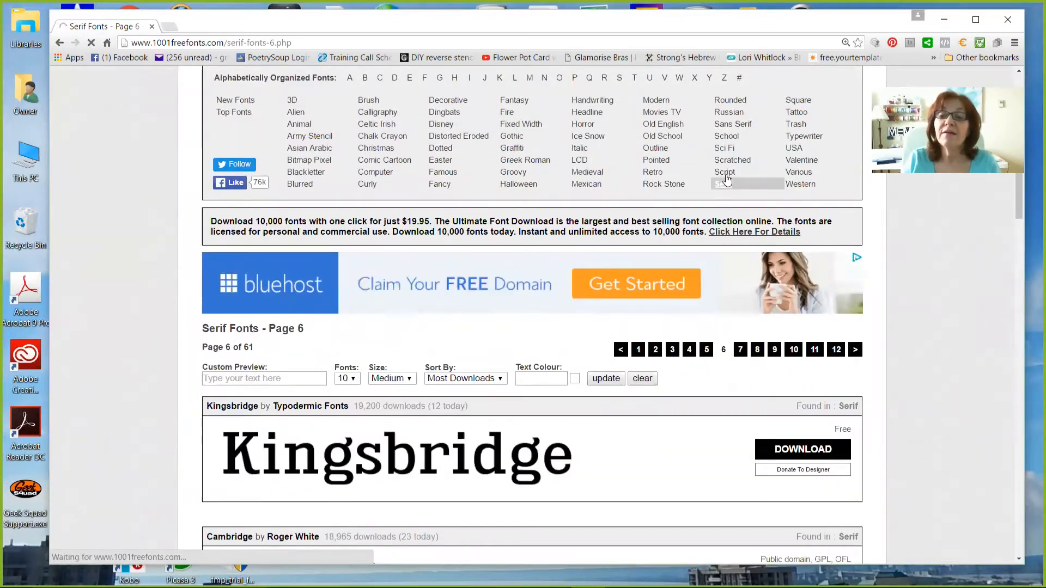
Open the Script category and browse page 1 from Remachine Script to Lighthouse.
left_click(724, 173)
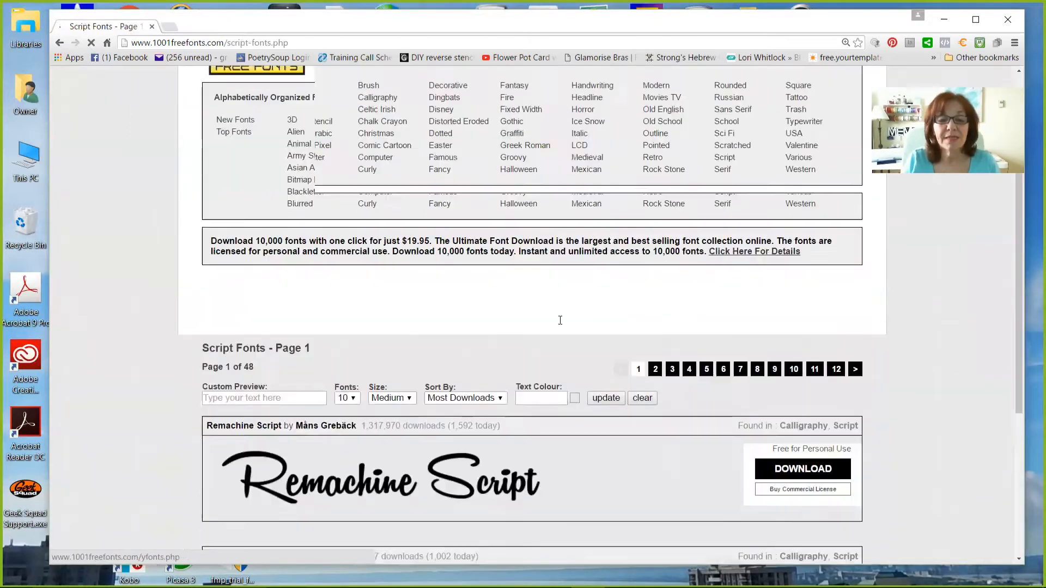
scroll("down", 3)
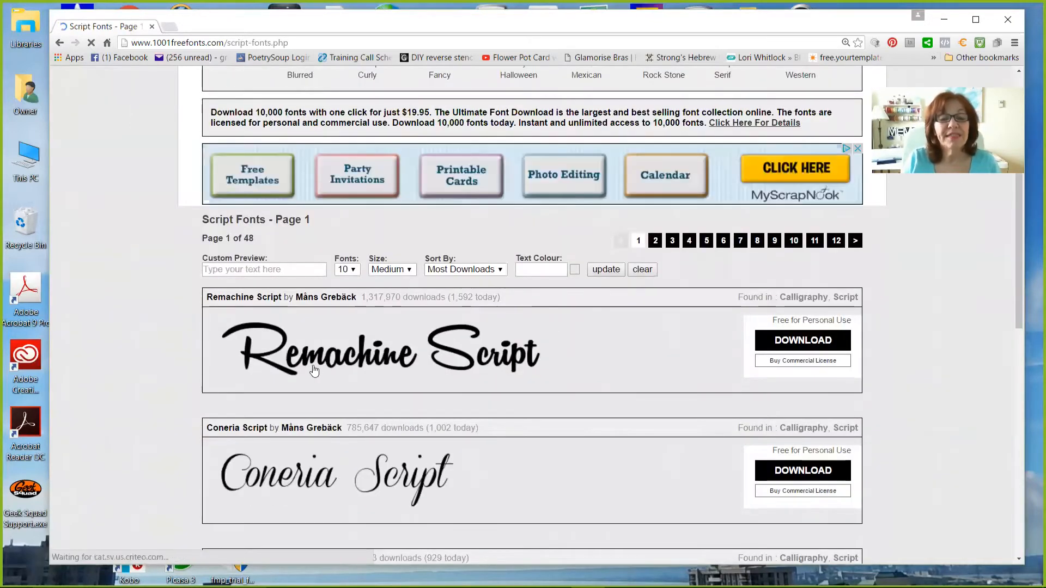
mouse_move(243, 324)
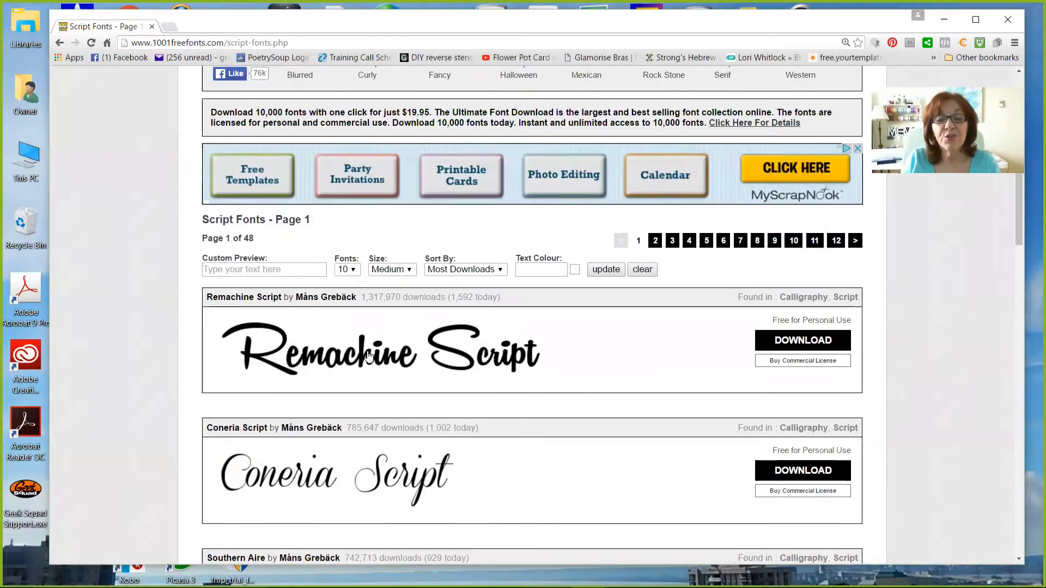
scroll("down", 3)
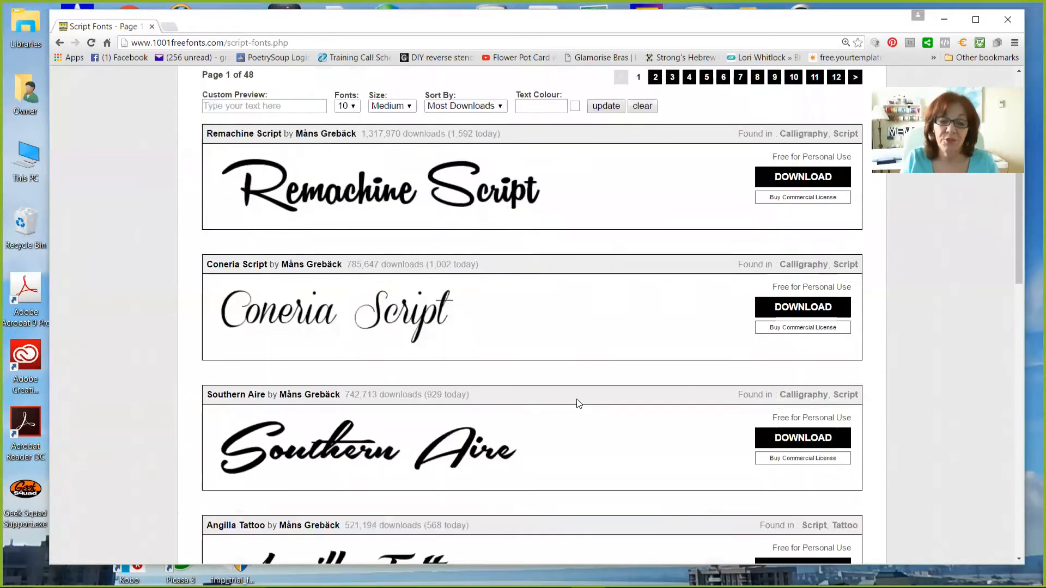
scroll("down", 3)
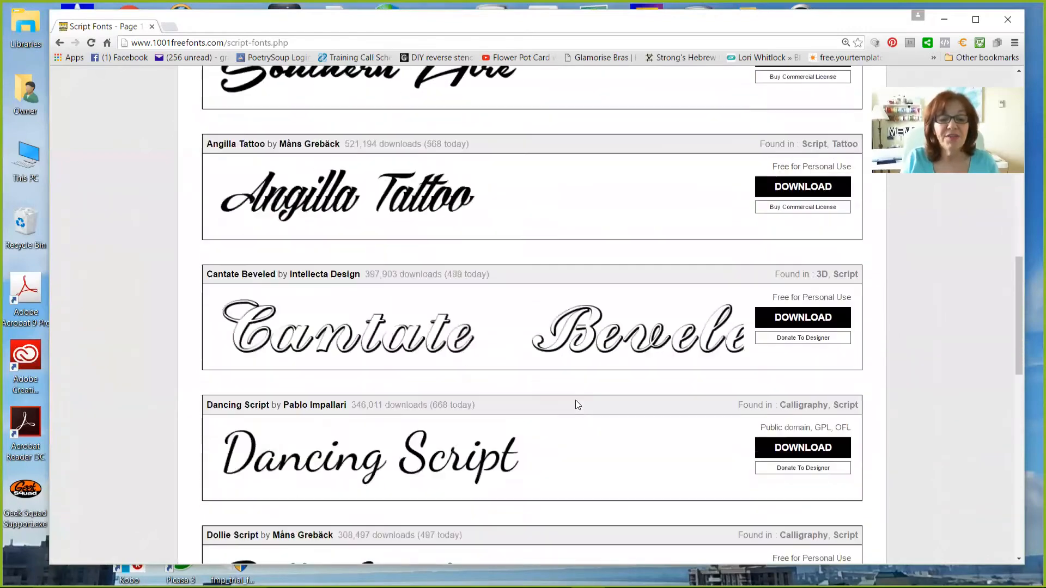
scroll("down", 3)
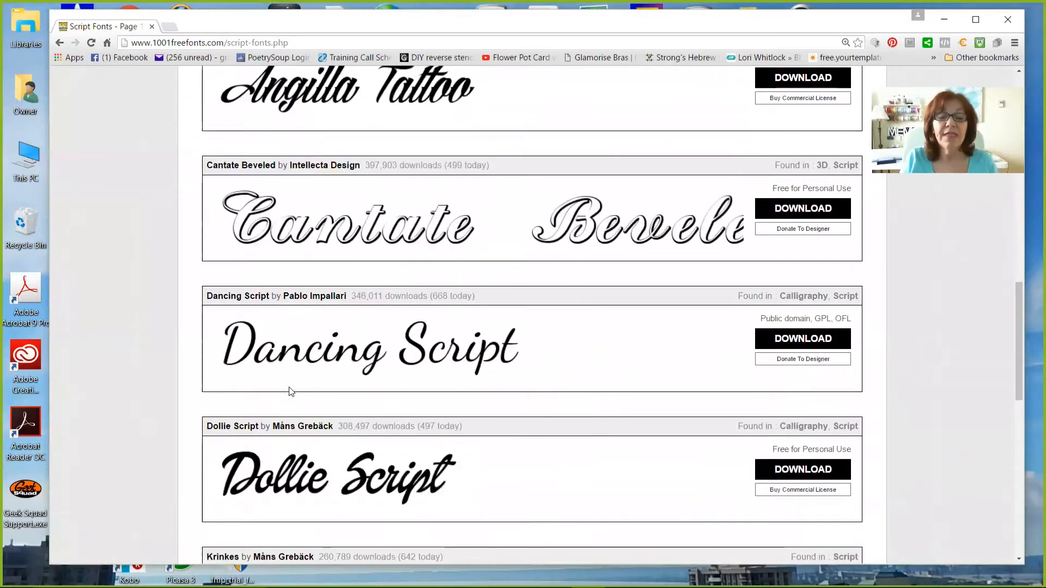
mouse_move(529, 365)
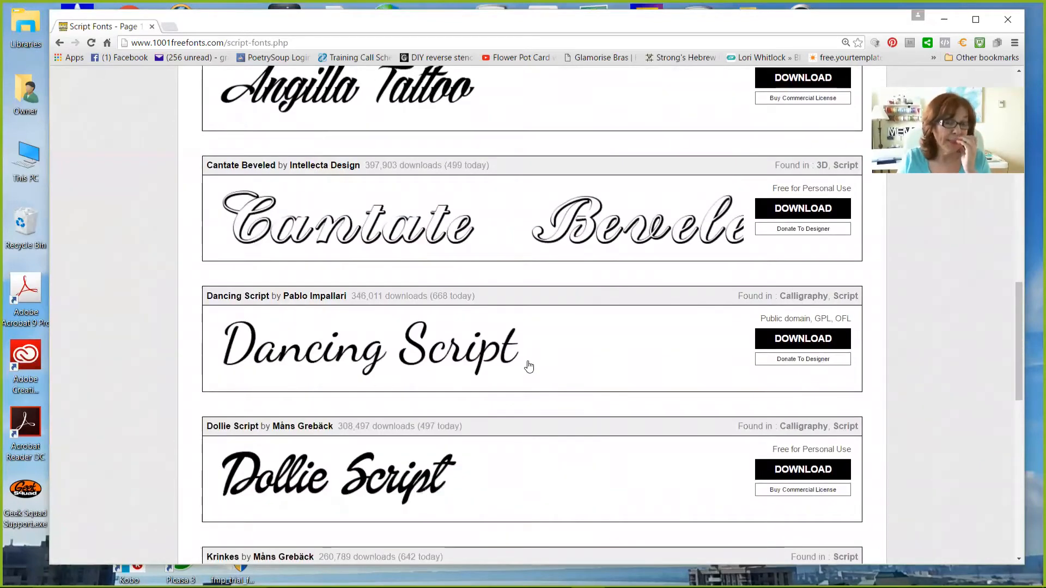
mouse_move(538, 354)
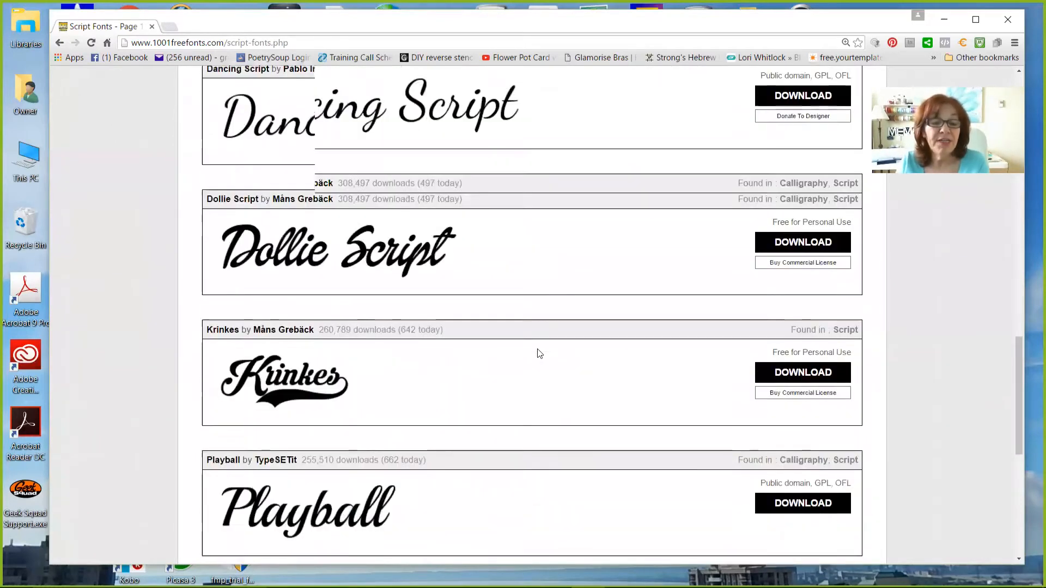
scroll("down", 3)
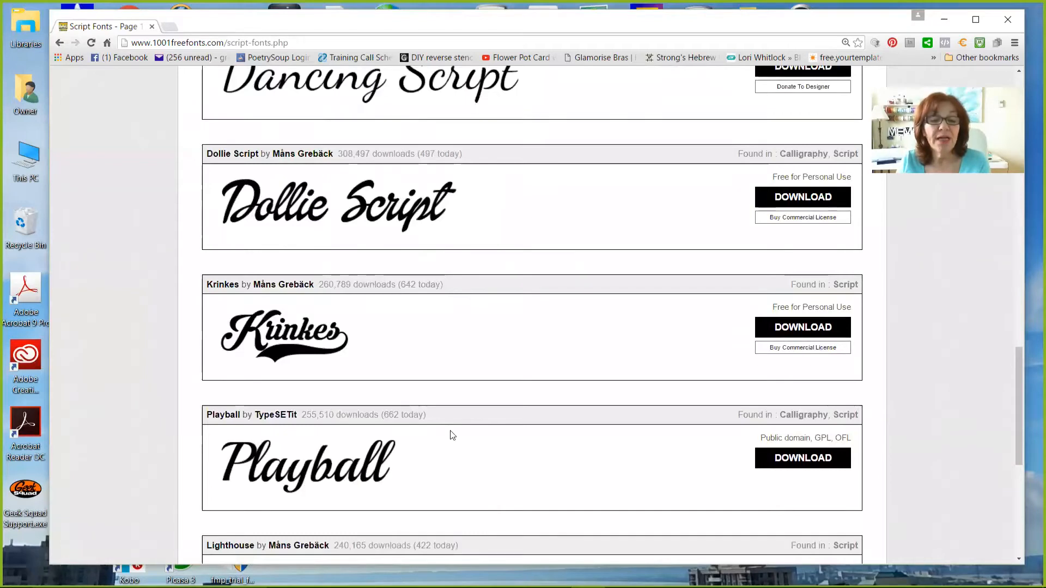
scroll("down", 3)
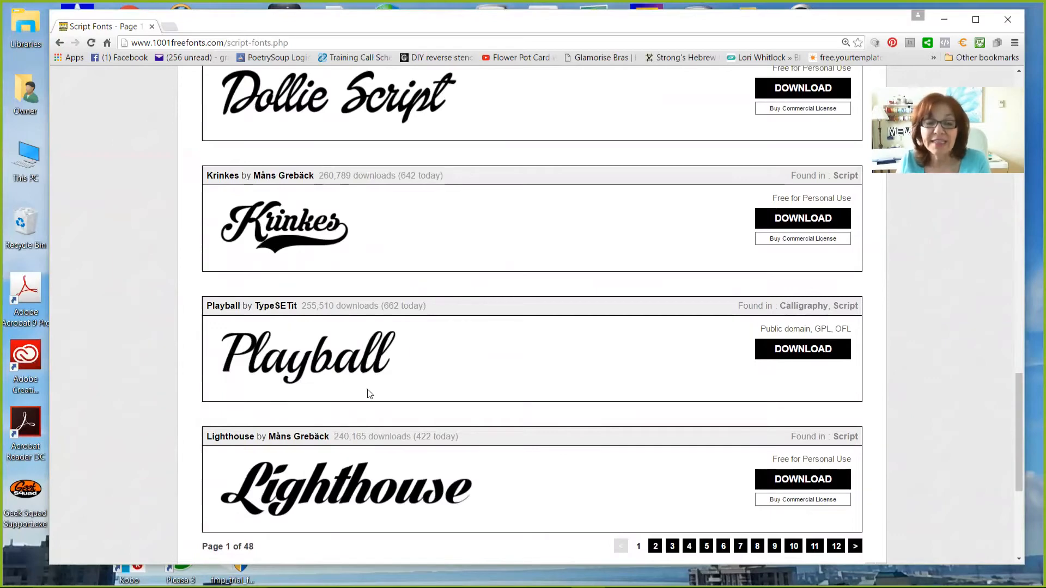
scroll("down", 3)
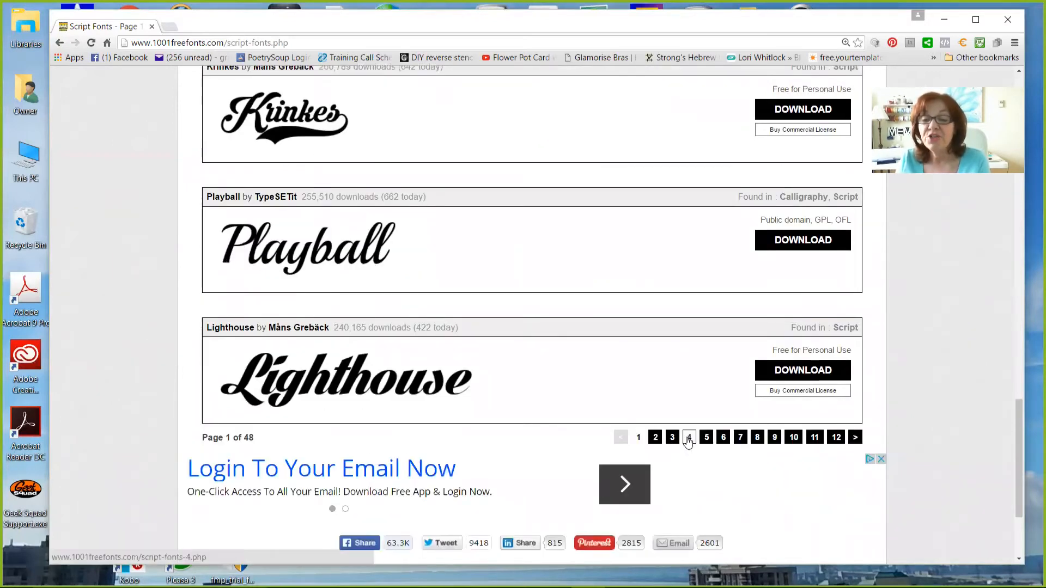
Go to Script page 3 and scroll from Chronic Delivery down to Gabrielle.
left_click(672, 437)
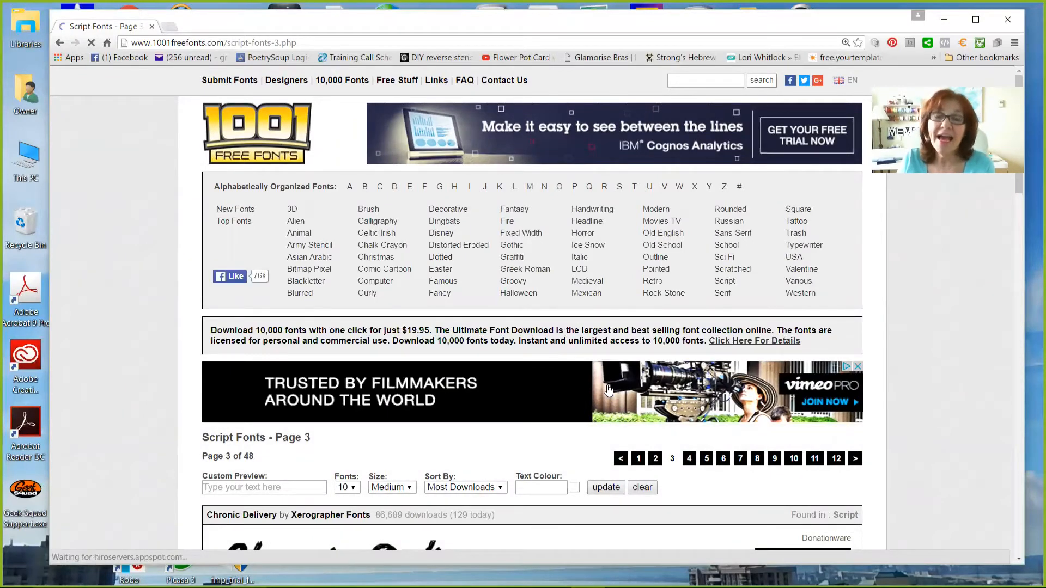
scroll("down", 3)
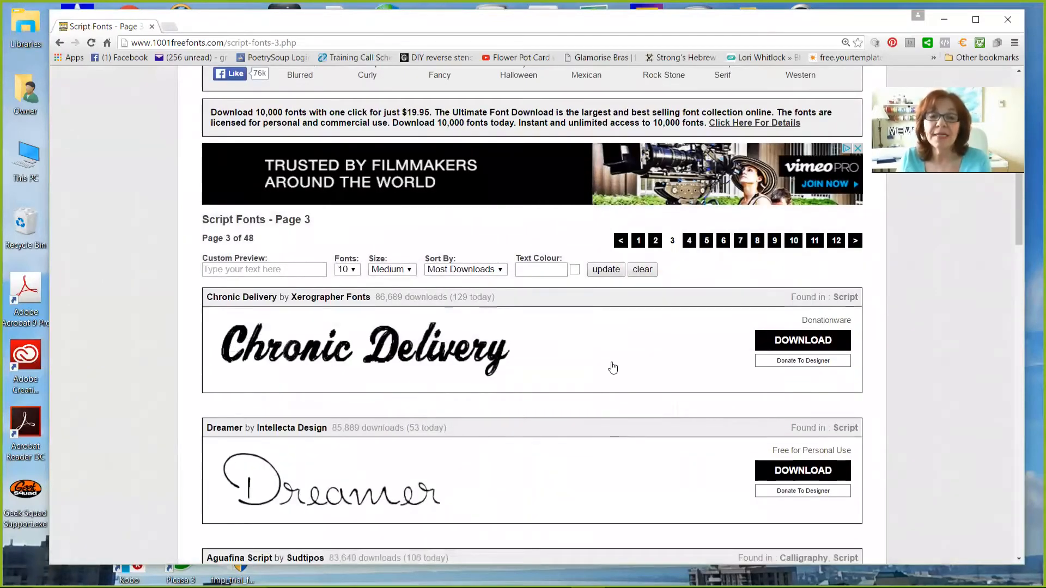
scroll("down", 3)
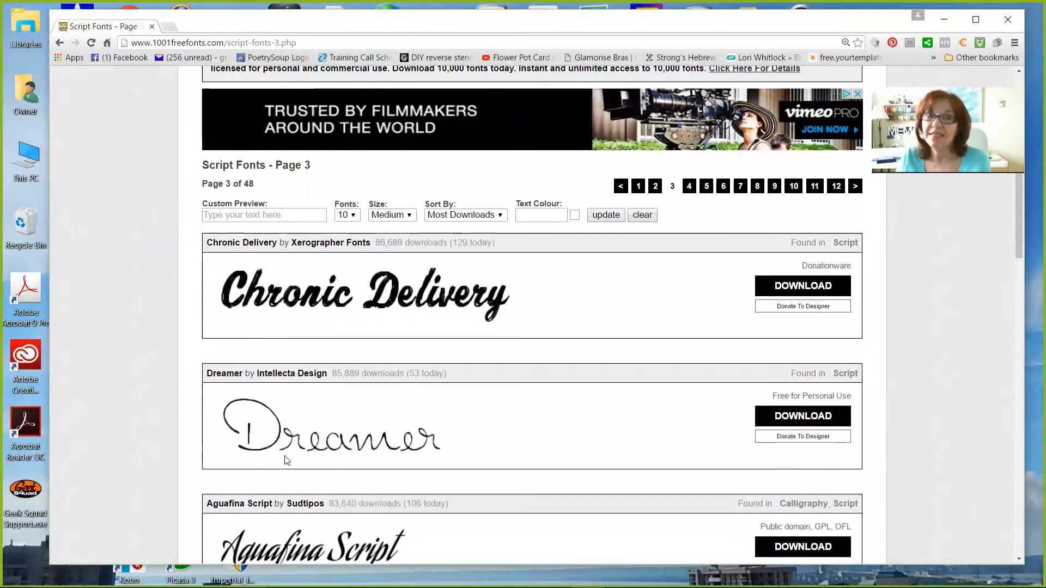
scroll("down", 3)
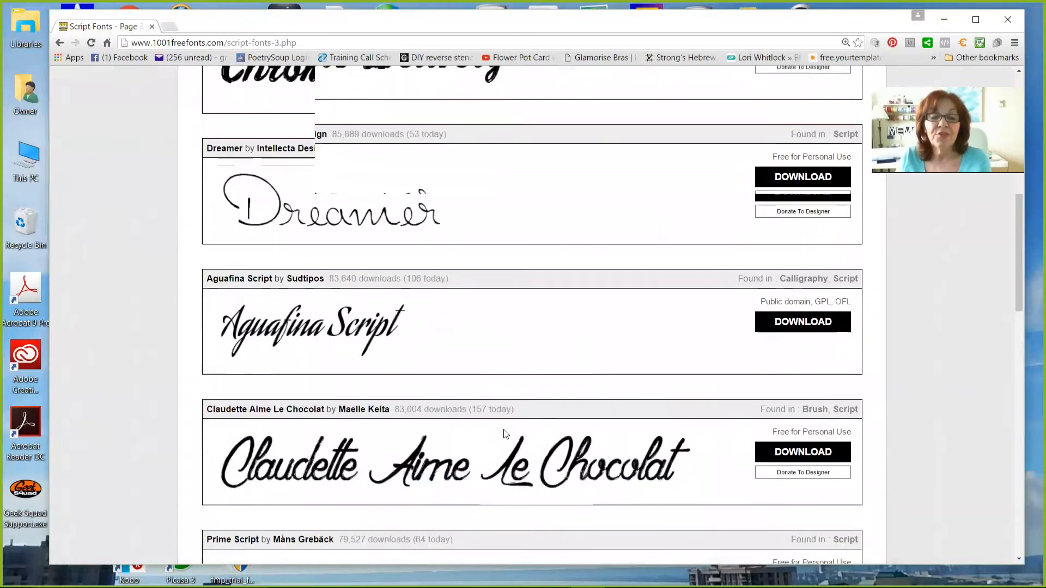
scroll("down", 3)
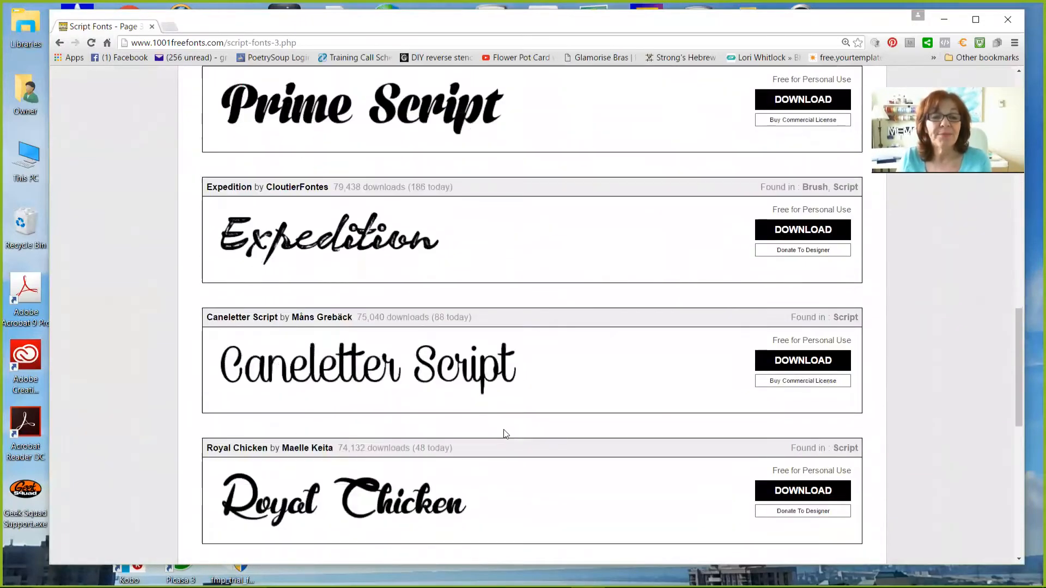
scroll("down", 3)
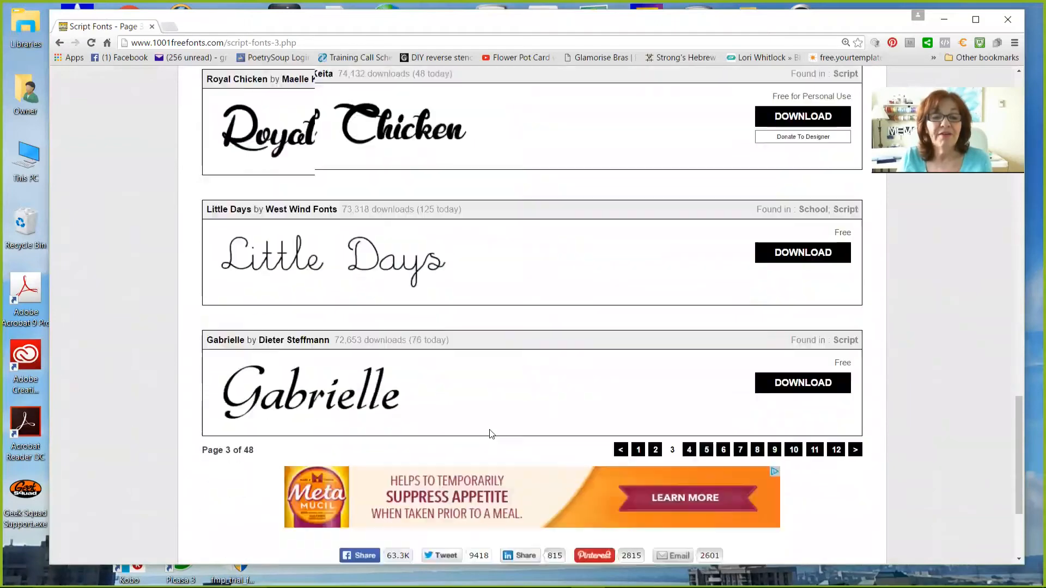
scroll("up", 3)
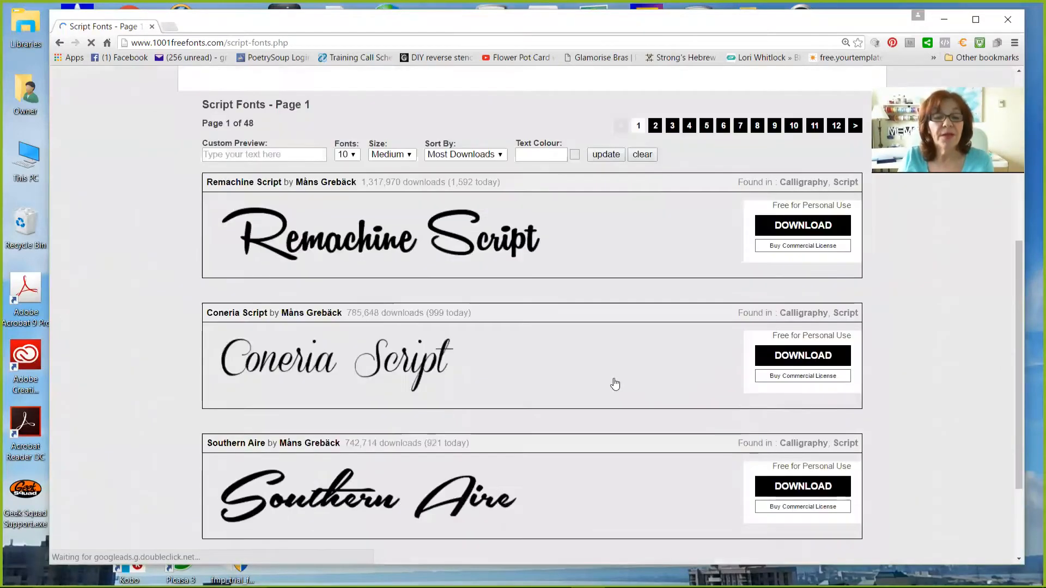
Open the Fancy fonts category and browse from Vonique 64 down to Grandma's Garden.
scroll("down", 3)
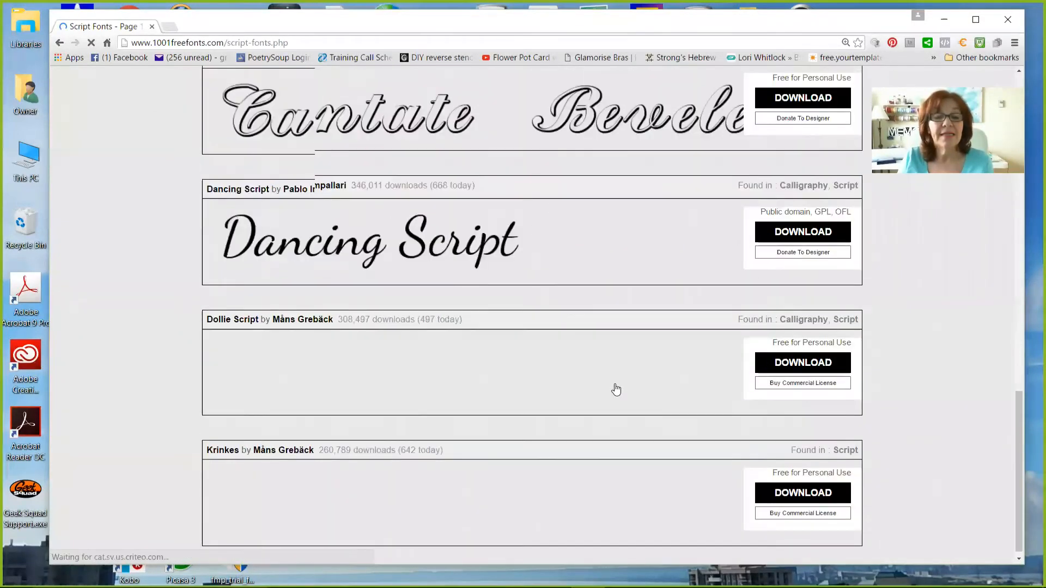
scroll("down", 3)
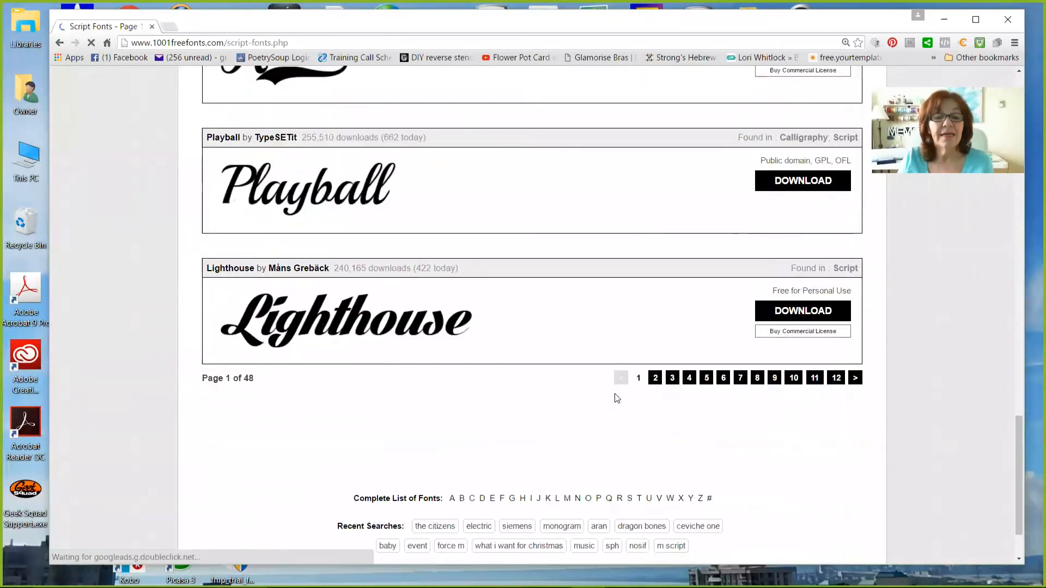
scroll("down", 3)
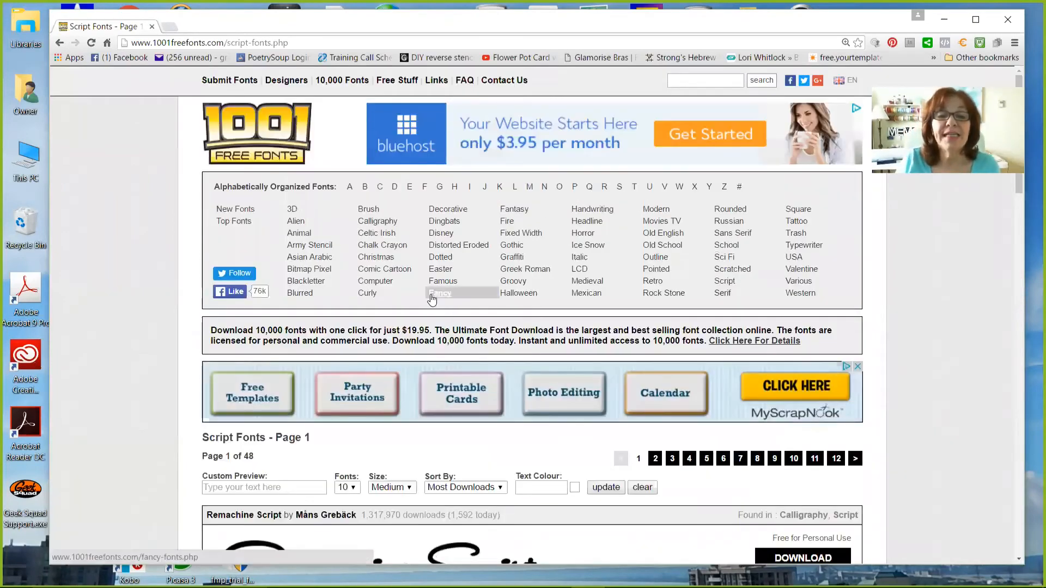
left_click(442, 293)
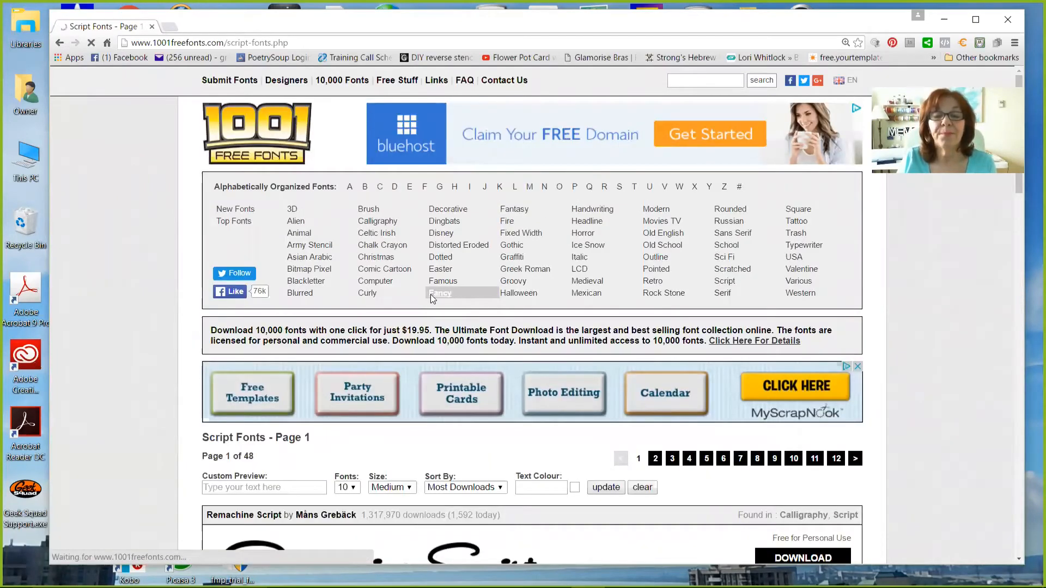
left_click(439, 294)
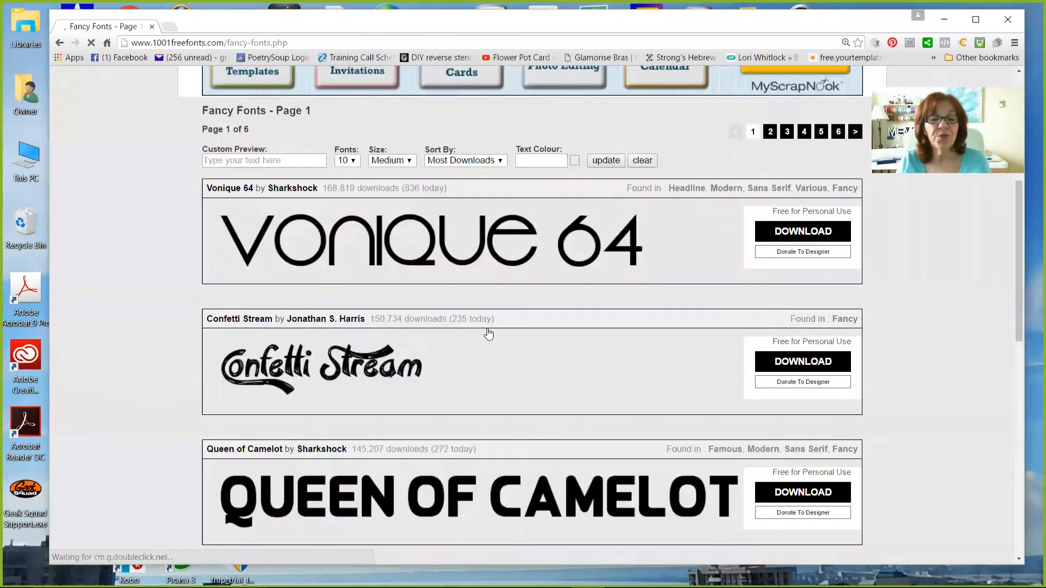
scroll("down", 3)
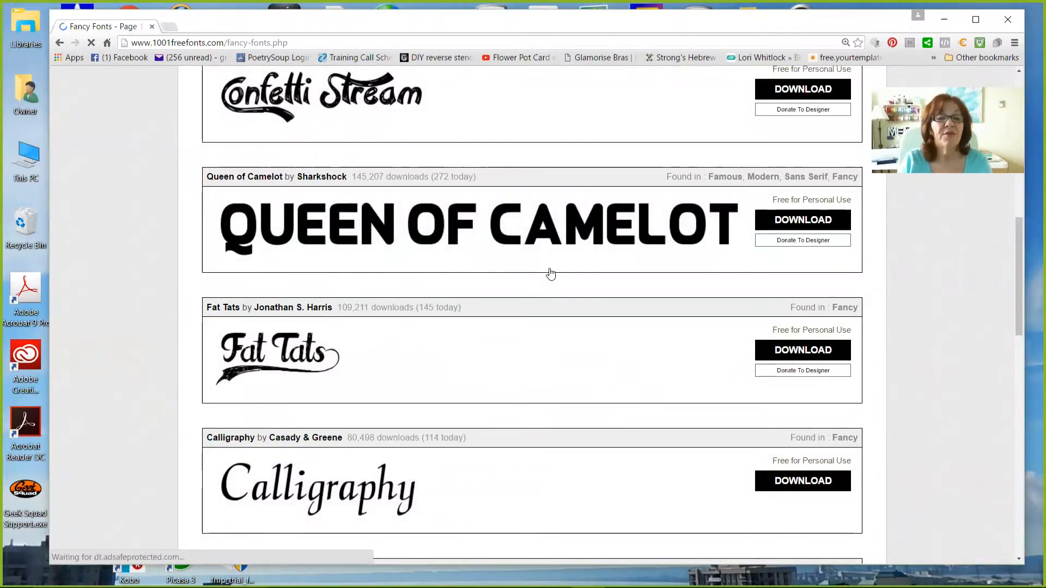
scroll("down", 3)
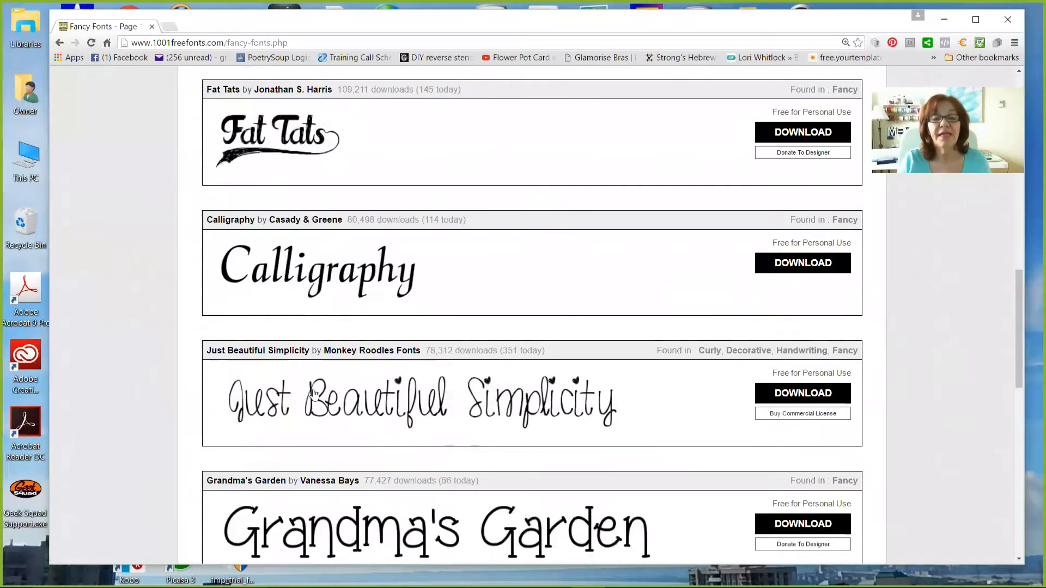
mouse_move(355, 419)
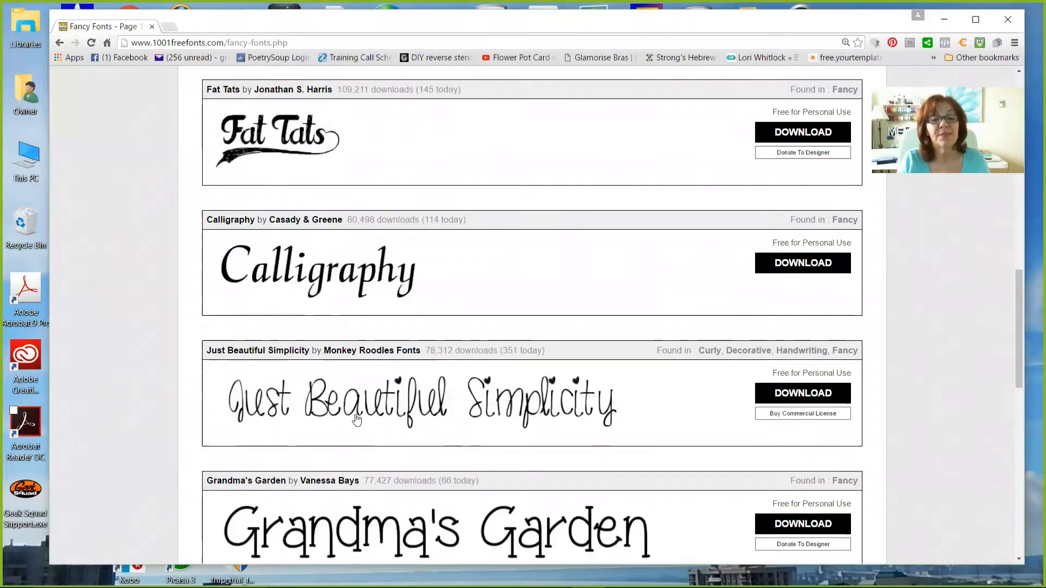
scroll("down", 3)
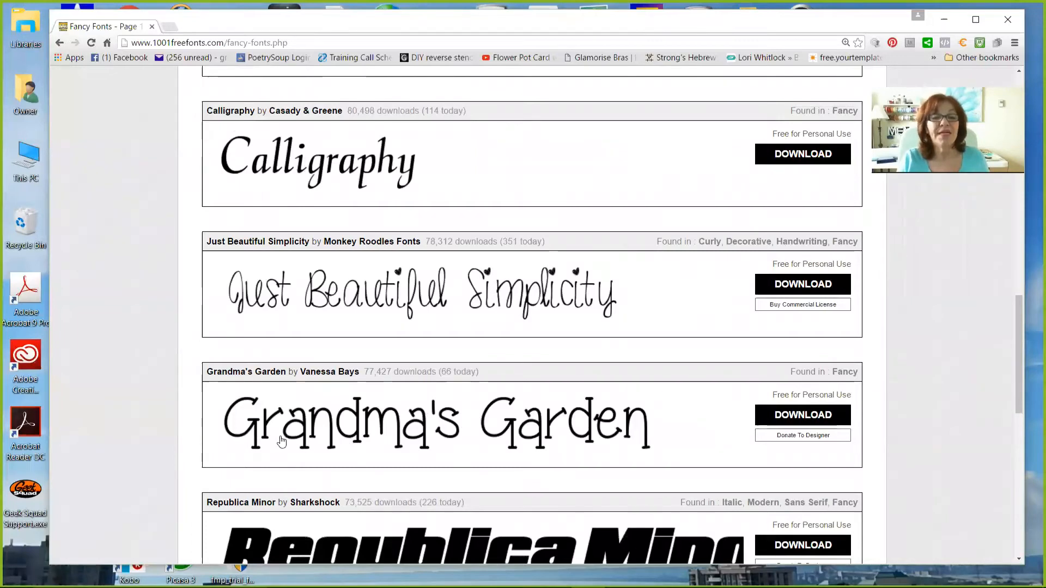
mouse_move(266, 435)
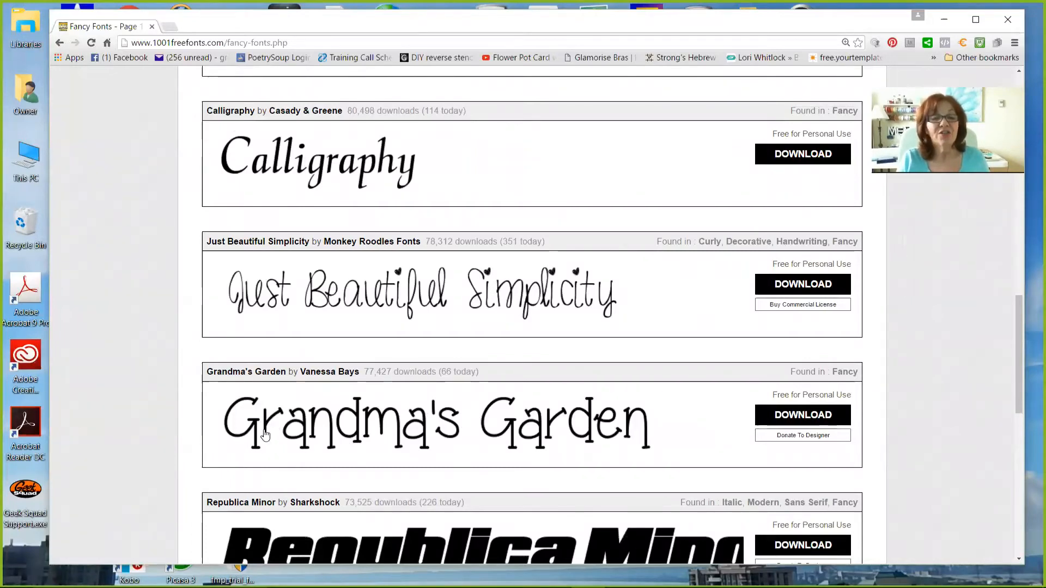
mouse_move(267, 446)
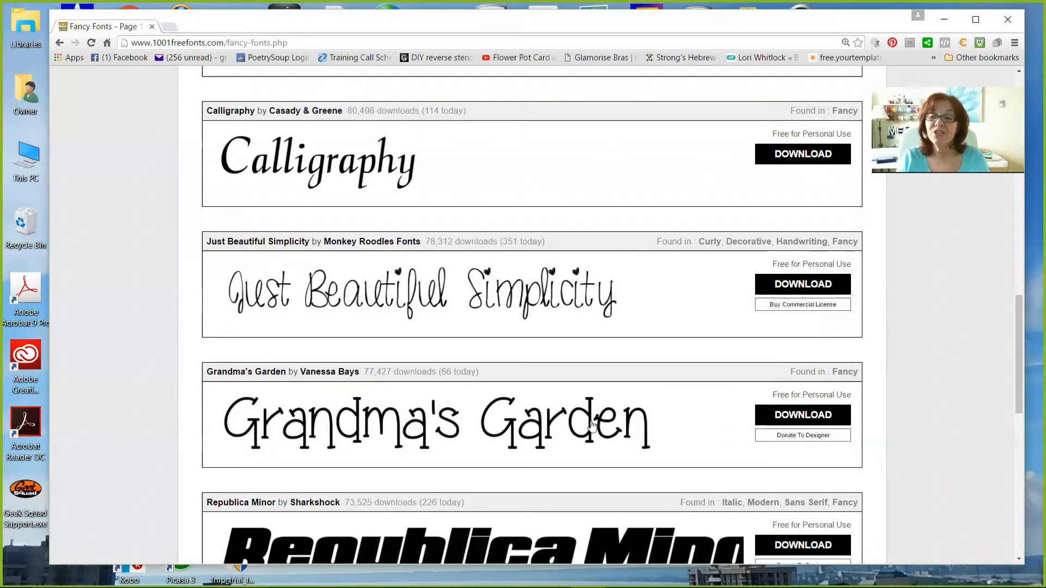
mouse_move(633, 419)
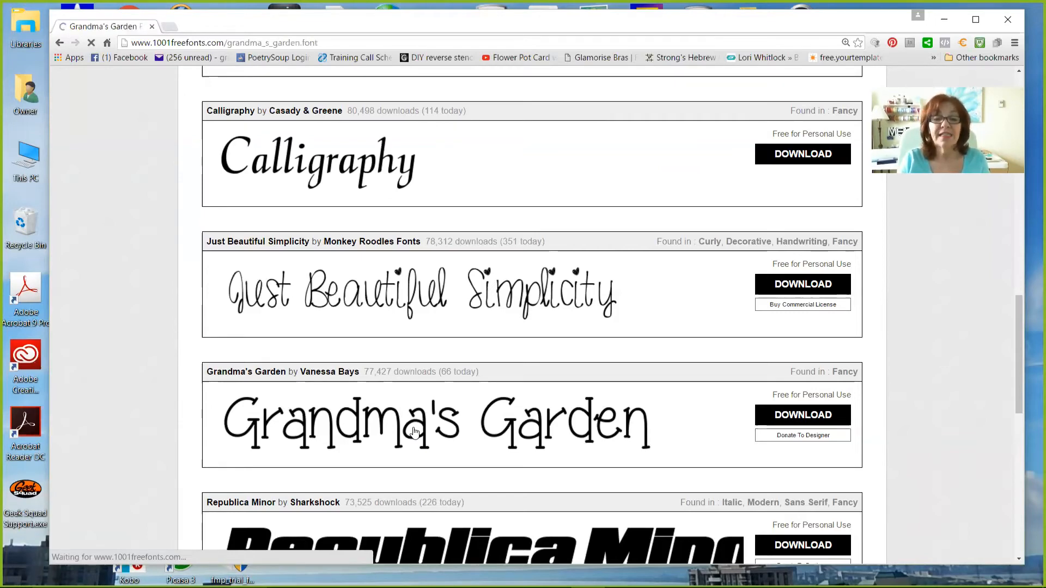
Download the Grandma's Garden font as a zip file.
scroll("up", 3)
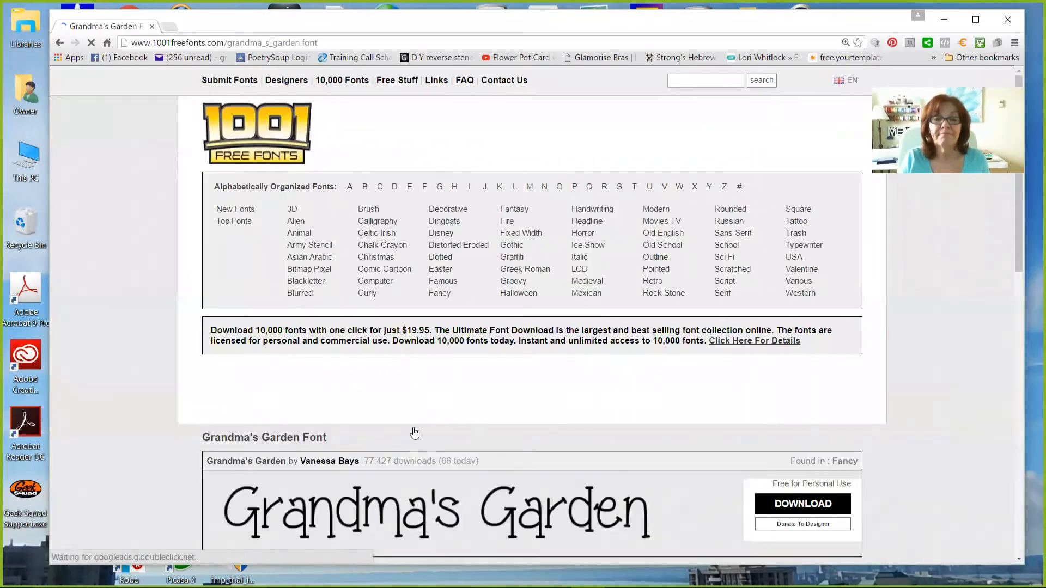
scroll("down", 3)
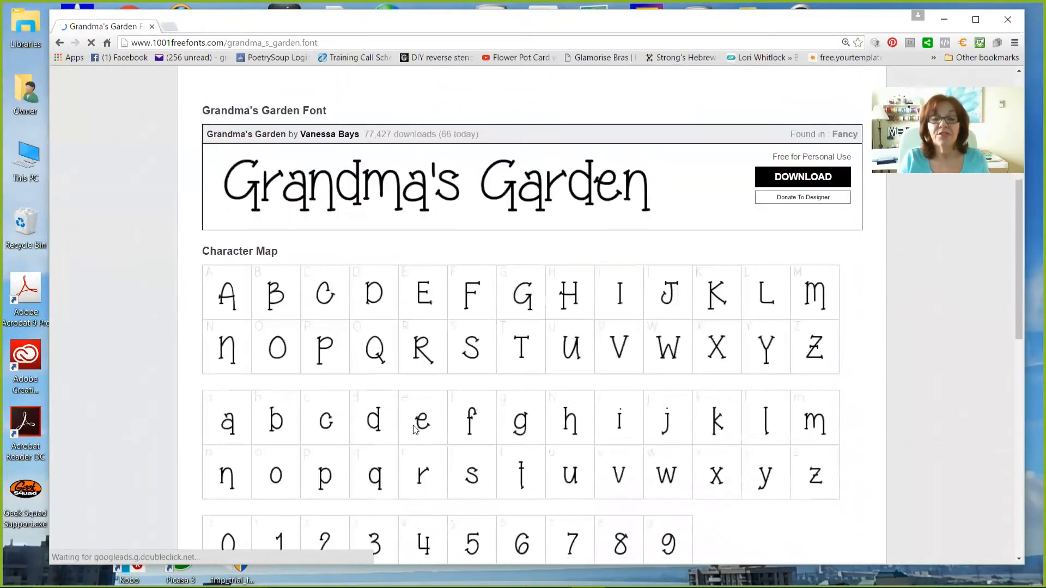
scroll("down", 3)
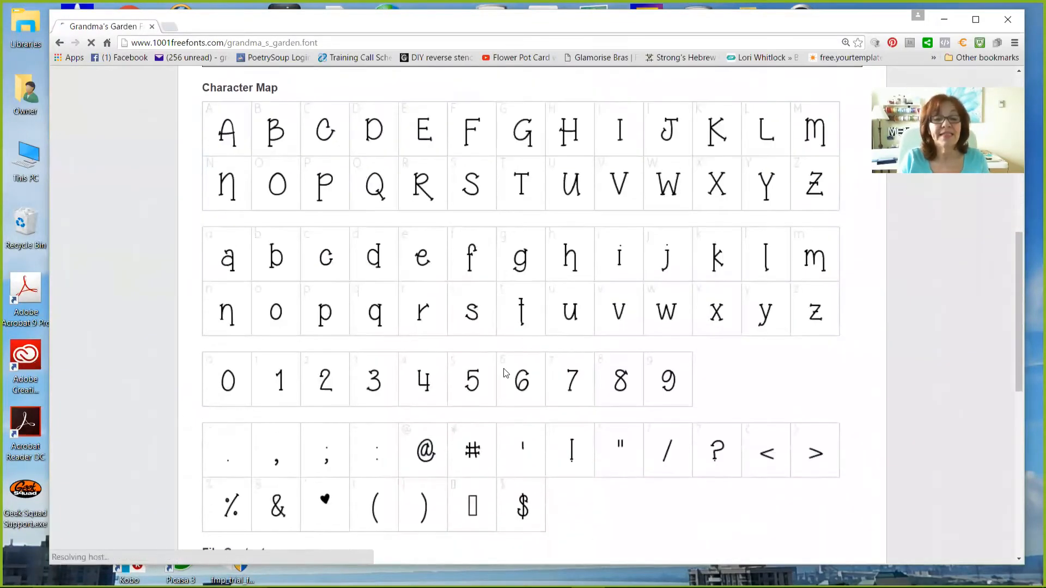
mouse_move(627, 458)
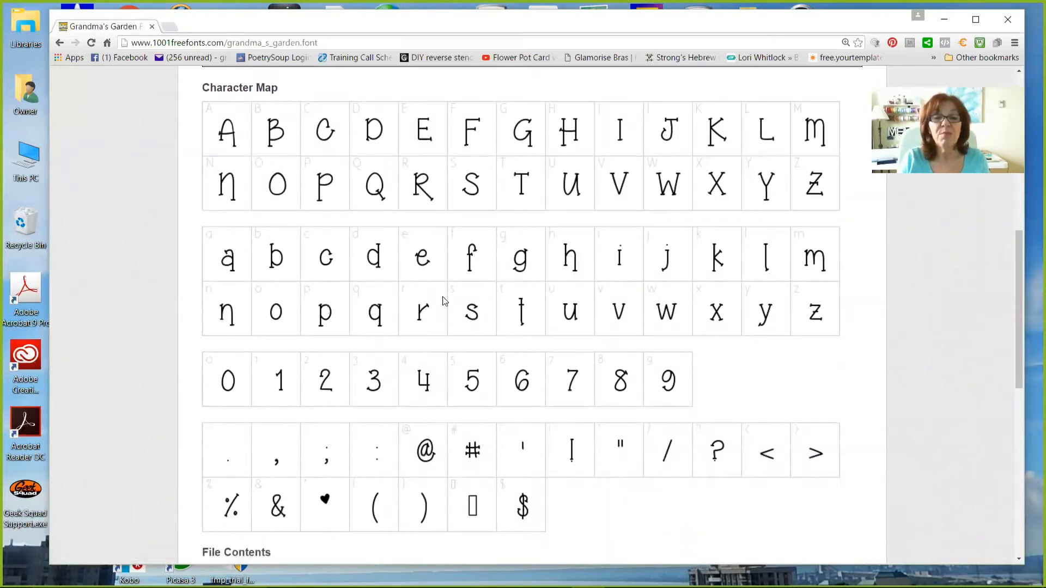
scroll("up", 3)
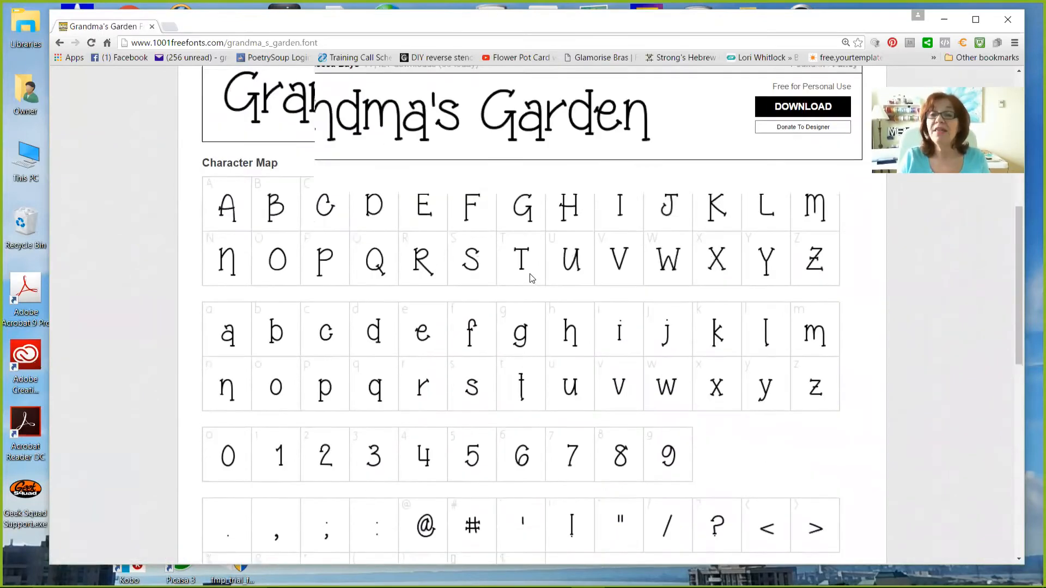
scroll("up", 3)
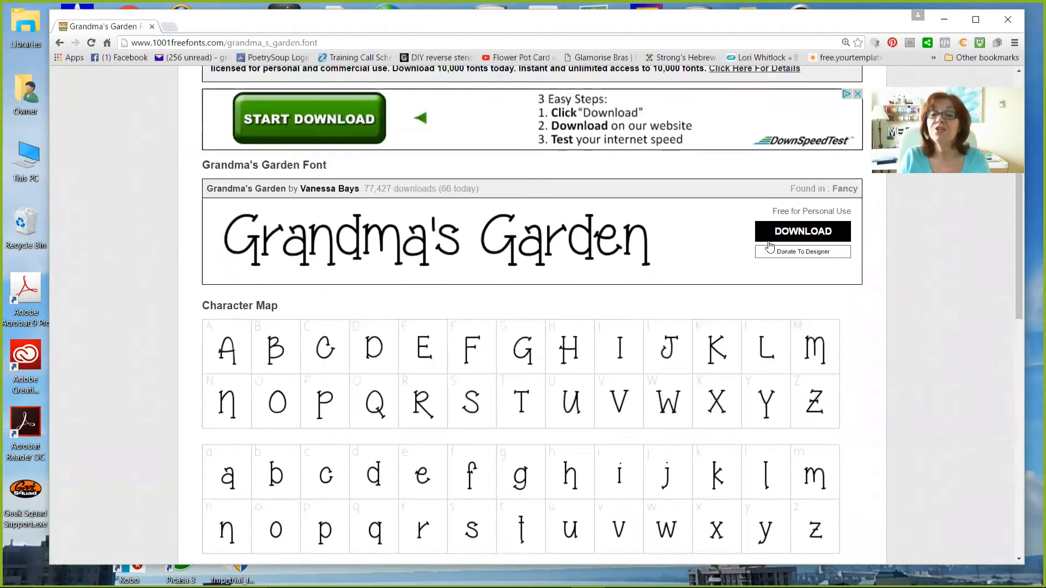
left_click(803, 231)
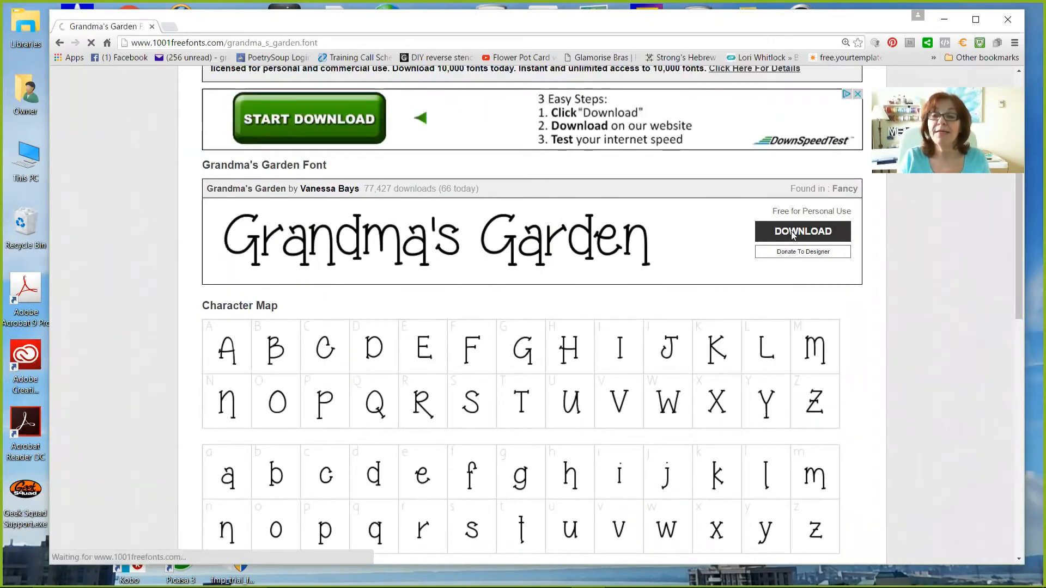
left_click(803, 232)
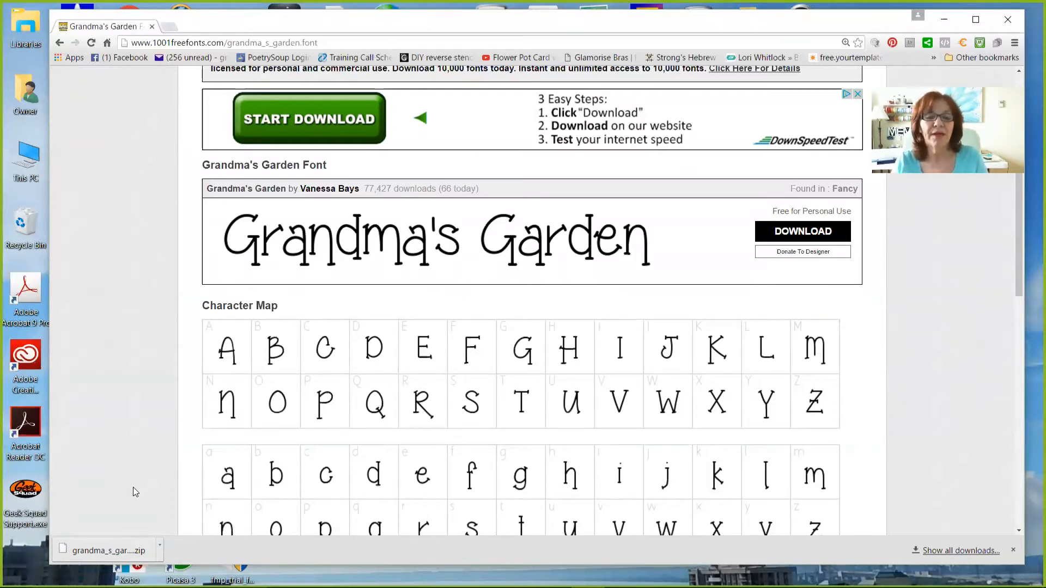
Review the Grandma's Garden file contents, designer and license tables.
scroll("down", 3)
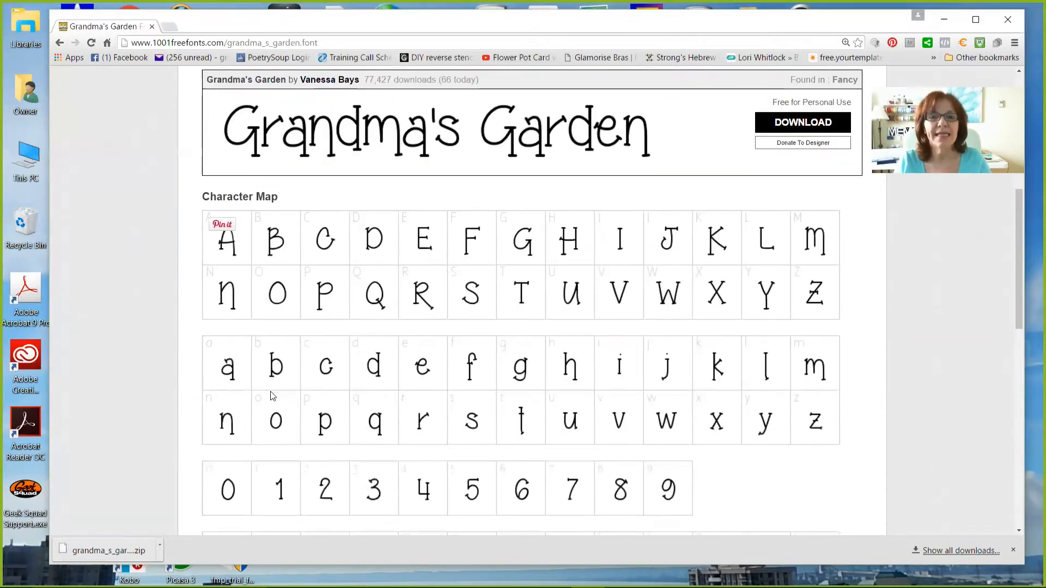
scroll("down", 3)
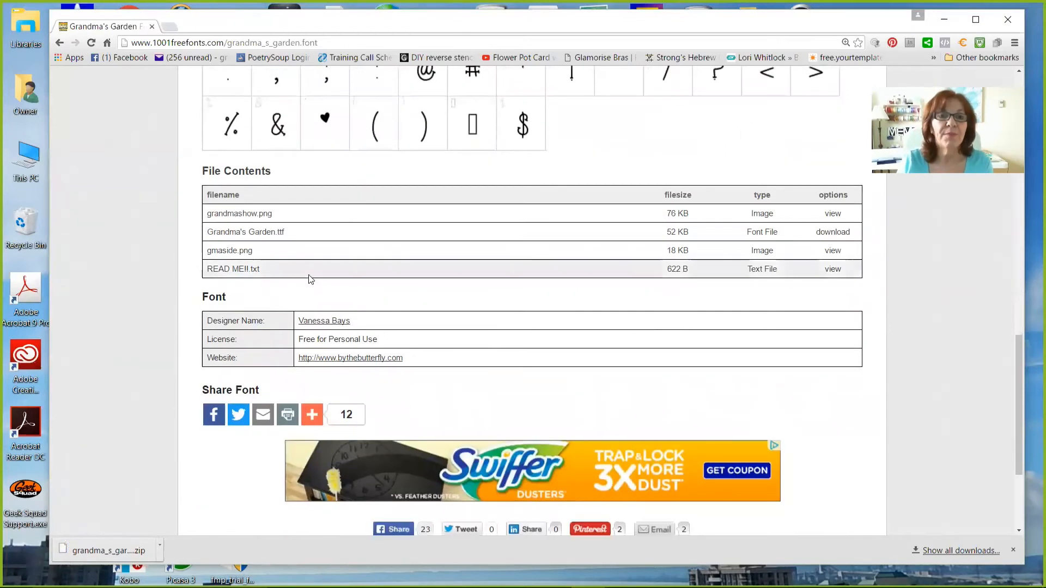
scroll("up", 3)
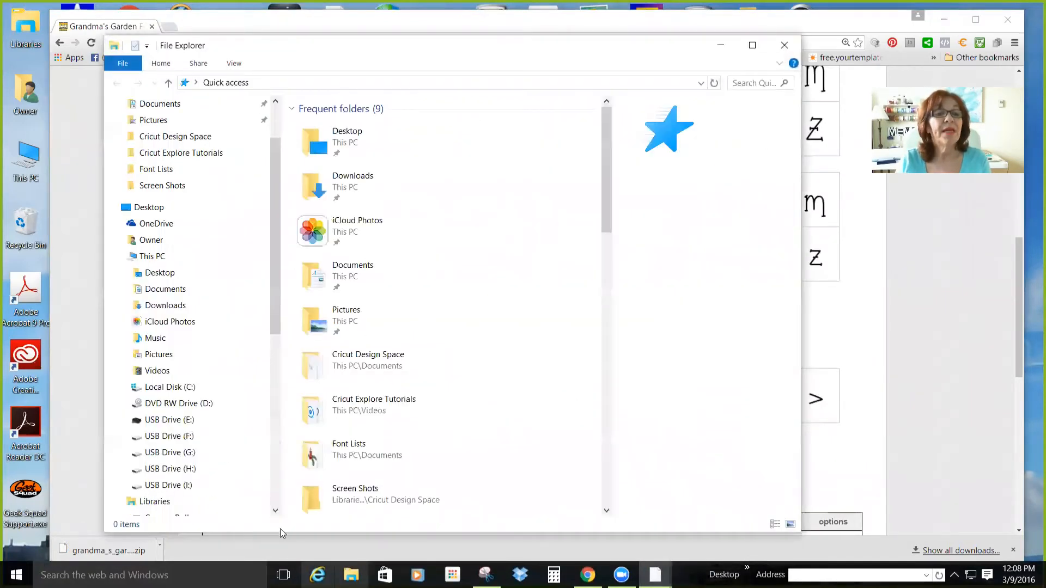
Bring up File Explorer at Quick access and open the Windows Start menu.
left_click(181, 152)
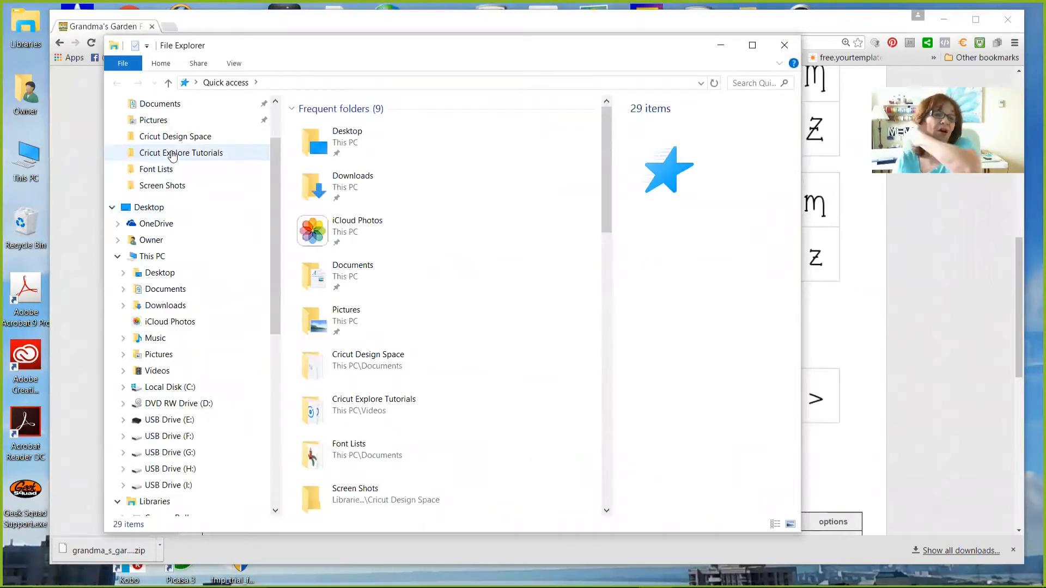
mouse_move(141, 389)
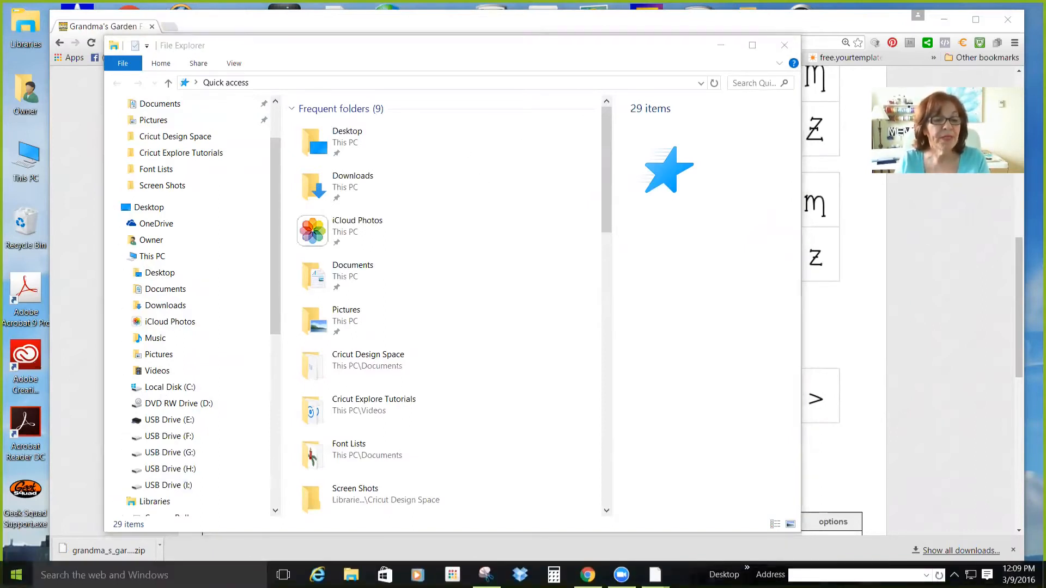
left_click(14, 574)
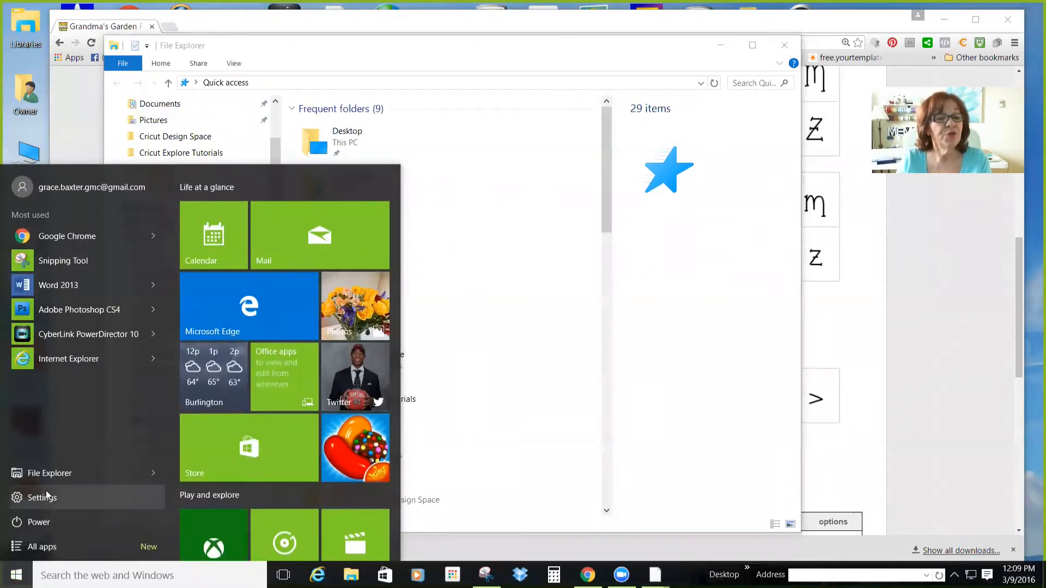
mouse_move(50, 473)
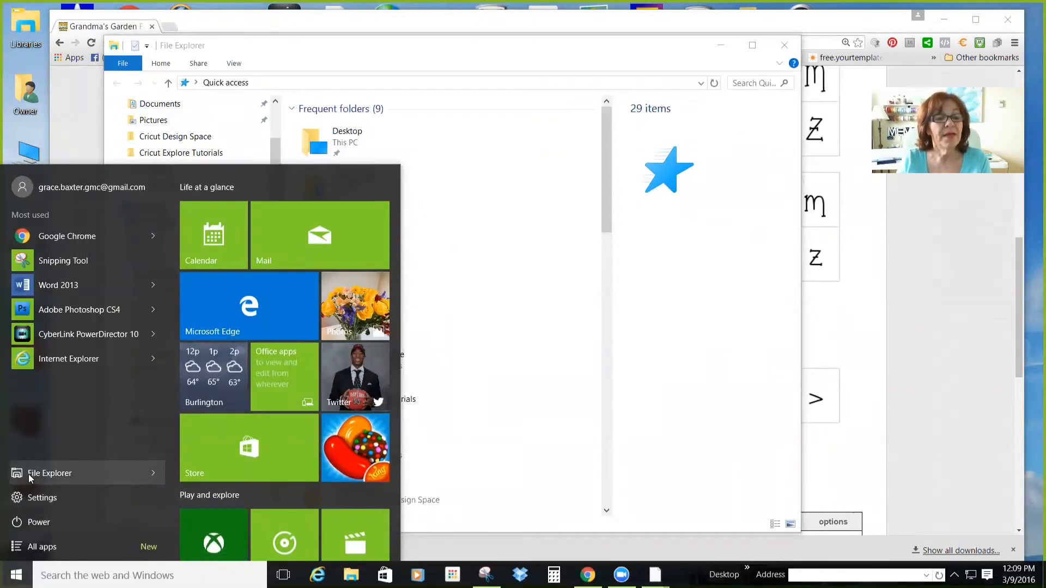
mouse_move(472, 300)
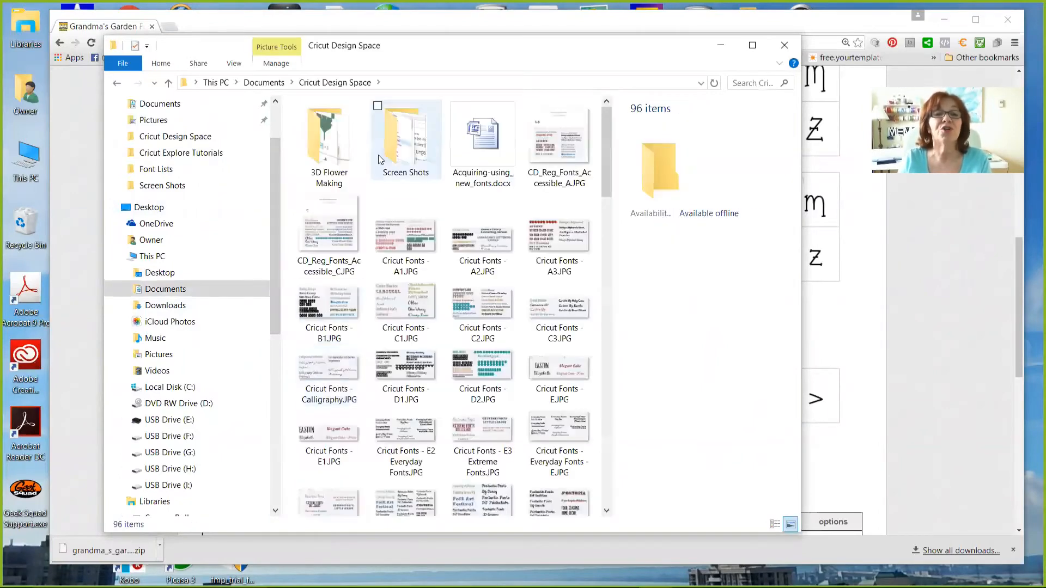
Open the Screen Shots folder and view Downloads-0.JPG in Photos.
double_click(406, 137)
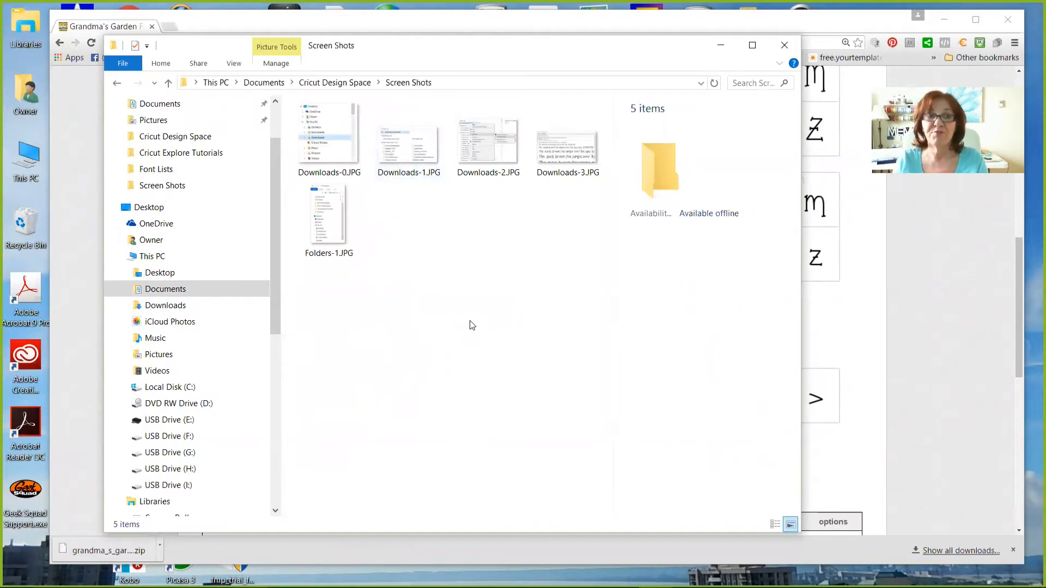
mouse_move(464, 324)
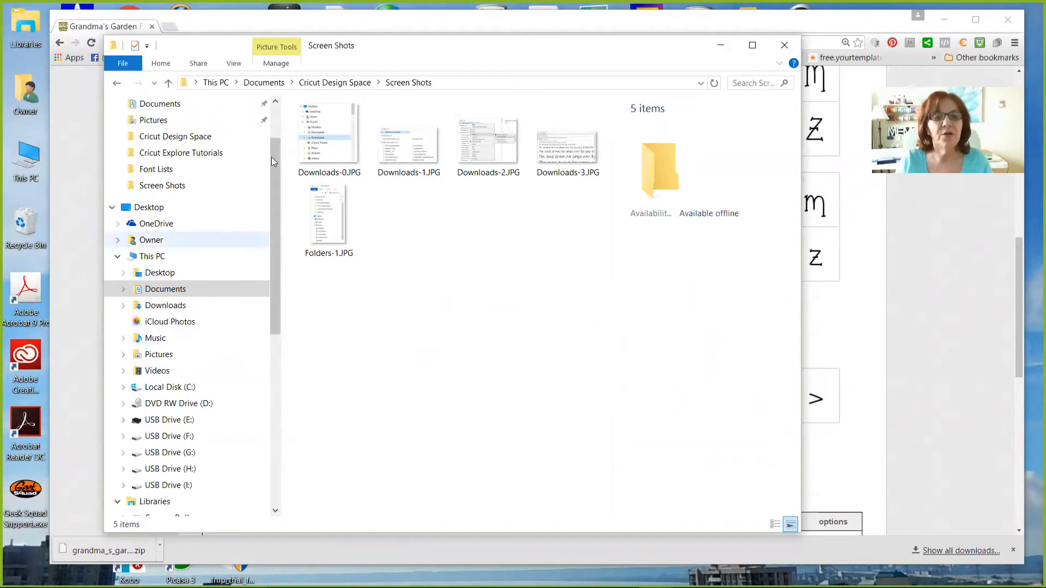
left_click(328, 137)
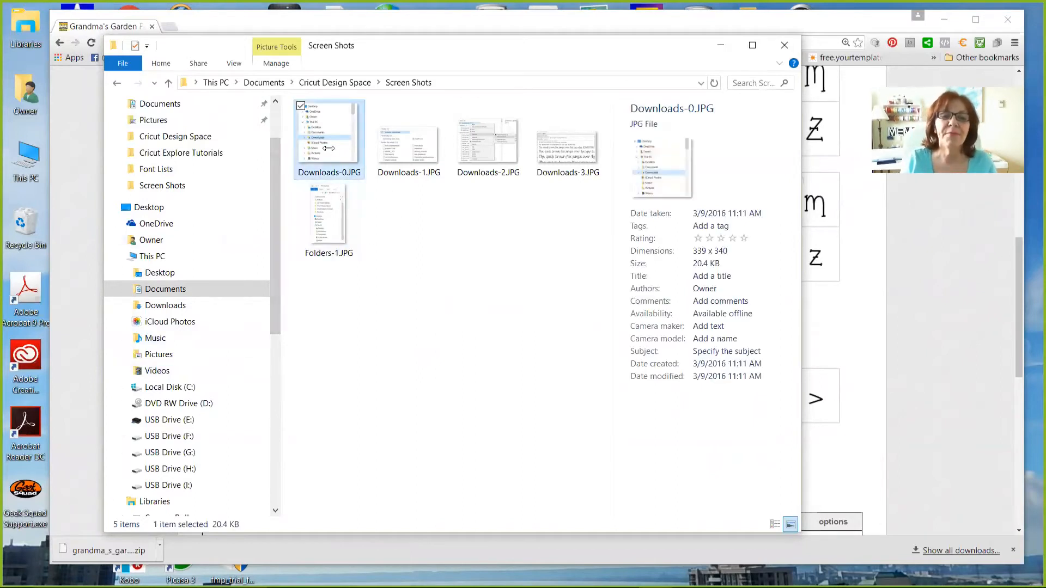
double_click(330, 138)
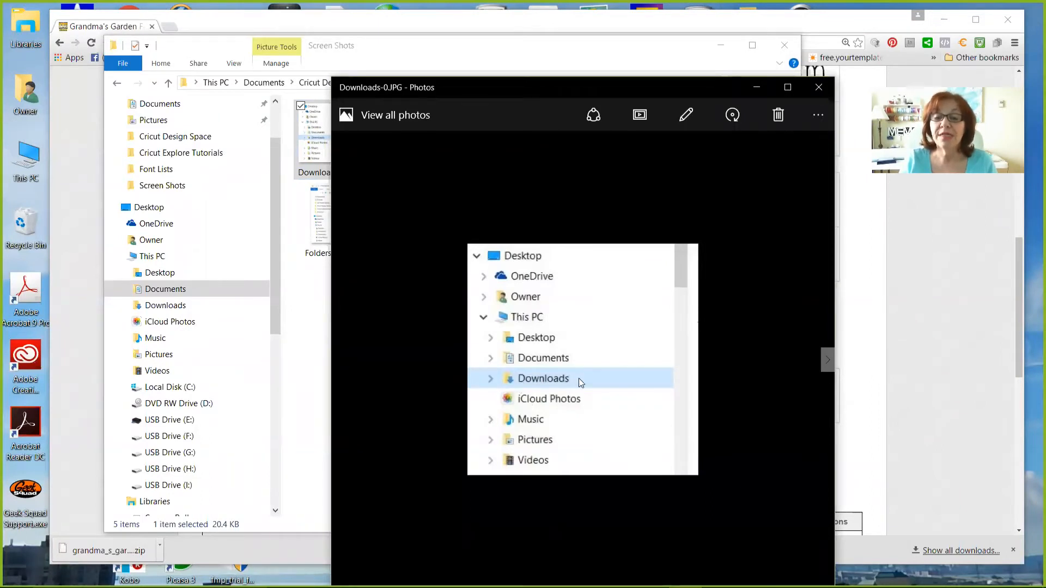
Advance Photos to Downloads-1.JPG, showing grandma_s_garden.zip atop the Downloads list.
left_click(543, 378)
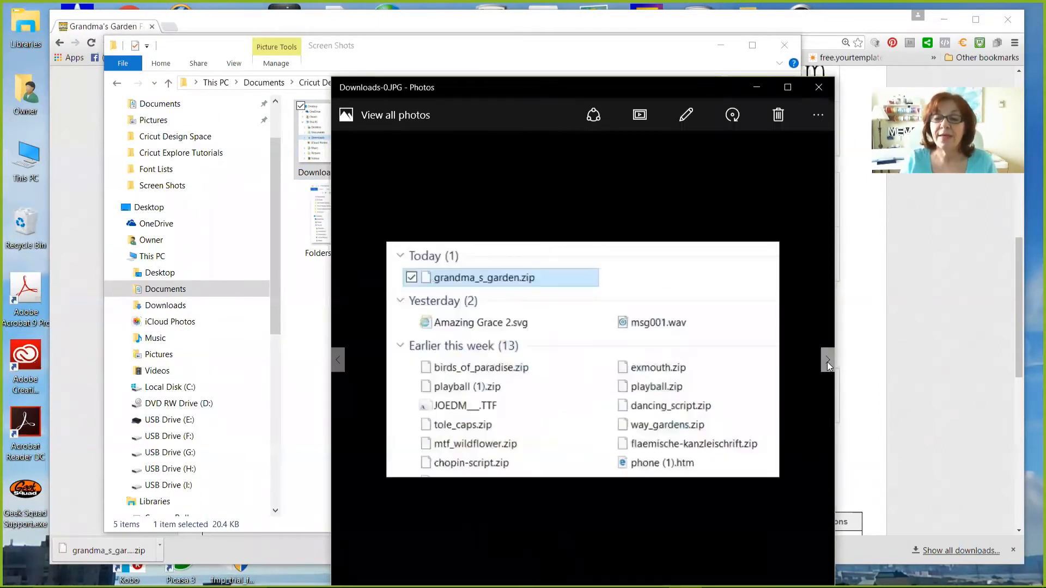
left_click(827, 360)
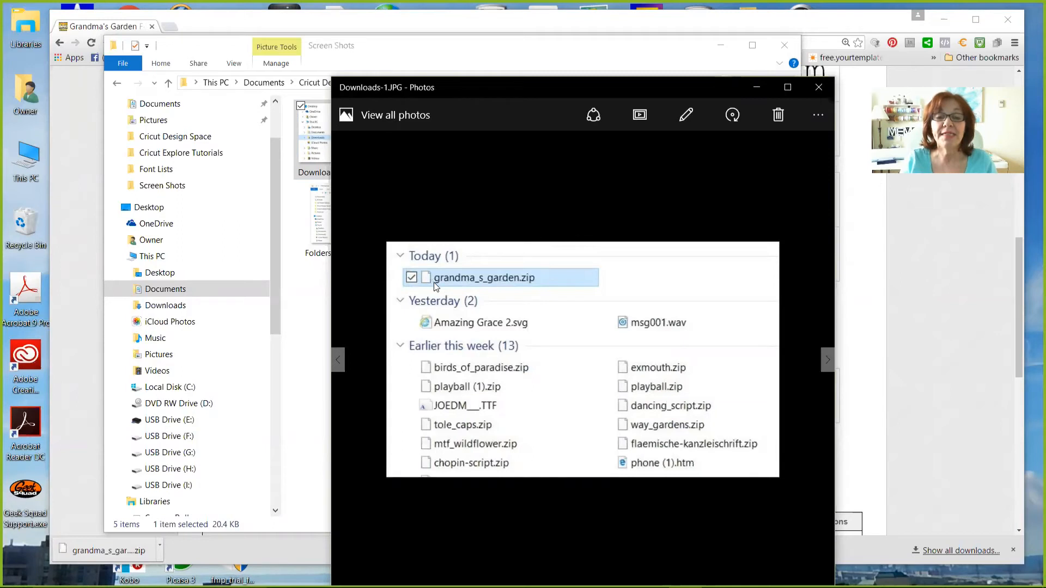
mouse_move(509, 281)
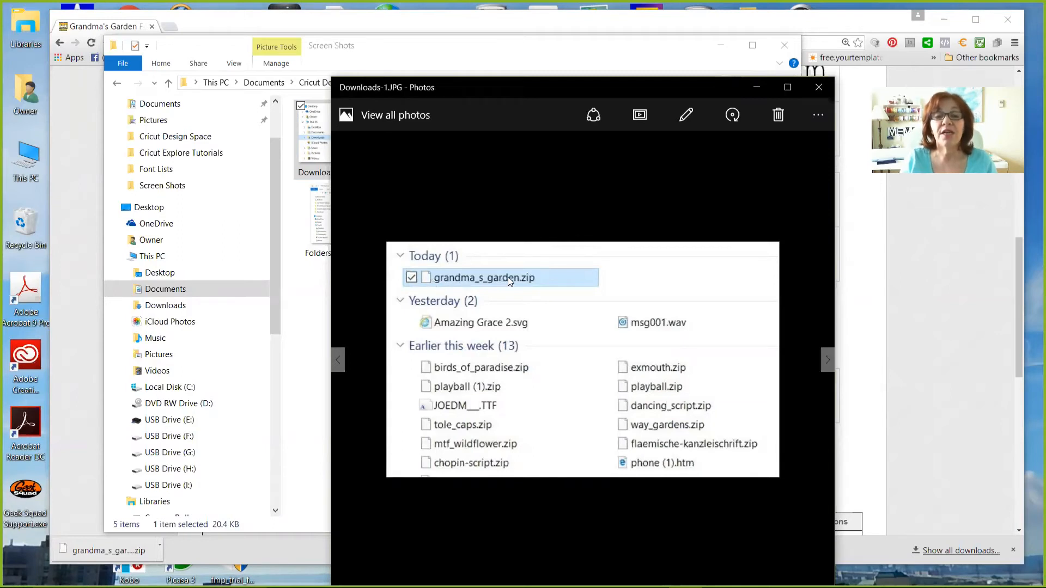
mouse_move(517, 285)
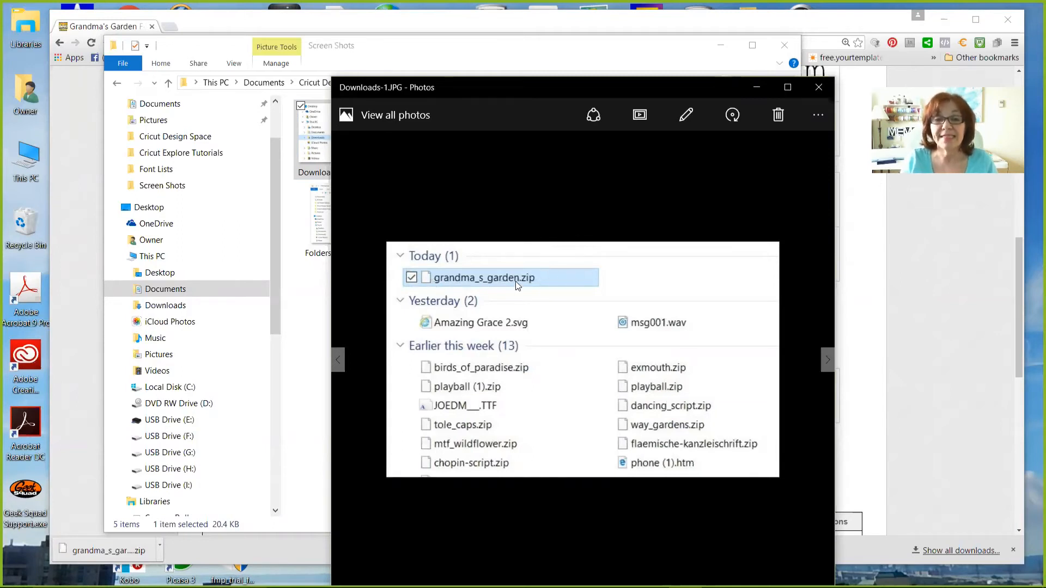
mouse_move(531, 286)
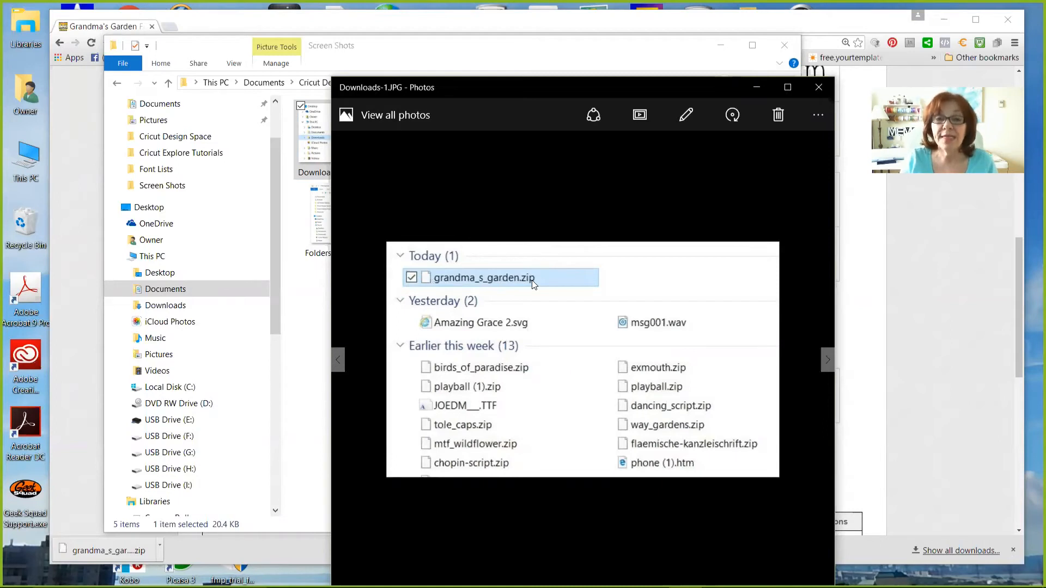
mouse_move(428, 279)
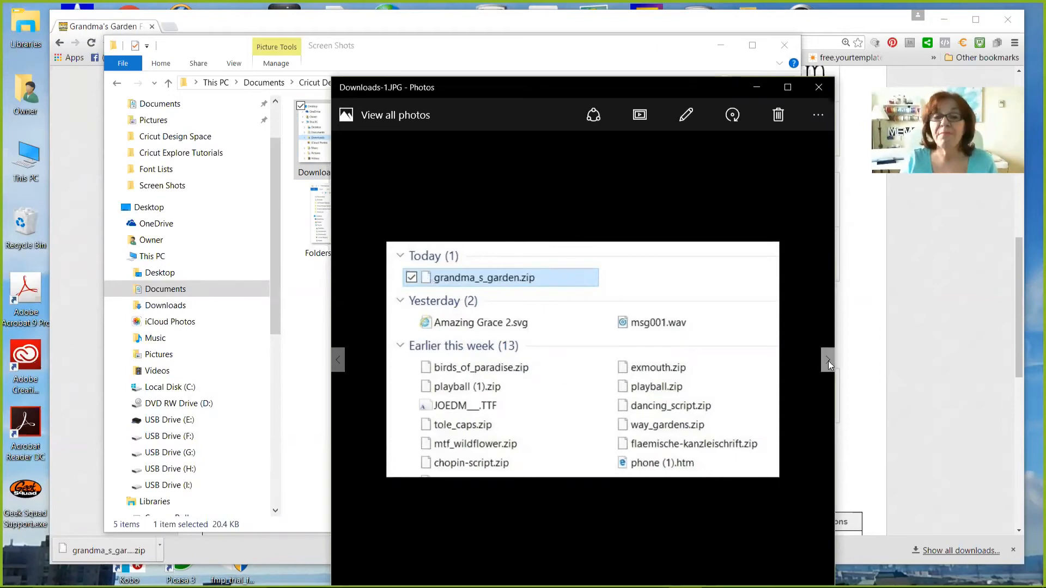
Show Downloads-2.JPG with the zip's Open with > Windows Explorer menu.
right_click(478, 277)
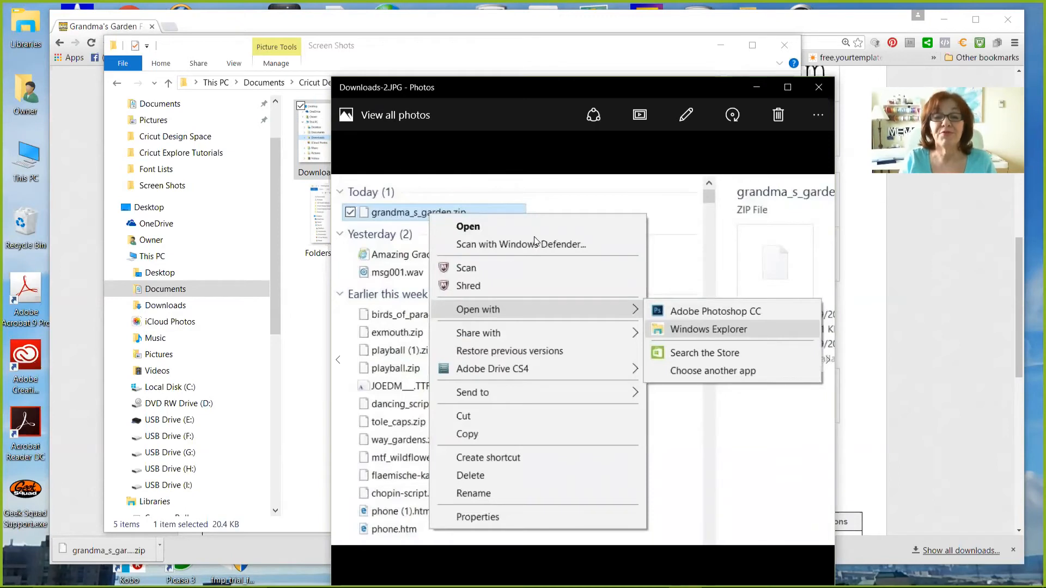
mouse_move(467, 319)
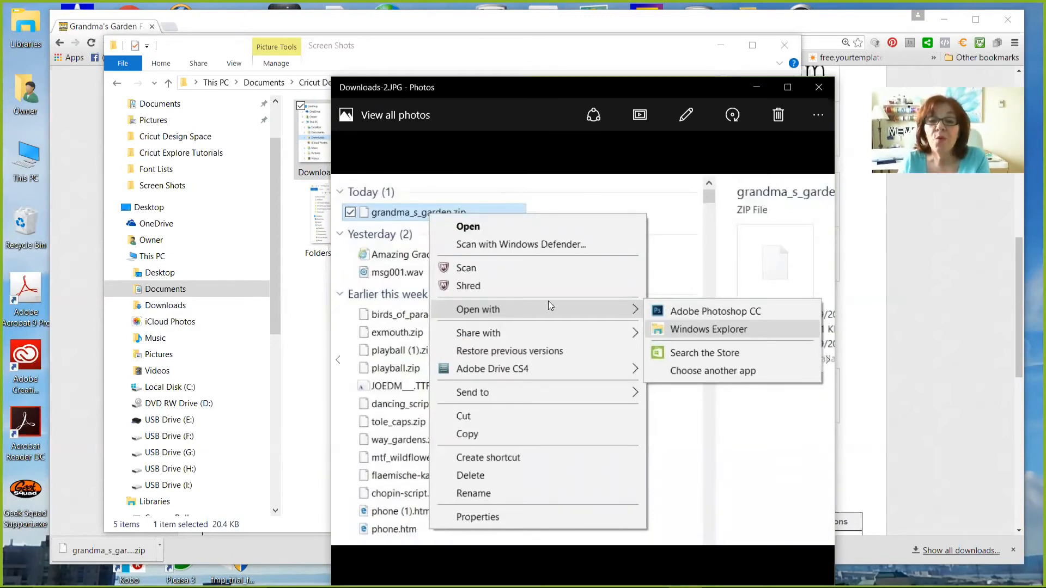
mouse_move(710, 321)
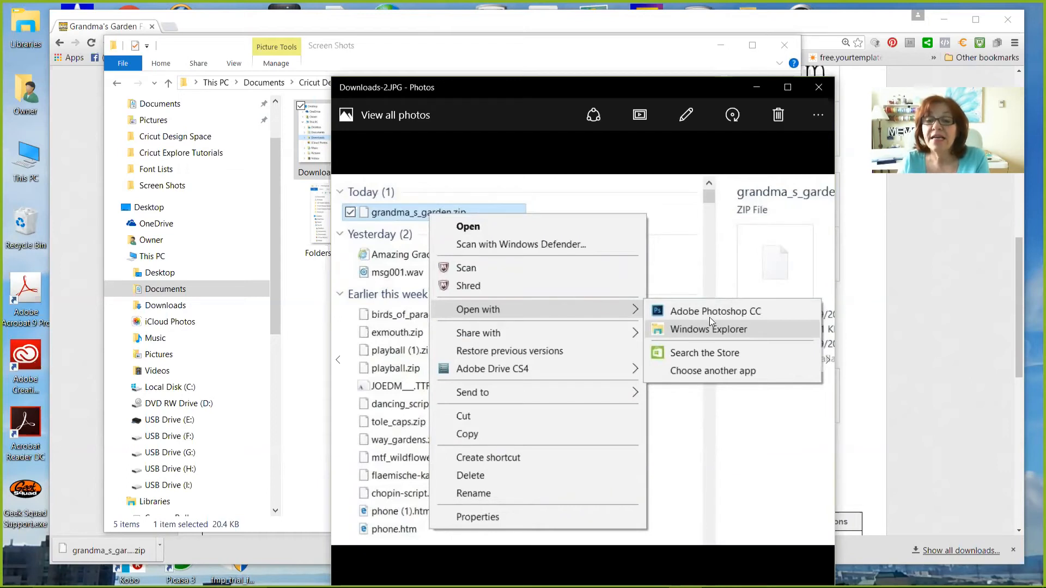
mouse_move(689, 325)
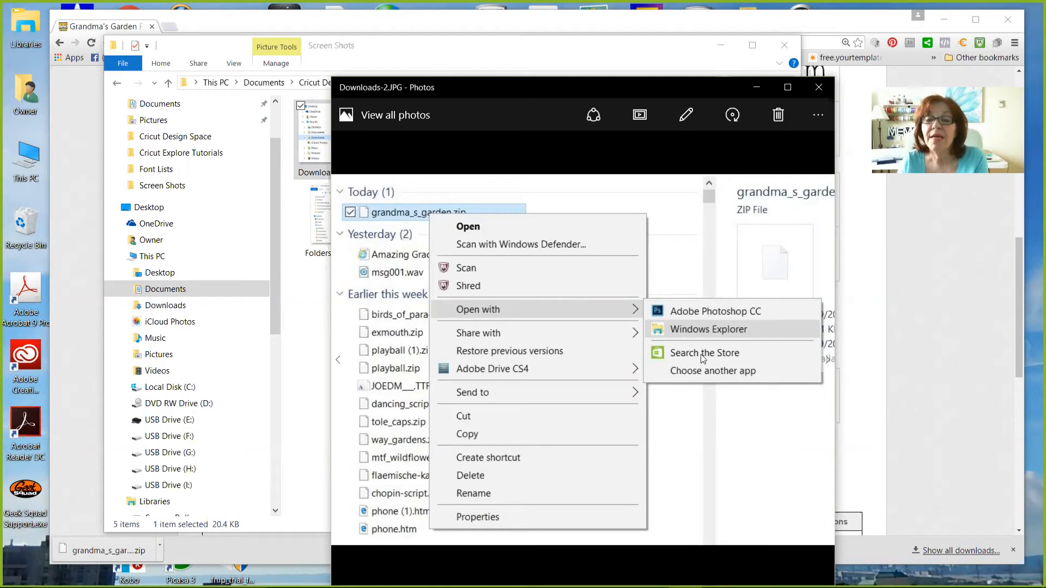
mouse_move(707, 339)
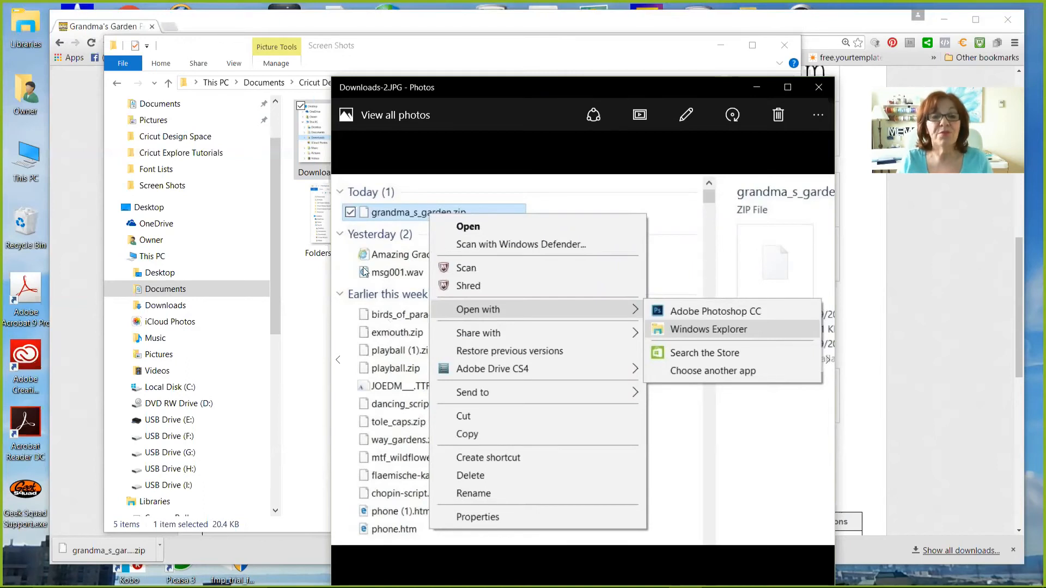
mouse_move(393, 237)
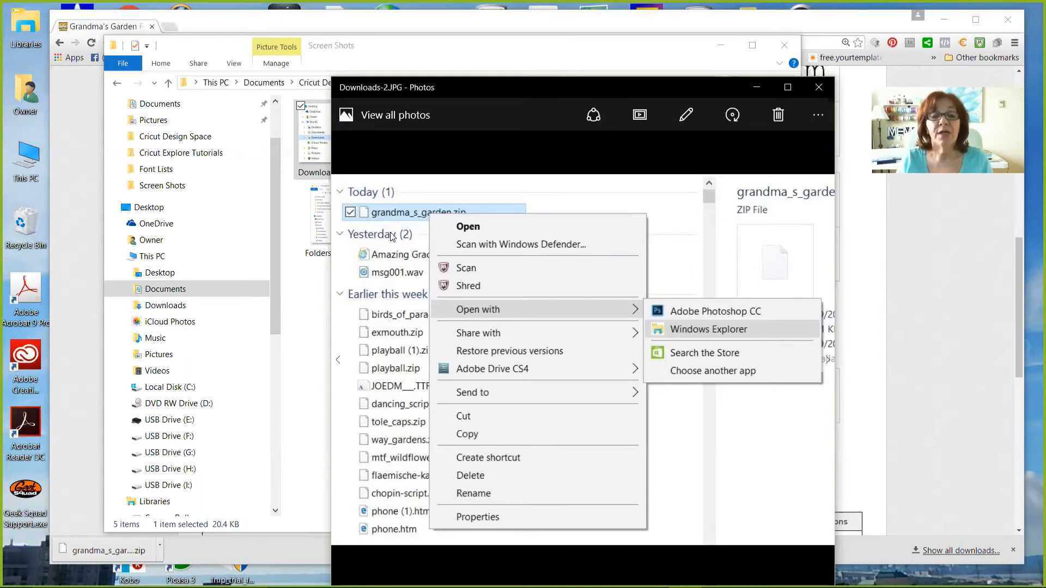
mouse_move(482, 317)
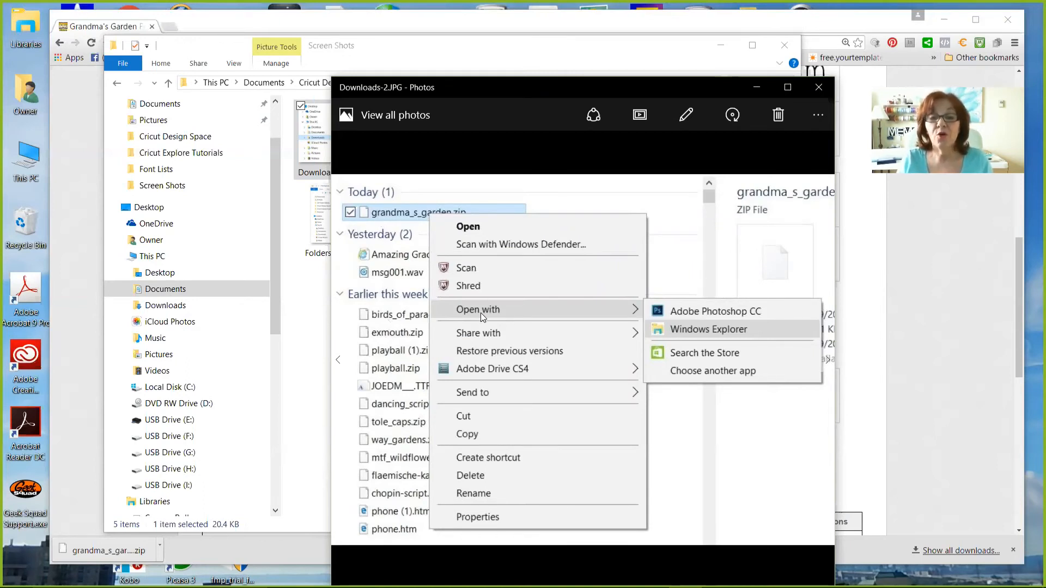
mouse_move(485, 229)
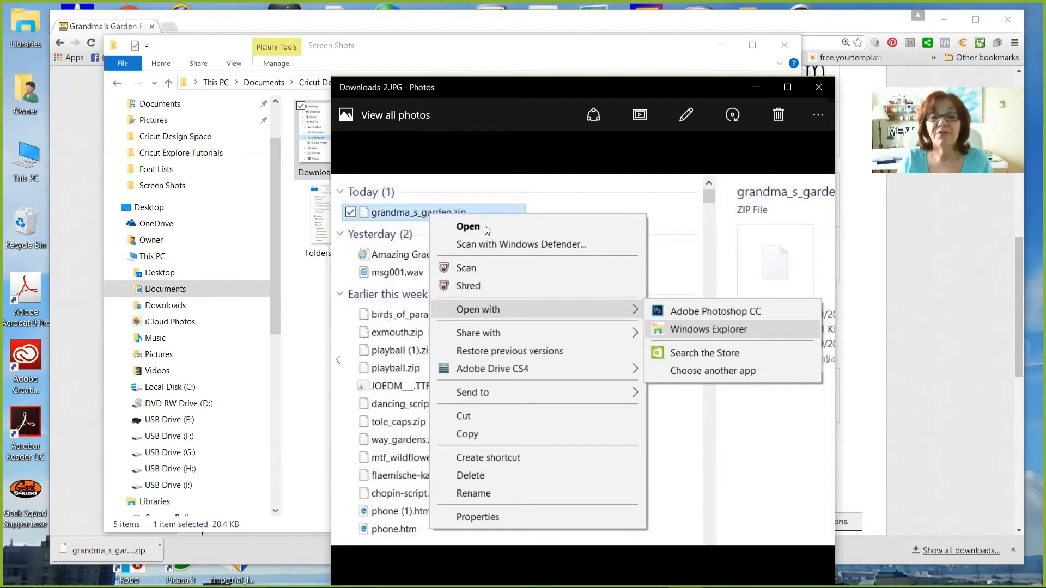
mouse_move(518, 317)
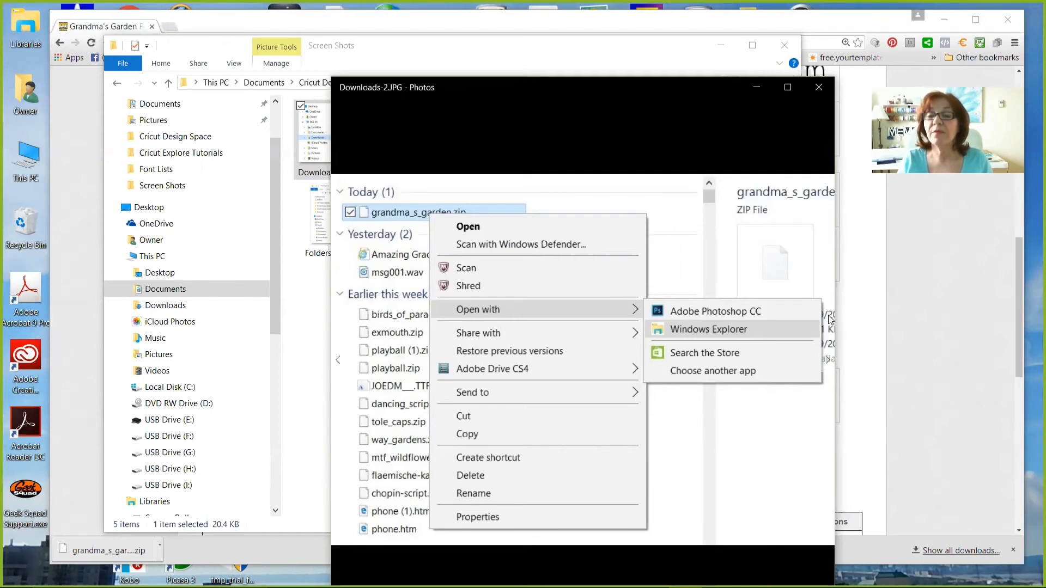
mouse_move(832, 347)
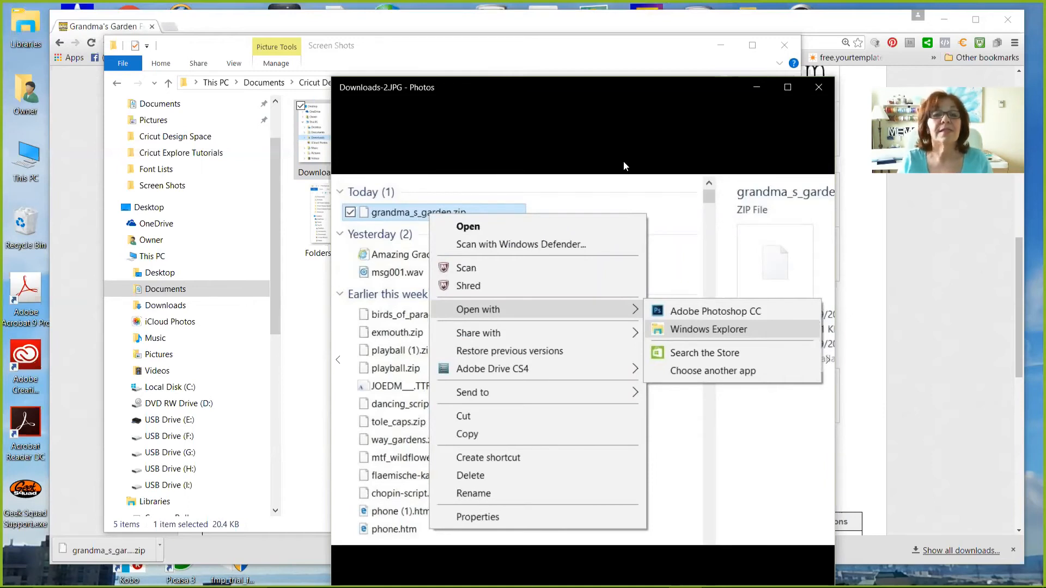
mouse_move(658, 113)
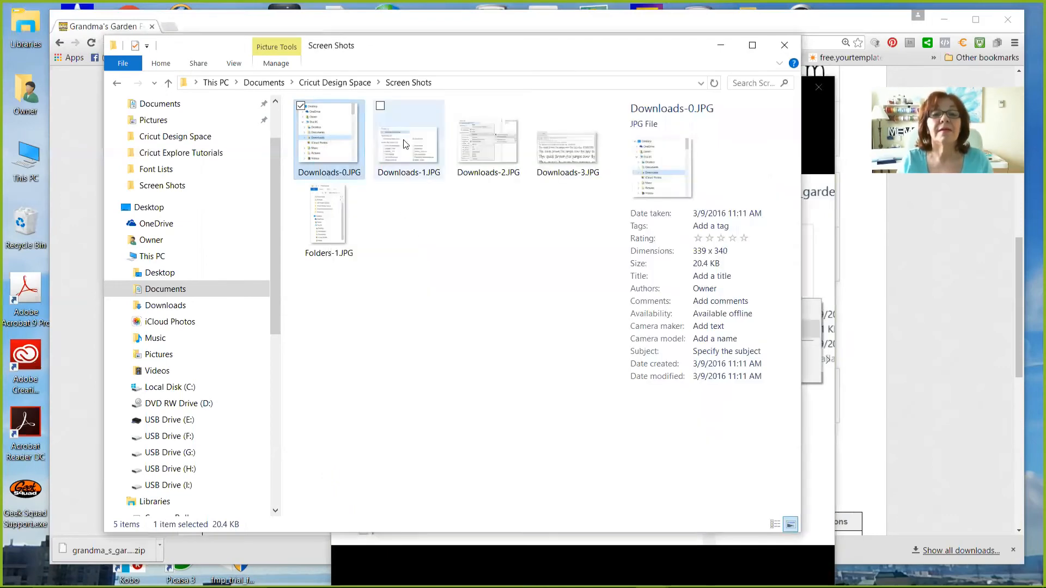
mouse_move(474, 147)
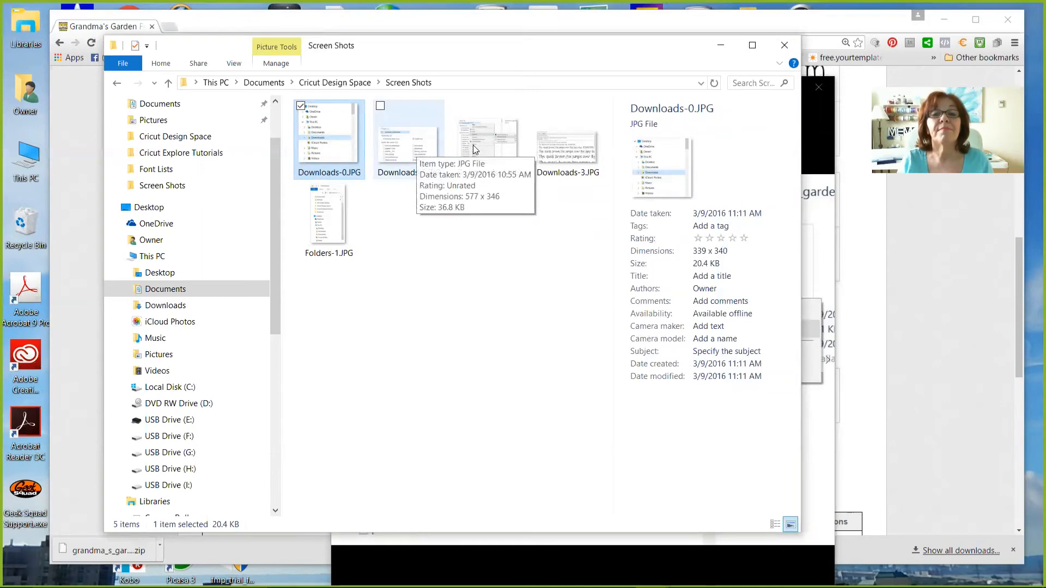